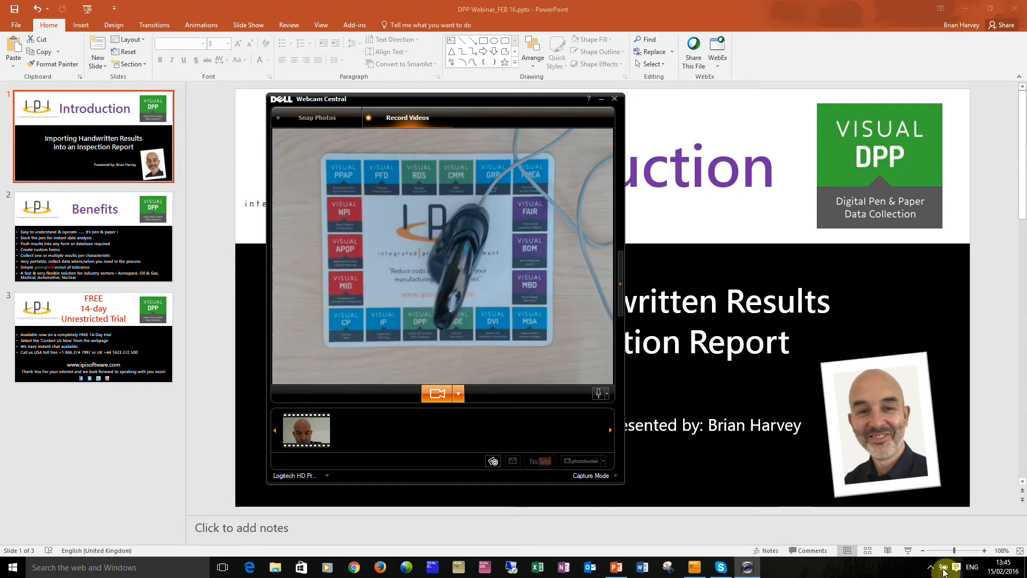
Step: Reveal the hidden tray icons and bring up PenPusher's pen status and submitted forms
{"action": "left_click", "coordinate": [931, 567]}
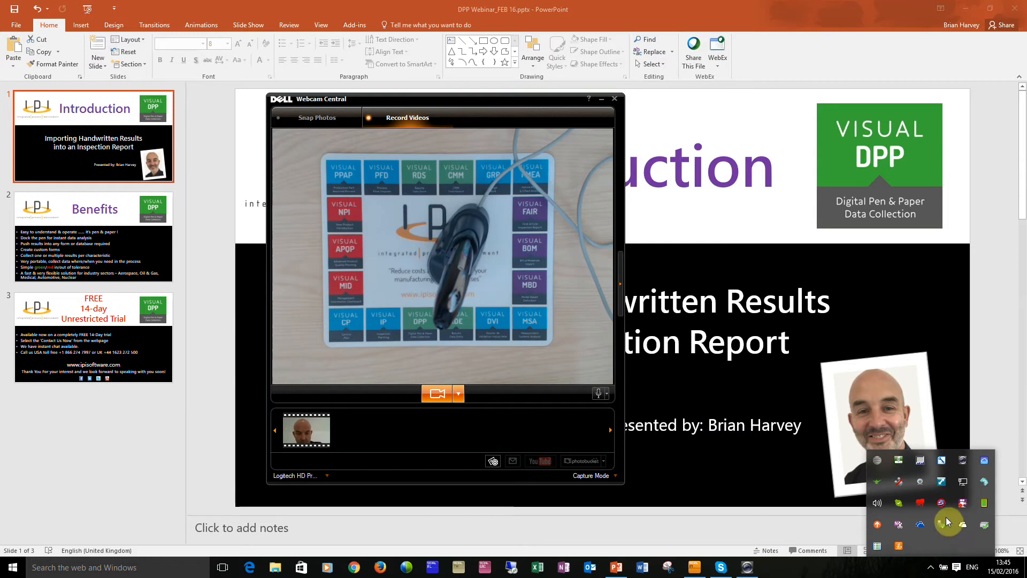
{"action": "left_click", "coordinate": [773, 567]}
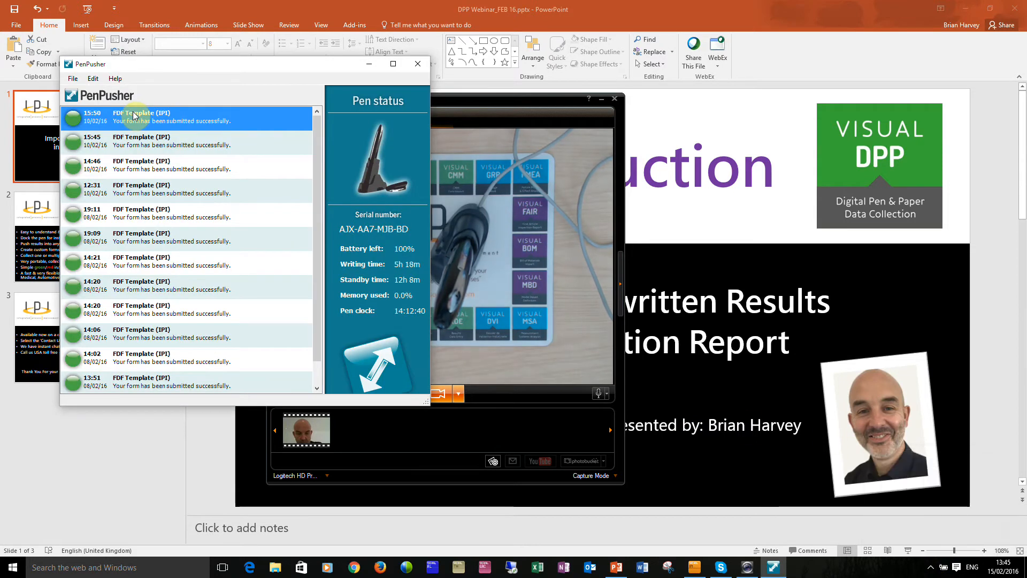
{"action": "mouse_move", "coordinate": [200, 165]}
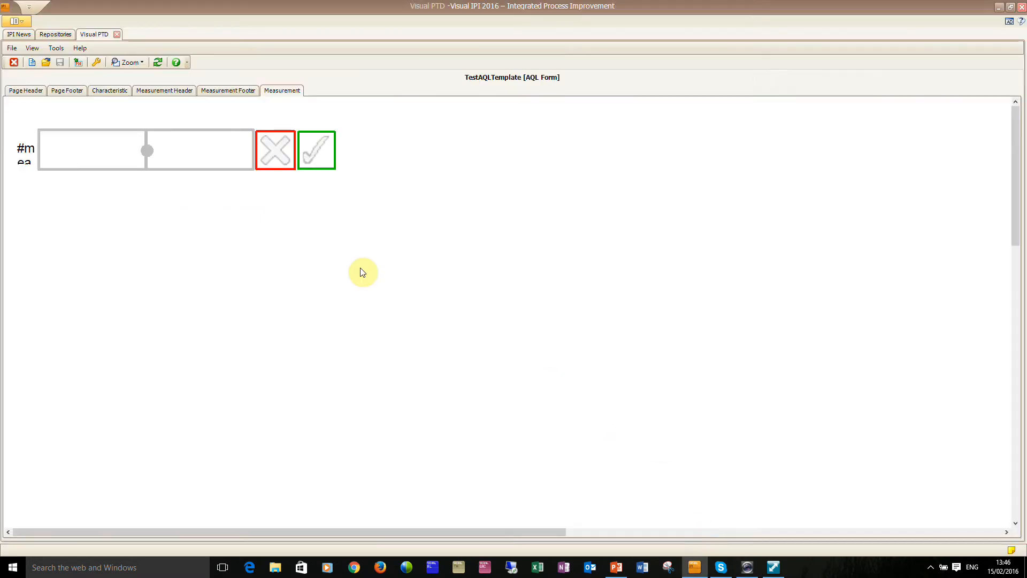
{"action": "mouse_move", "coordinate": [249, 239]}
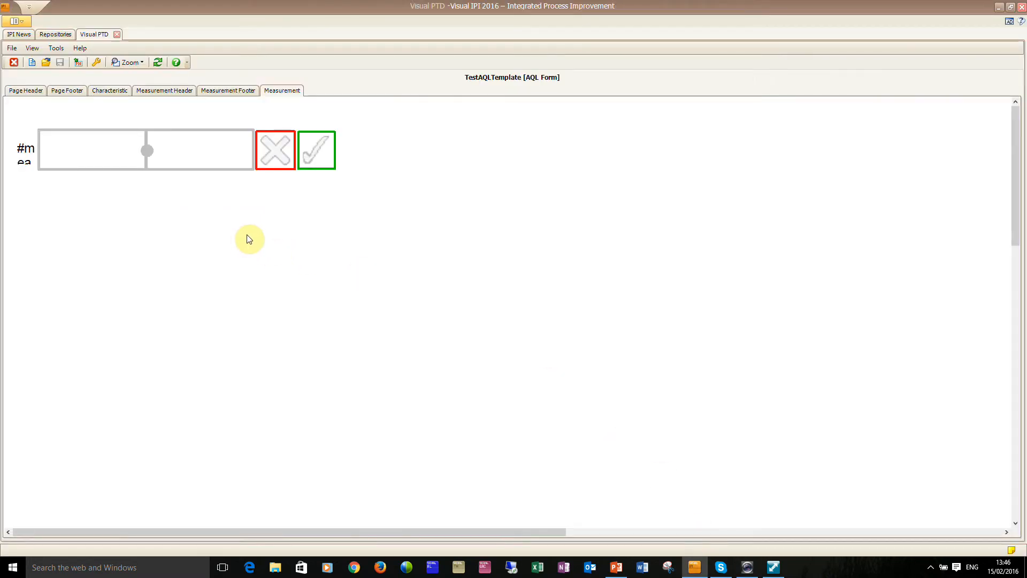
{"action": "mouse_move", "coordinate": [276, 150]}
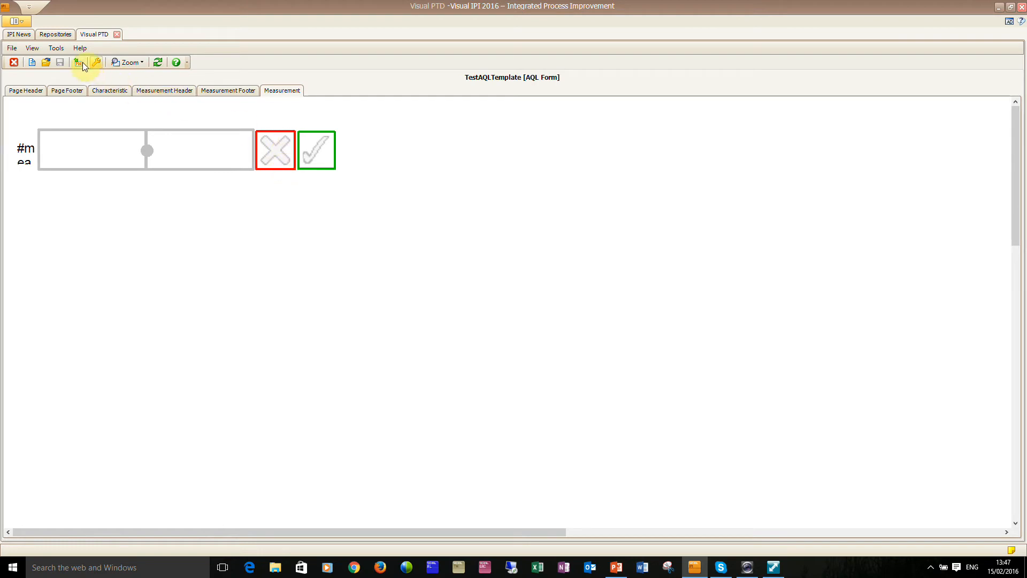
Step: Confirm the template properties and open the fail check box settings
{"action": "left_click", "coordinate": [76, 62]}
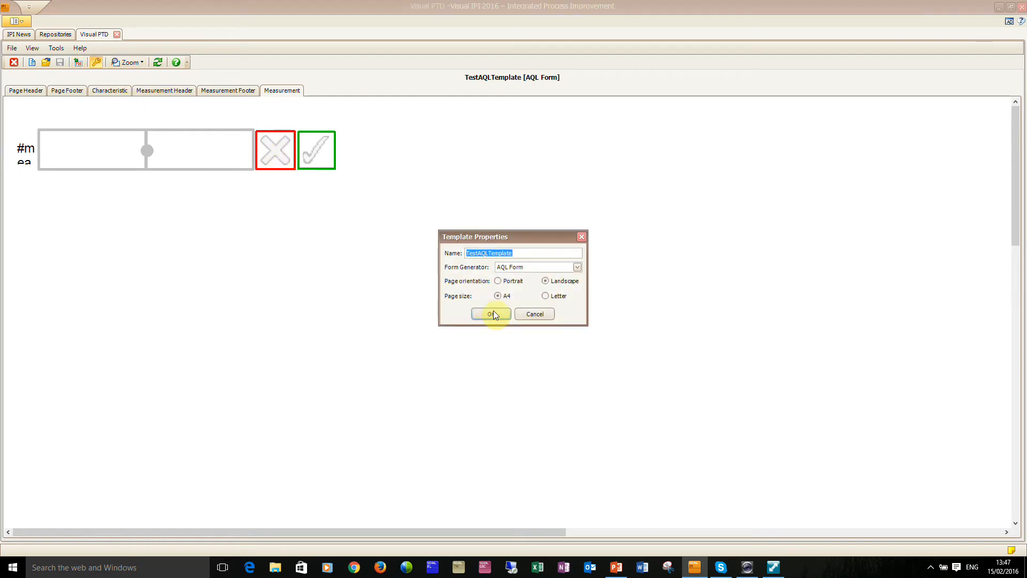
{"action": "left_click", "coordinate": [490, 313]}
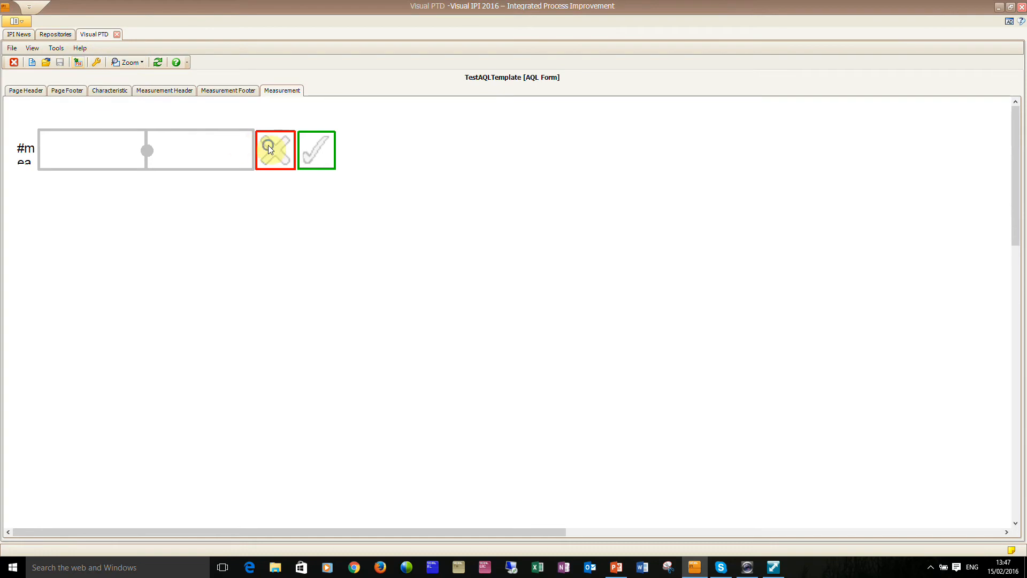
{"action": "left_click", "coordinate": [275, 149]}
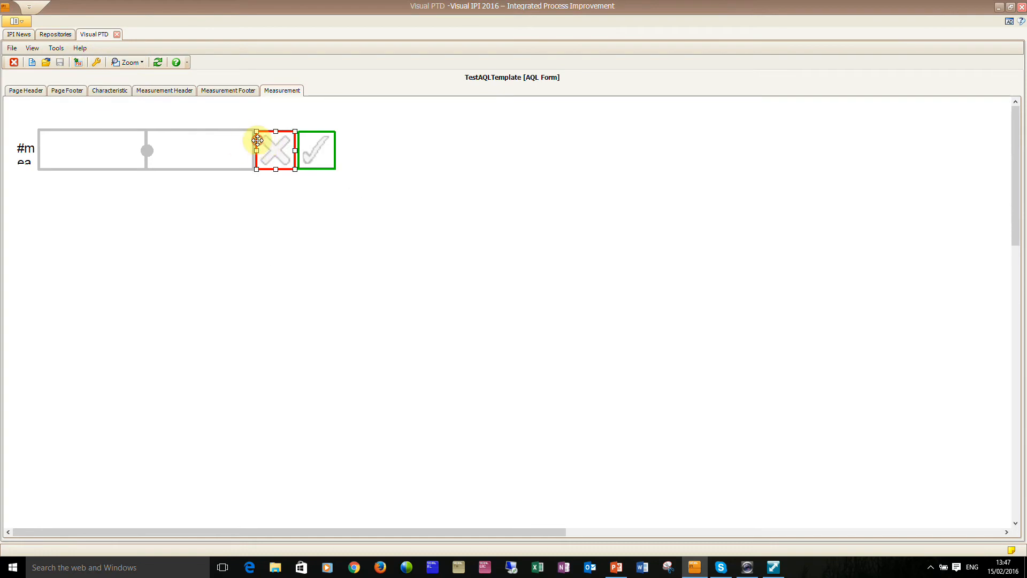
{"action": "double_click", "coordinate": [275, 150]}
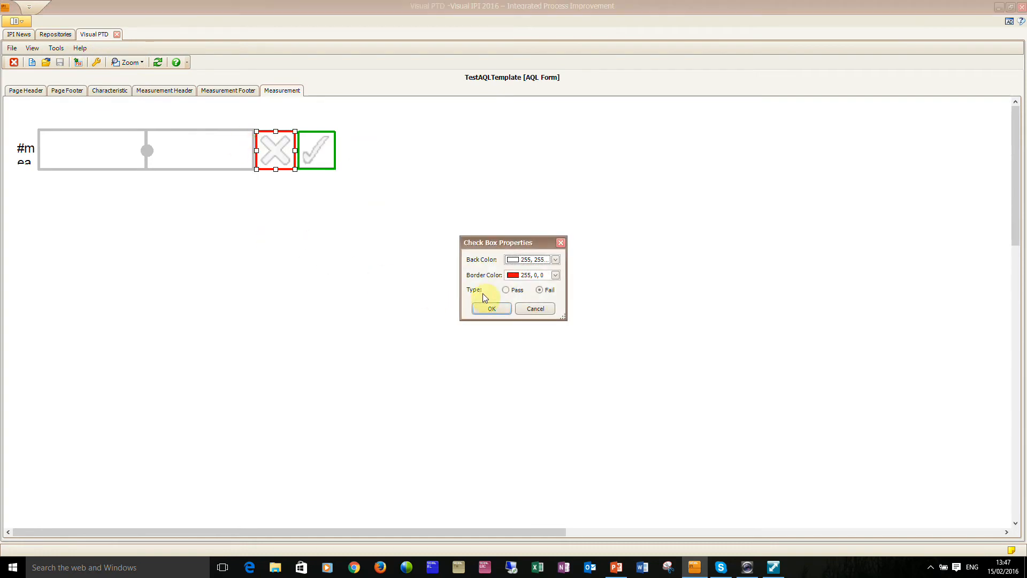
{"action": "mouse_move", "coordinate": [295, 189]}
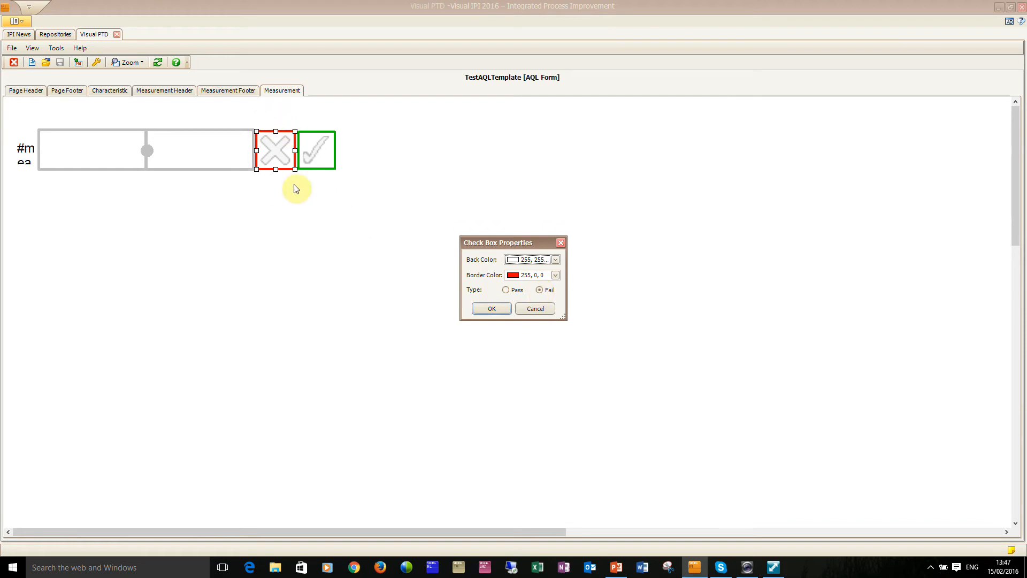
{"action": "mouse_move", "coordinate": [368, 276]}
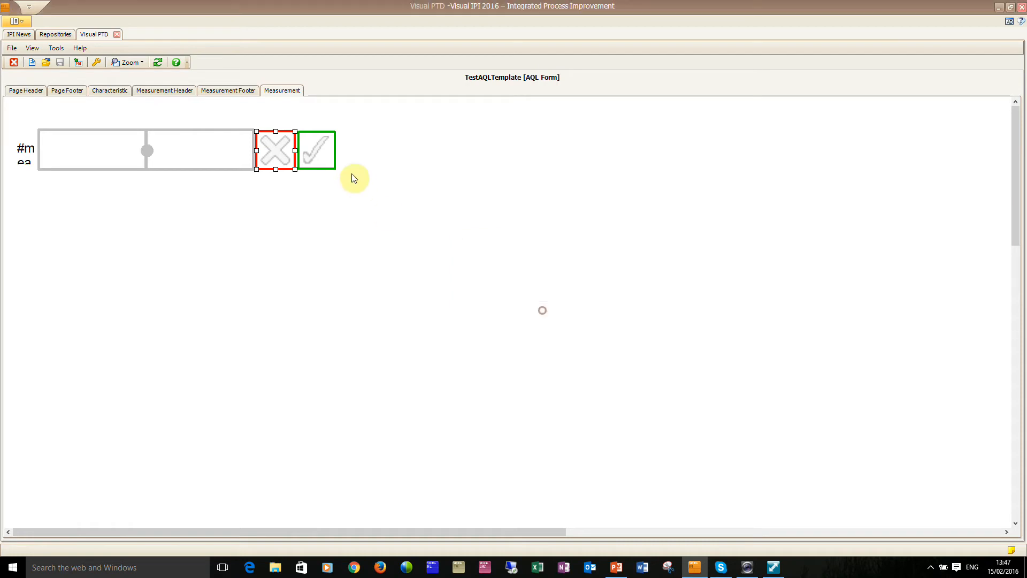
Step: Inspect the pass check box, measurement row and decimal number field properties
{"action": "right_click", "coordinate": [316, 149]}
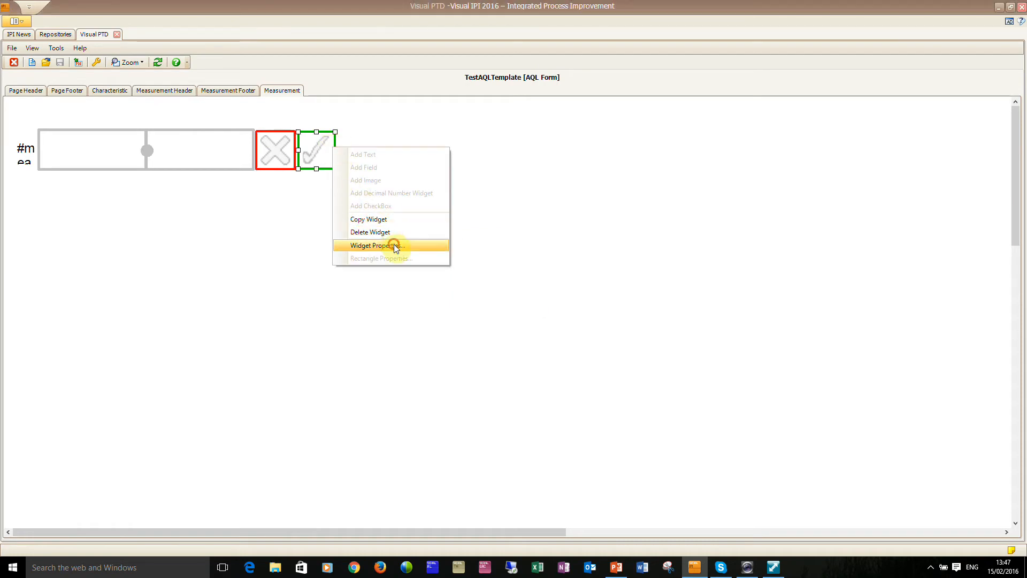
{"action": "left_click", "coordinate": [377, 245]}
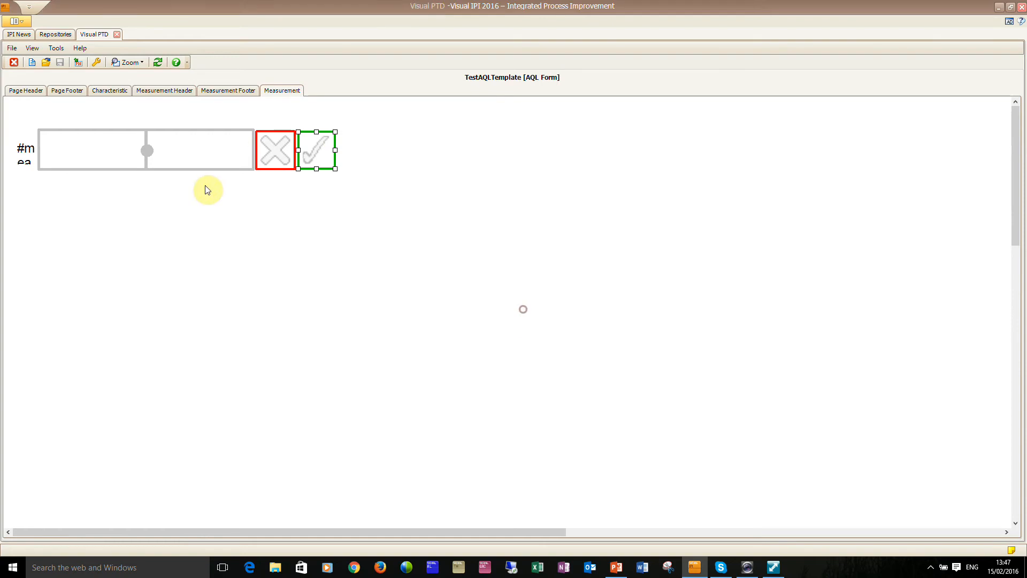
{"action": "right_click", "coordinate": [208, 190]}
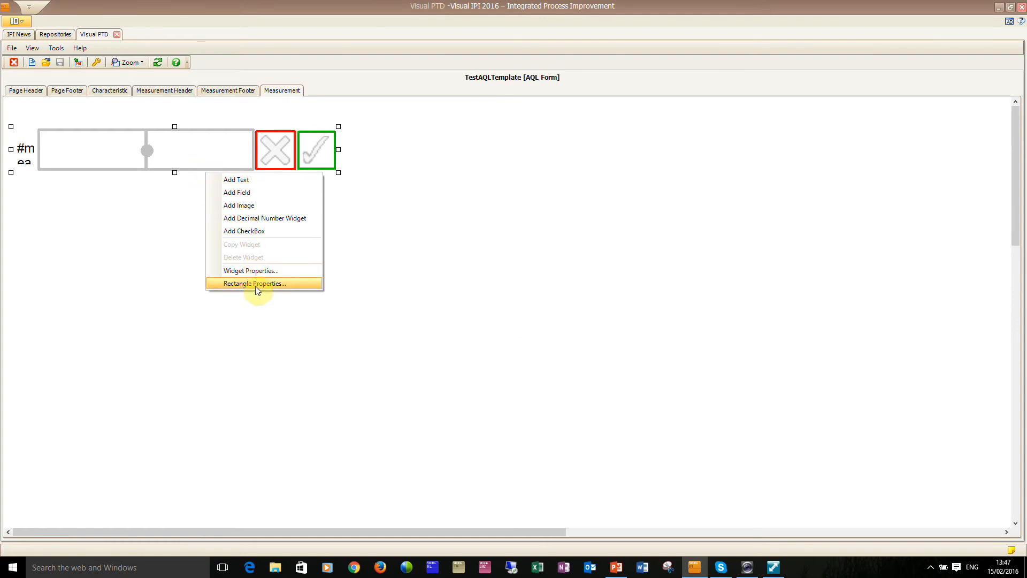
{"action": "left_click", "coordinate": [256, 283]}
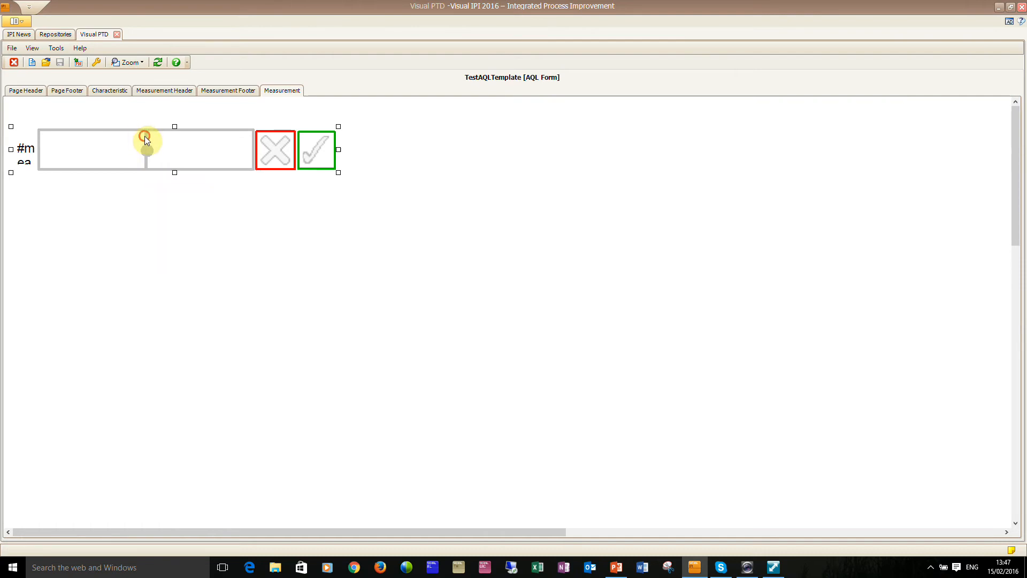
{"action": "right_click", "coordinate": [145, 139]}
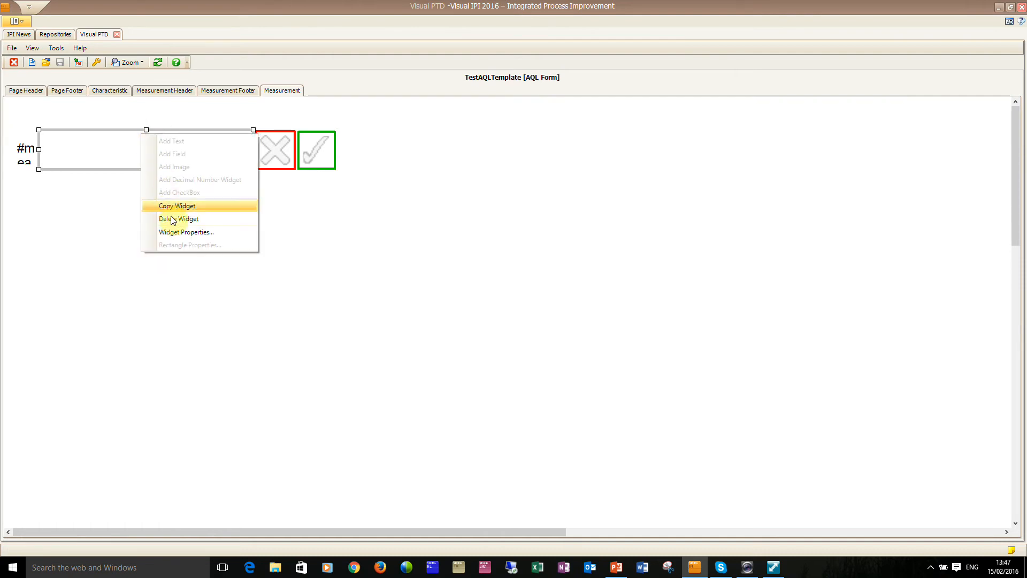
{"action": "left_click", "coordinate": [186, 232]}
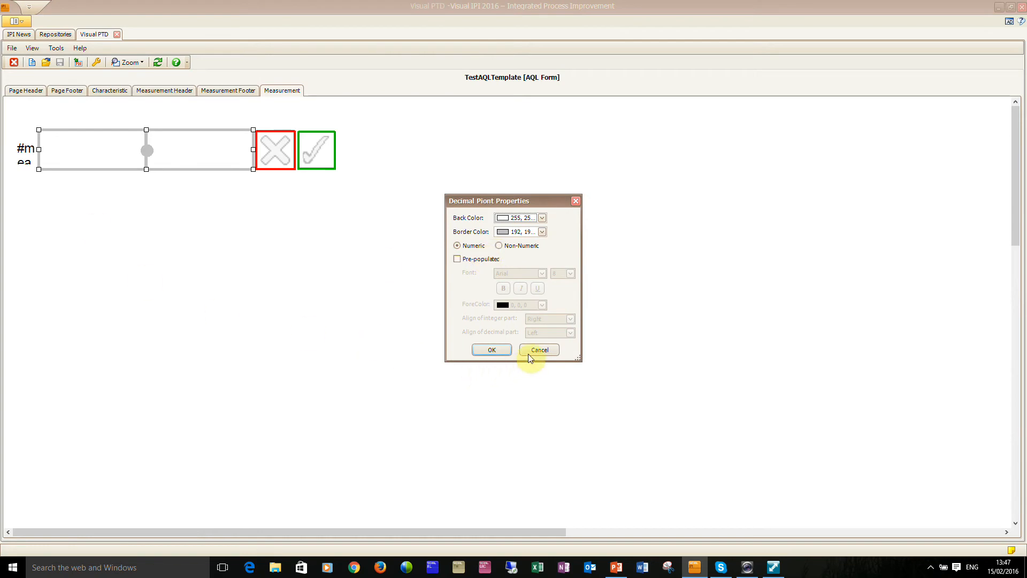
Step: Dismiss the decimal field settings, close Visual PTD, and show the webcam view
{"action": "left_click", "coordinate": [539, 350]}
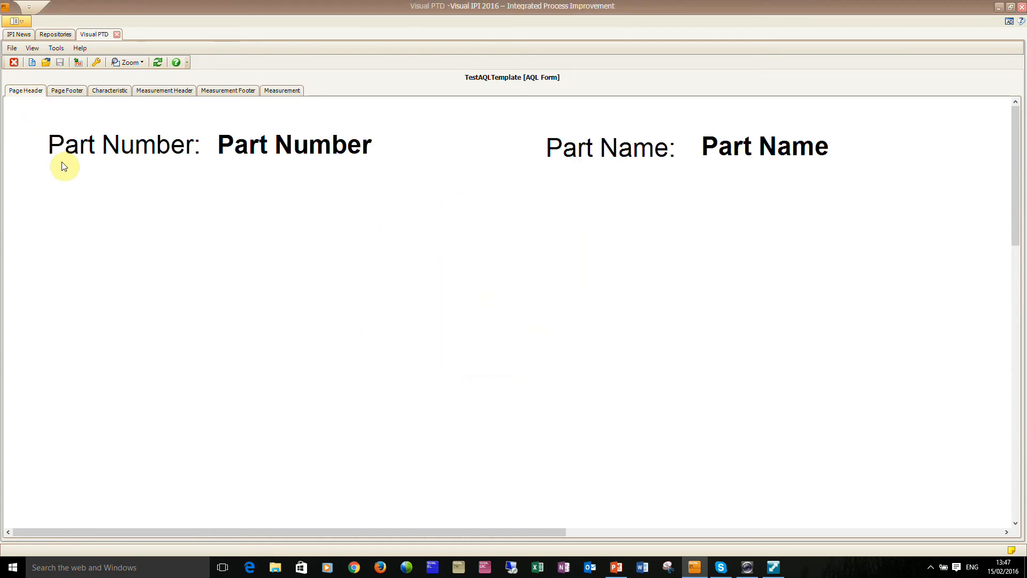
{"action": "mouse_move", "coordinate": [94, 159]}
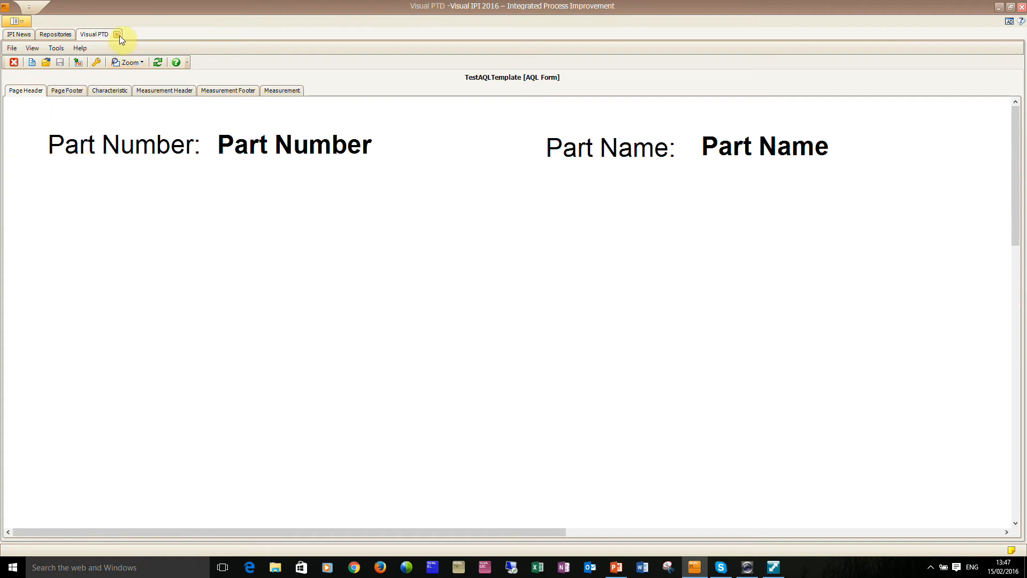
{"action": "mouse_move", "coordinate": [629, 540]}
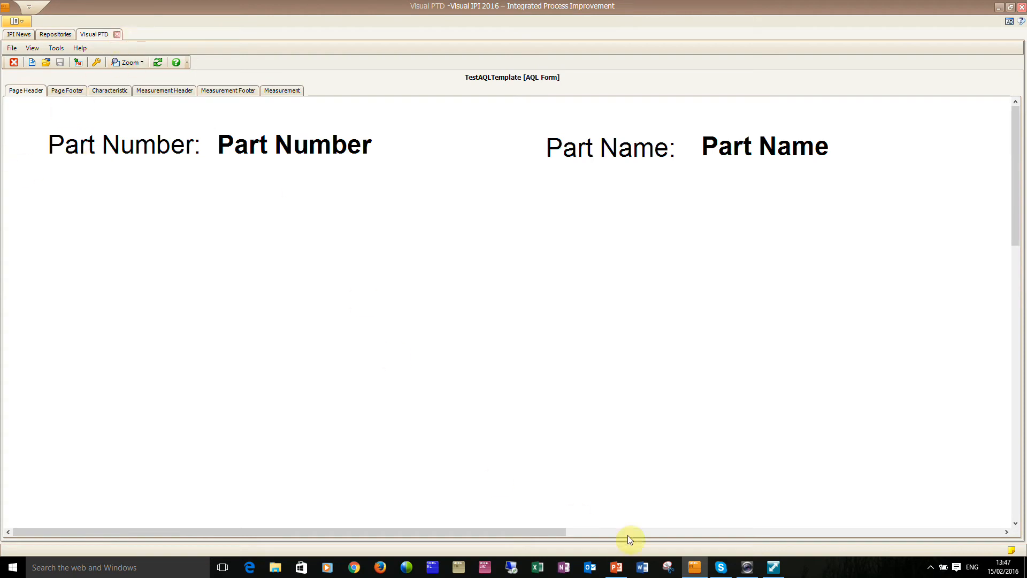
{"action": "left_click", "coordinate": [55, 35]}
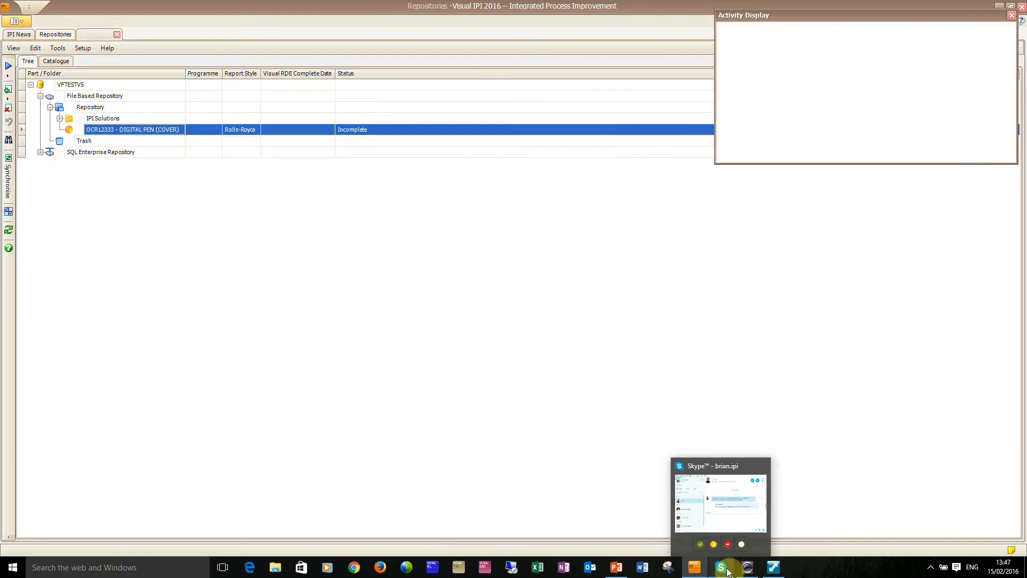
{"action": "left_click", "coordinate": [748, 567]}
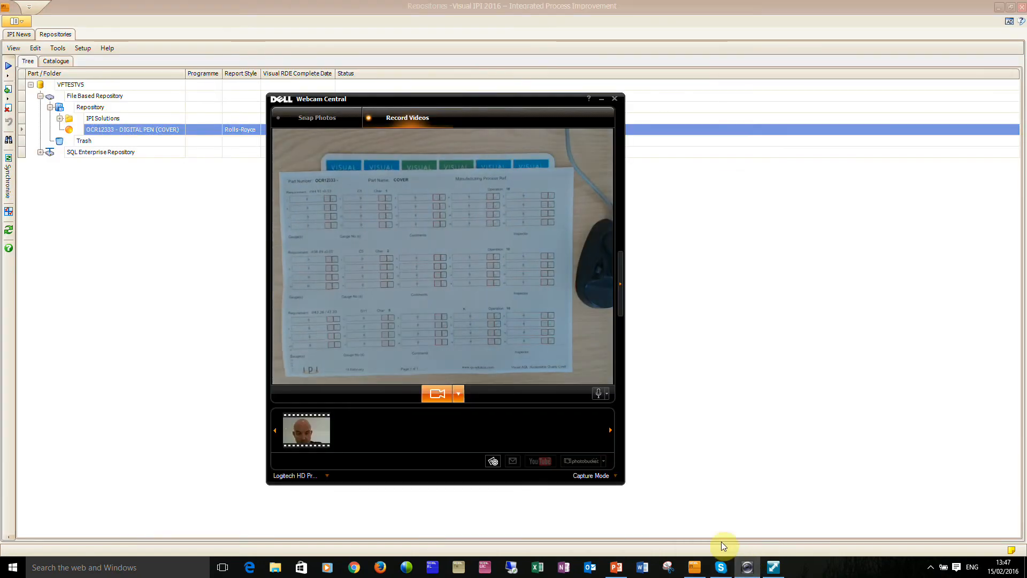
{"action": "mouse_move", "coordinate": [354, 278]}
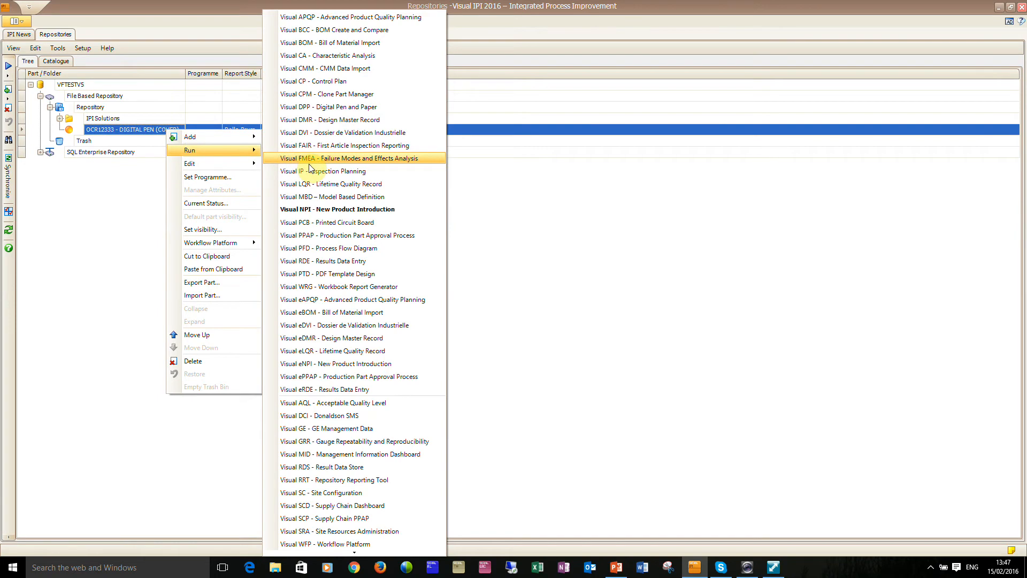
Step: Review the OCR12333 iss B, 9102_3 X FIVE and SPC chart sheets, then close without saving
{"action": "left_click", "coordinate": [345, 145]}
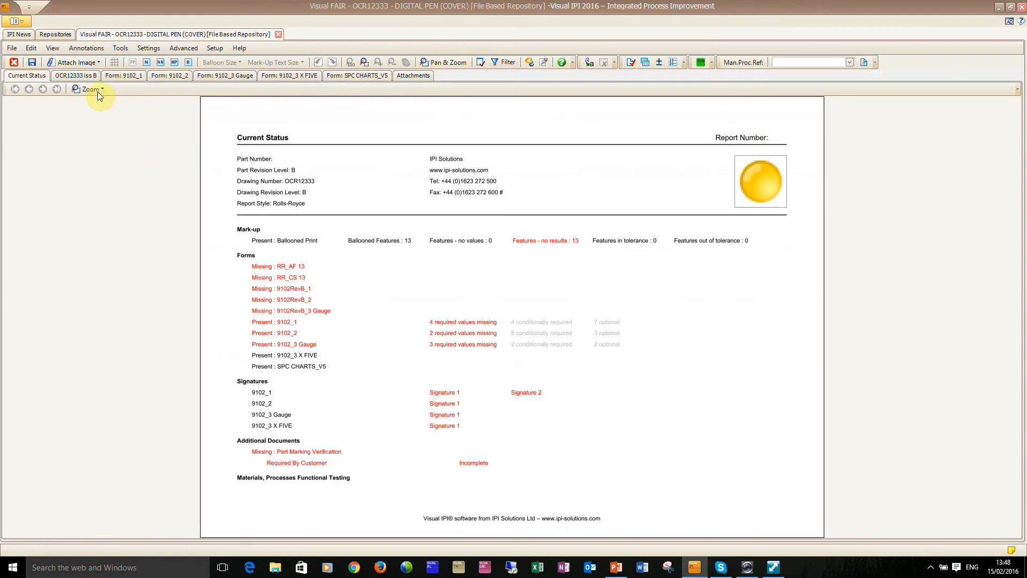
{"action": "mouse_move", "coordinate": [89, 89]}
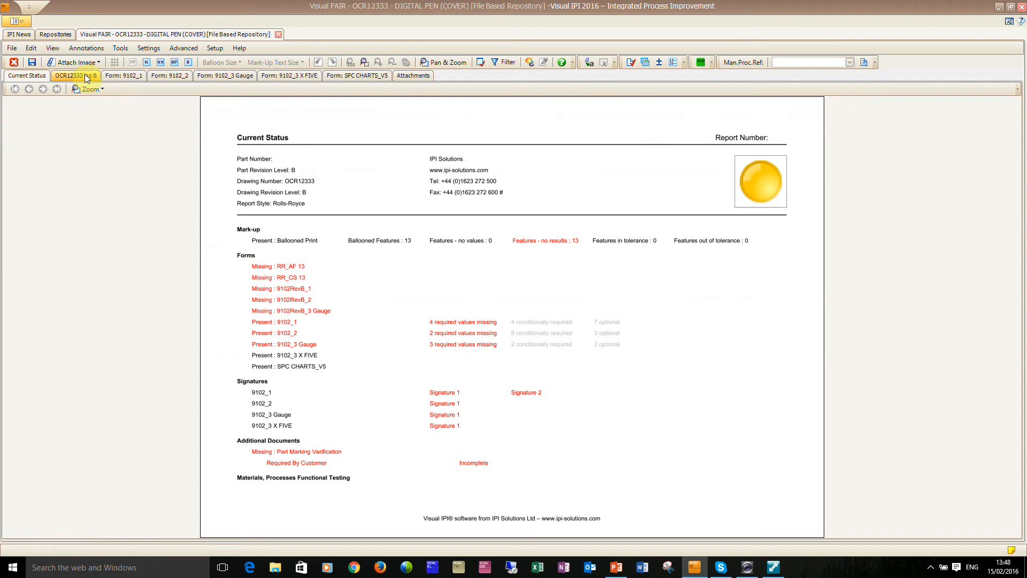
{"action": "left_click", "coordinate": [74, 75]}
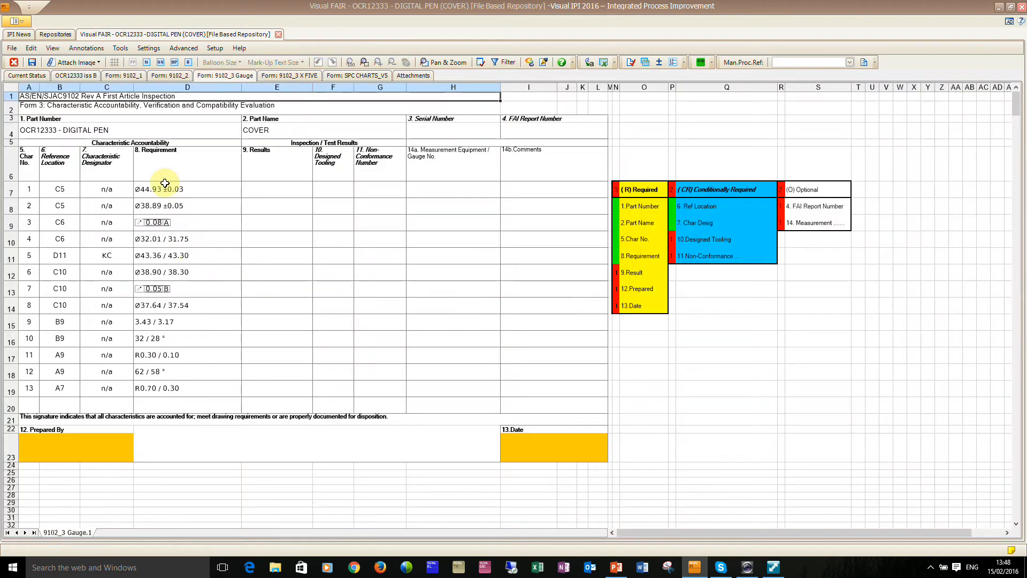
{"action": "mouse_move", "coordinate": [192, 387]}
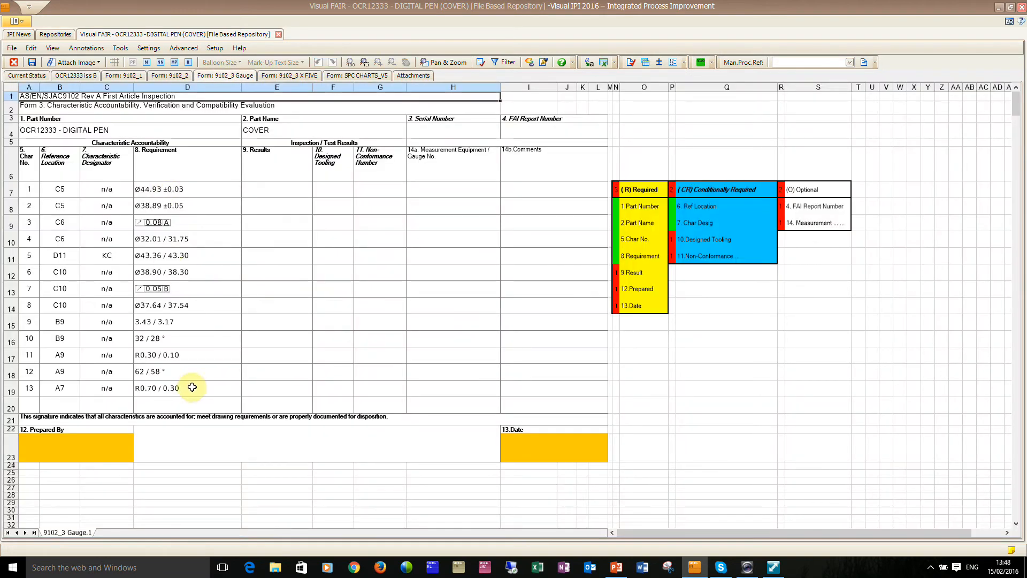
{"action": "left_click", "coordinate": [289, 76]}
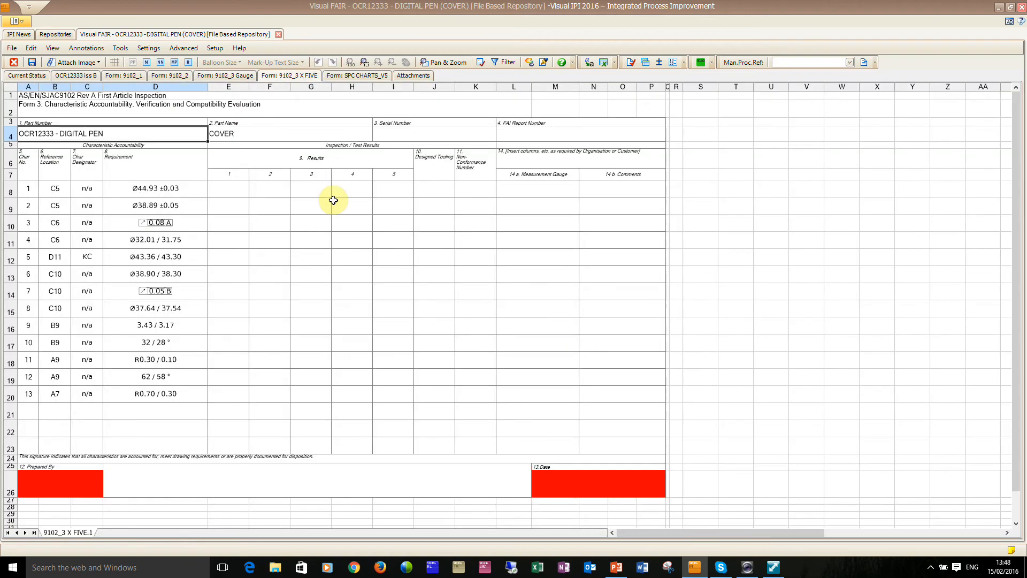
{"action": "mouse_move", "coordinate": [251, 190]}
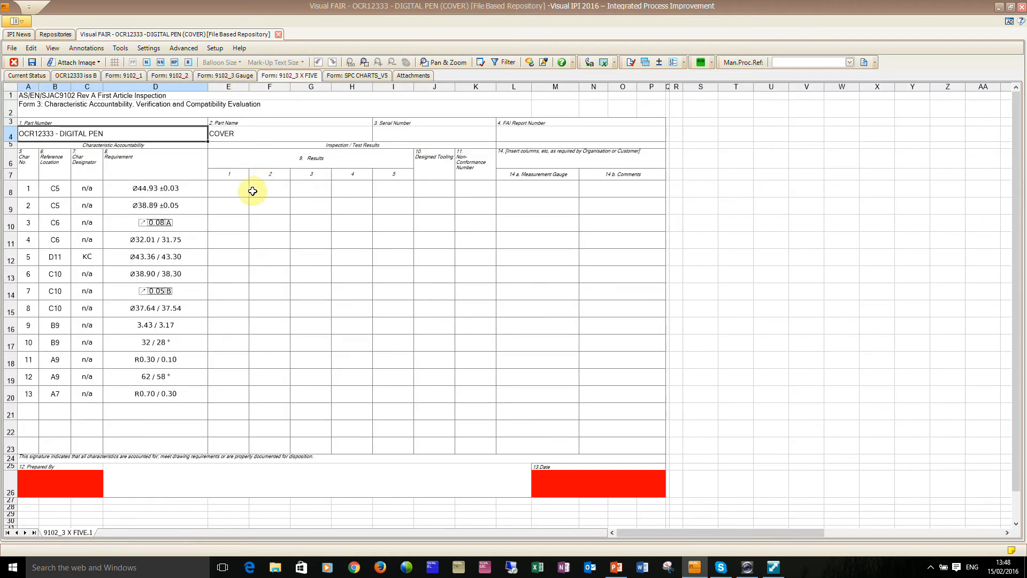
{"action": "mouse_move", "coordinate": [409, 193]}
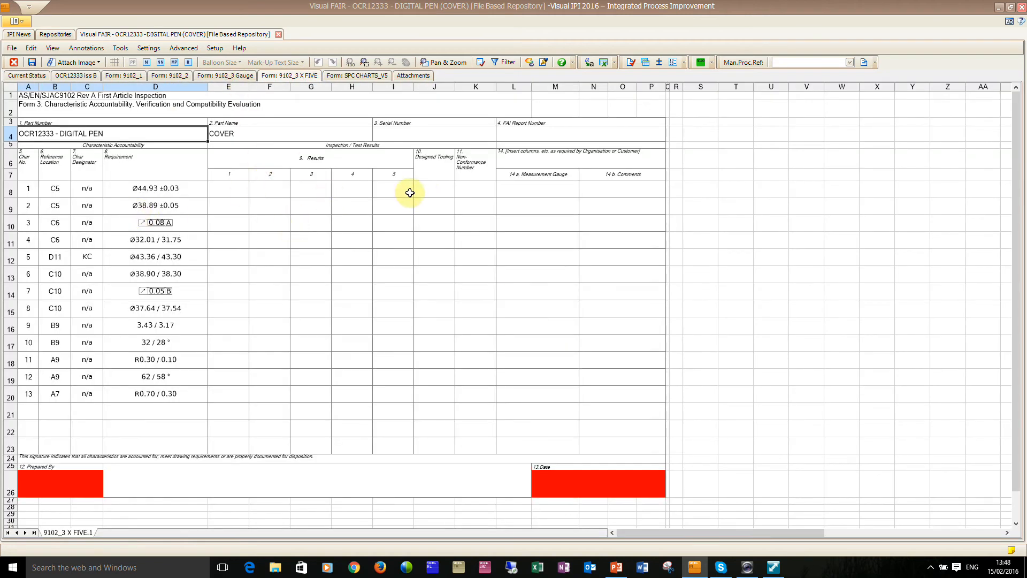
{"action": "left_click", "coordinate": [356, 76]}
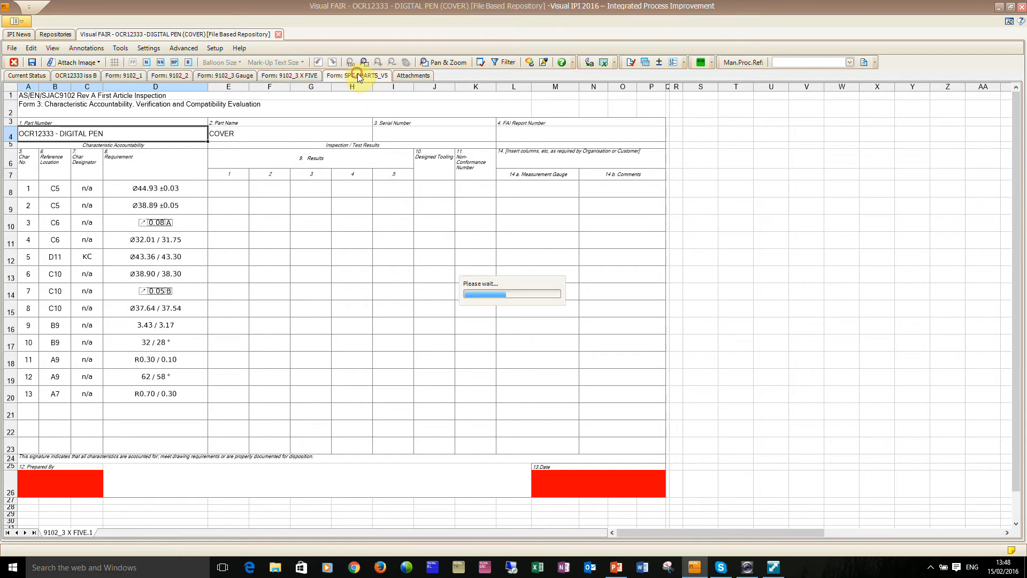
{"action": "left_click", "coordinate": [358, 75]}
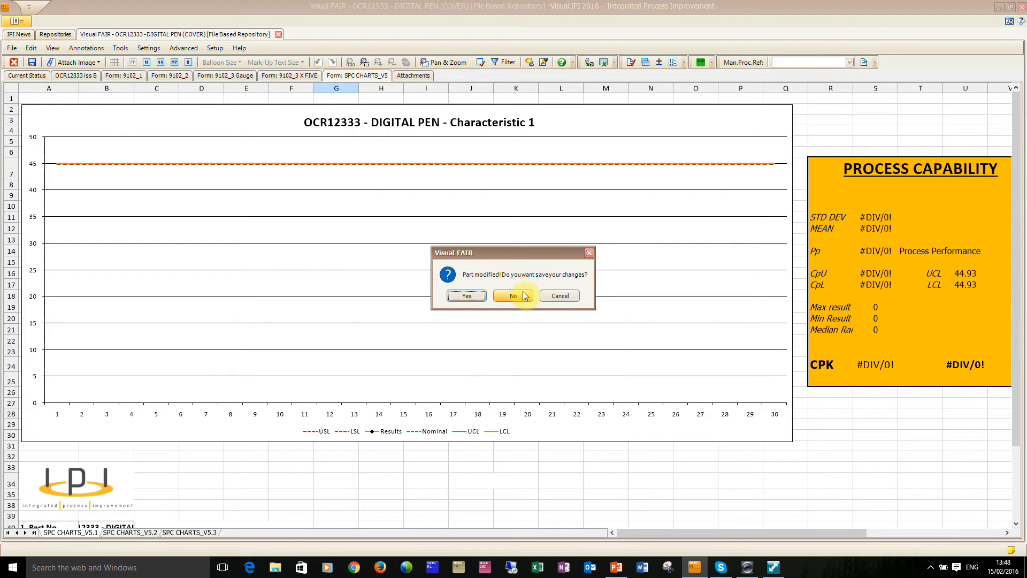
{"action": "left_click", "coordinate": [513, 295]}
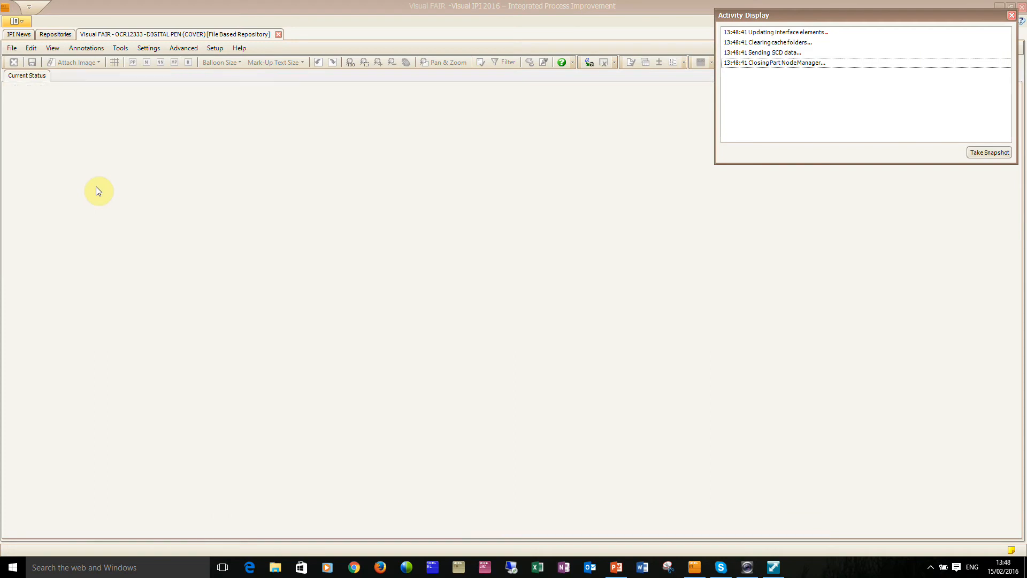
{"action": "mouse_move", "coordinate": [85, 180]}
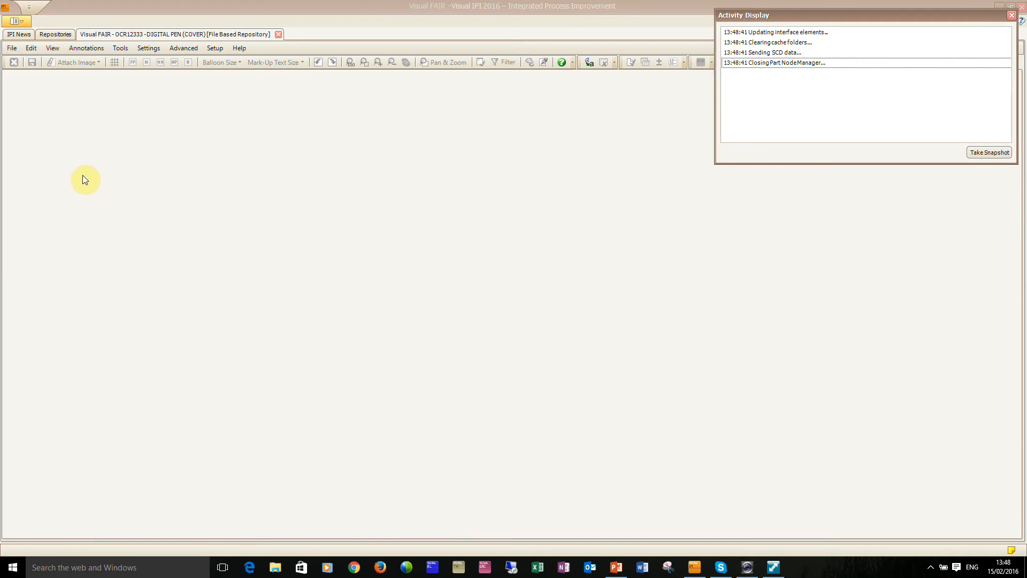
{"action": "mouse_move", "coordinate": [84, 174]}
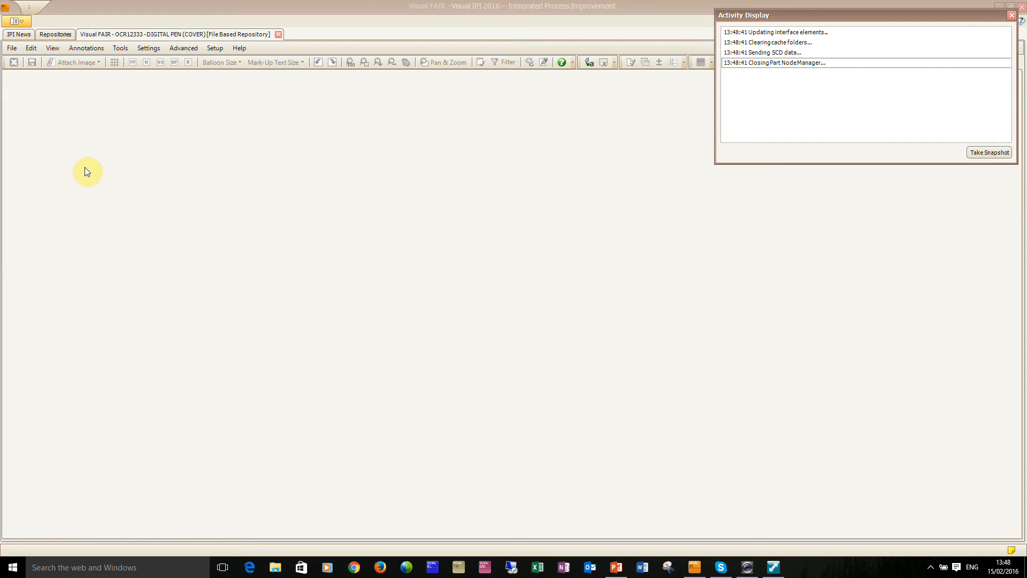
Step: Launch Visual DPP on the DIGITAL PEN (COVER) part
{"action": "right_click", "coordinate": [132, 129]}
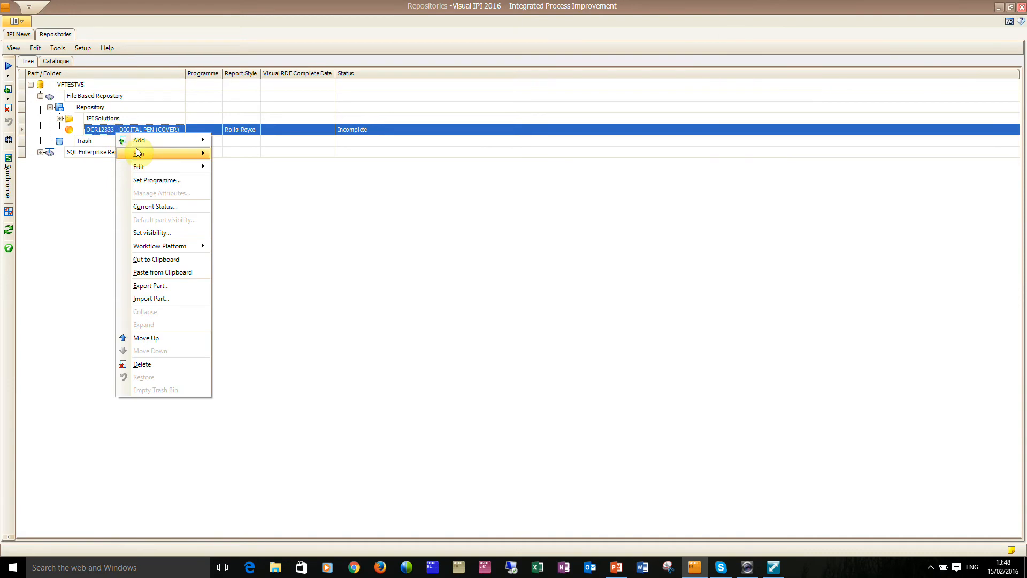
{"action": "left_click", "coordinate": [139, 153]}
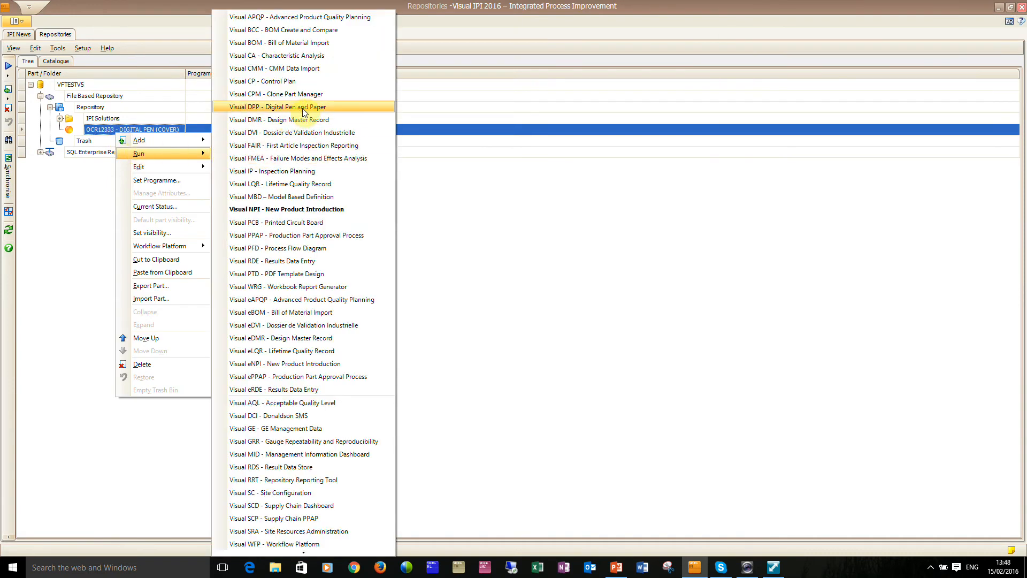
{"action": "left_click", "coordinate": [280, 105]}
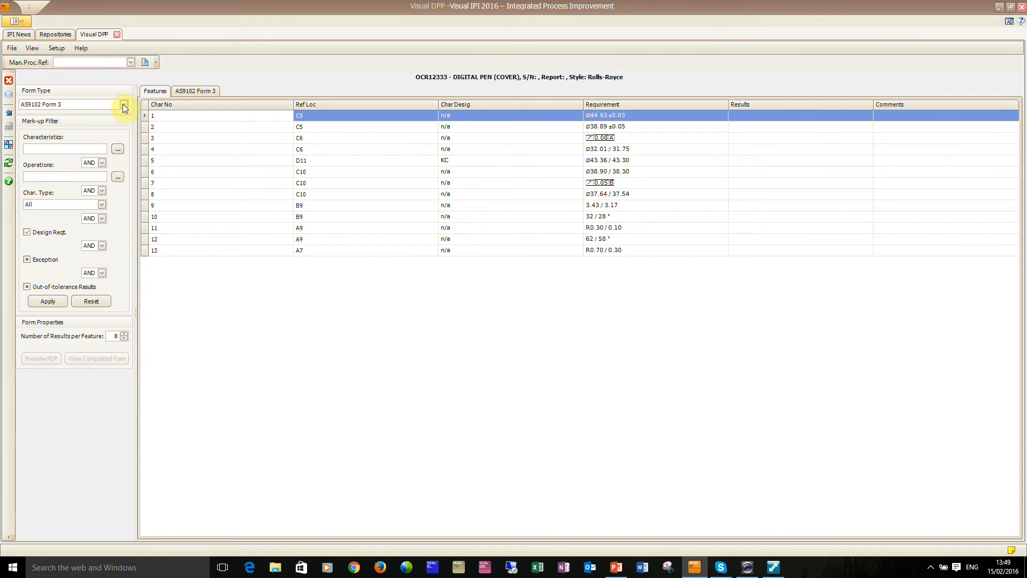
Step: Set the form type to AQL Form with characteristics 1, 2 and 5
{"action": "left_click", "coordinate": [124, 107]}
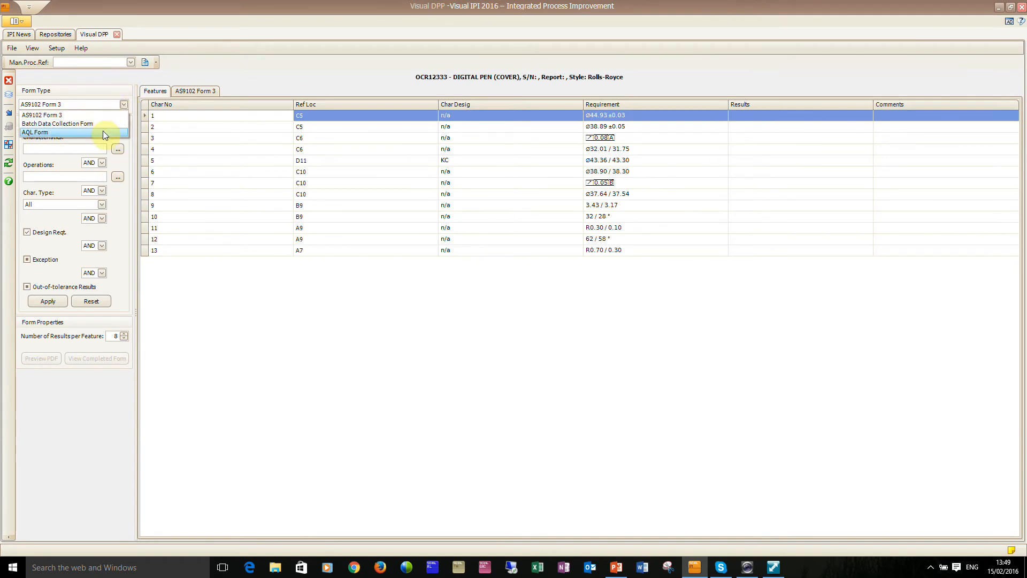
{"action": "left_click", "coordinate": [34, 132]}
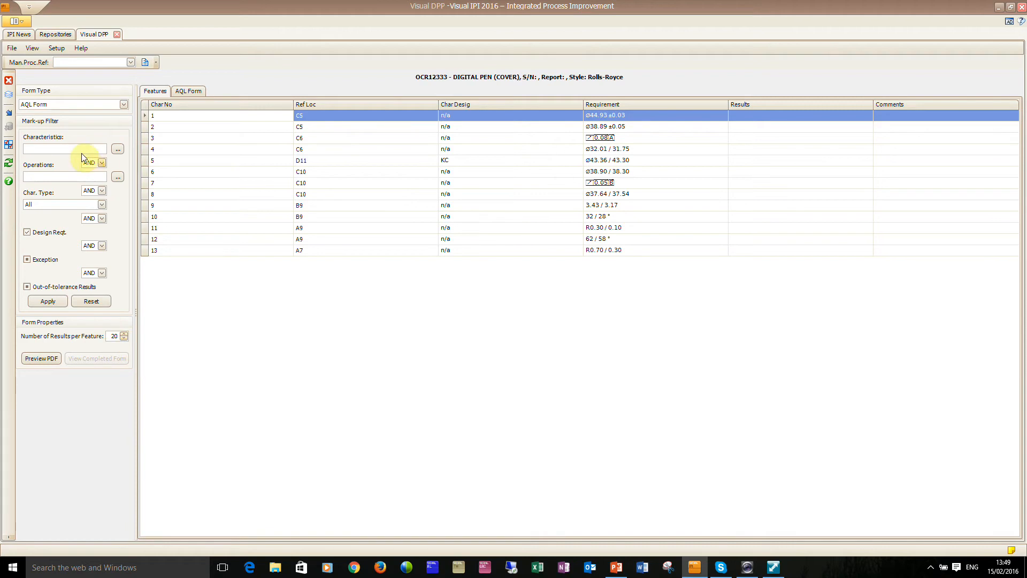
{"action": "left_click", "coordinate": [117, 149]}
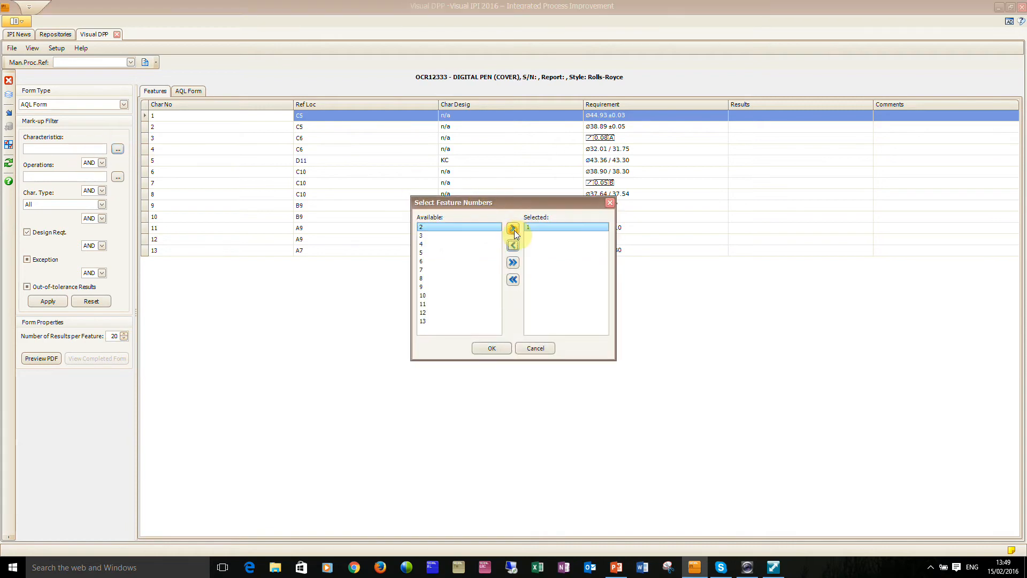
{"action": "left_click", "coordinate": [513, 228]}
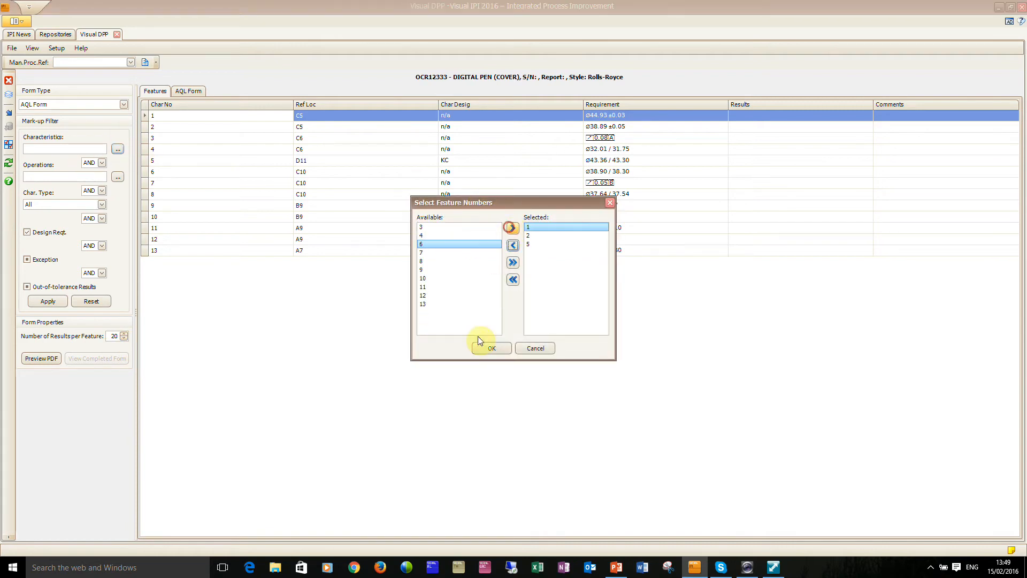
{"action": "left_click", "coordinate": [492, 348]}
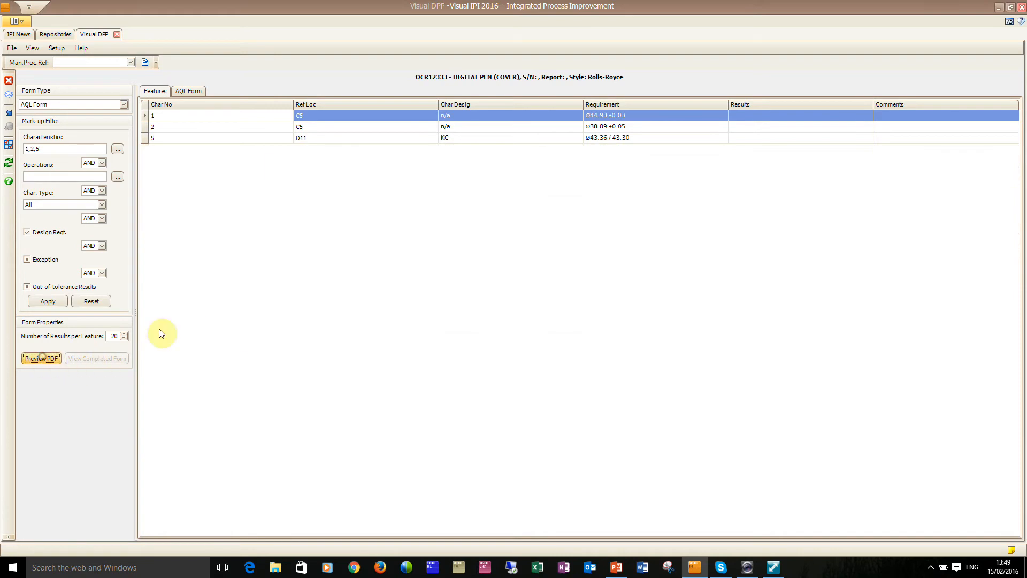
Step: Preview the generated AQL form for COVER as a PDF in Acrobat Reader
{"action": "left_click", "coordinate": [41, 358]}
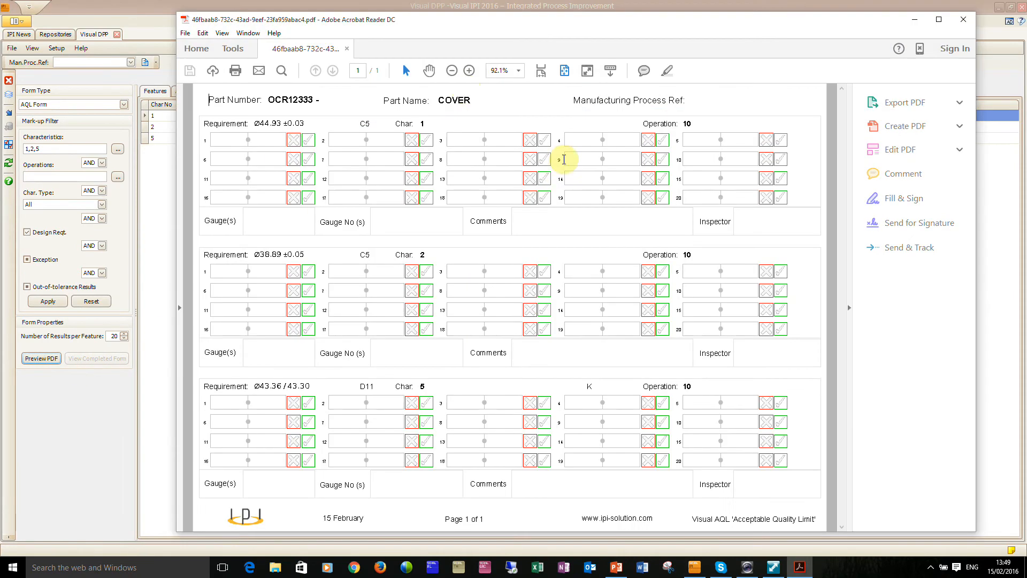
{"action": "mouse_move", "coordinate": [779, 263]}
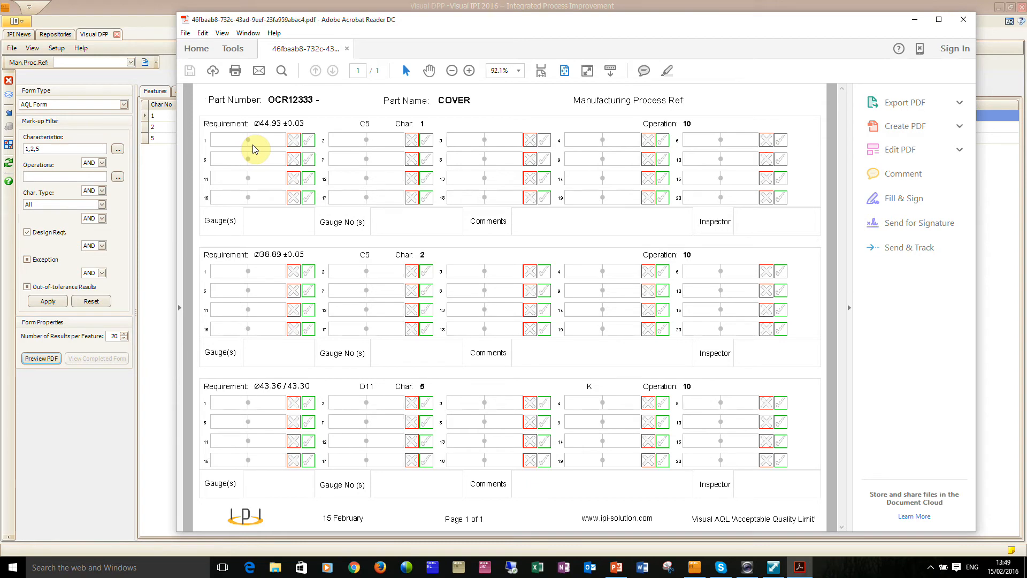
{"action": "mouse_move", "coordinate": [287, 171]}
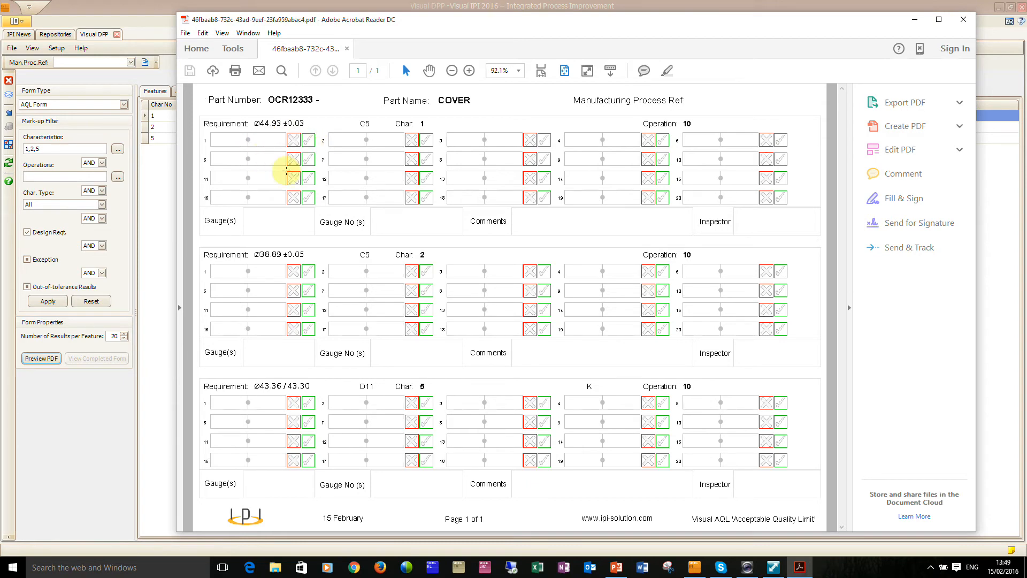
{"action": "mouse_move", "coordinate": [652, 242]}
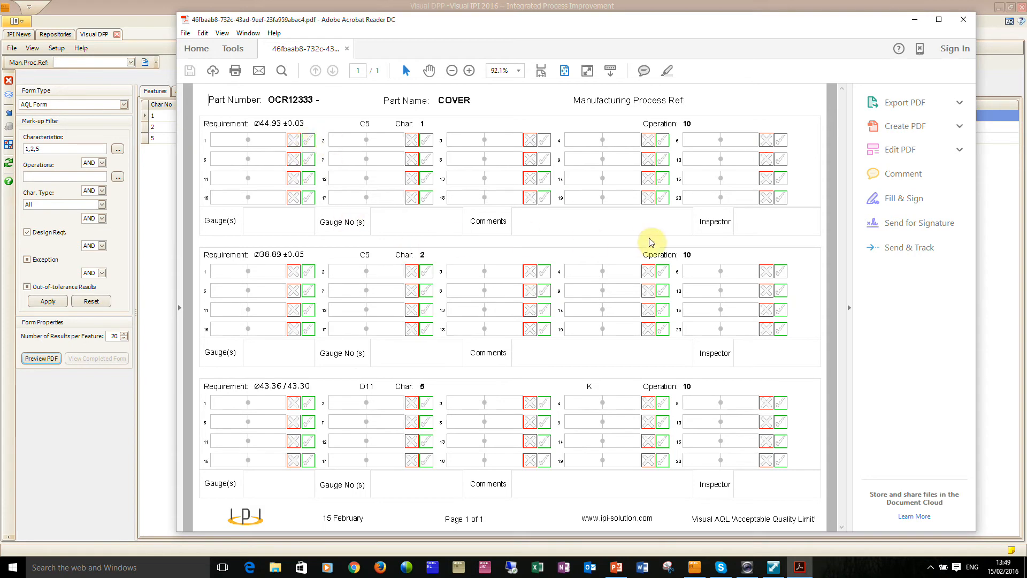
{"action": "mouse_move", "coordinate": [304, 96]}
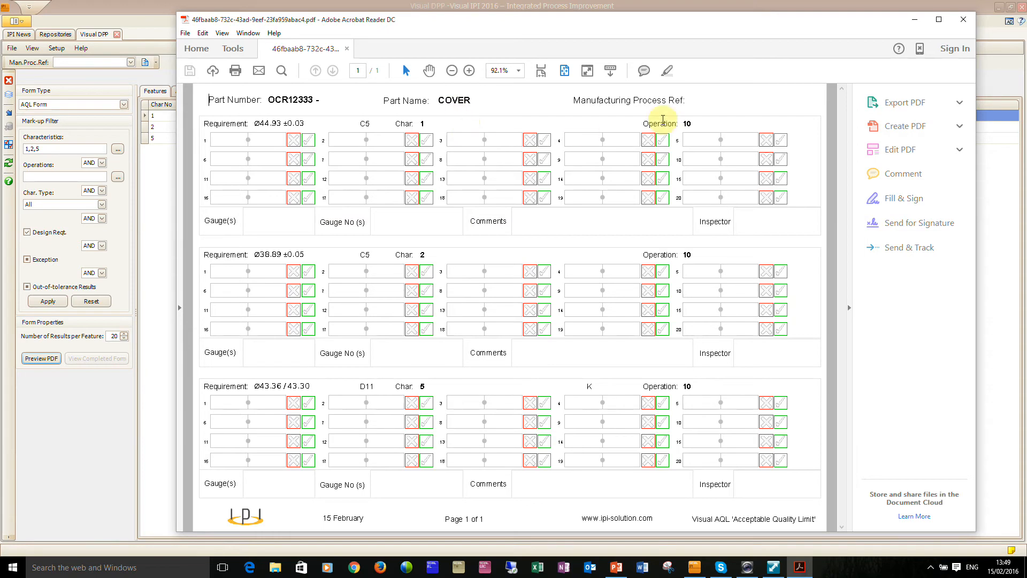
{"action": "mouse_move", "coordinate": [497, 266]}
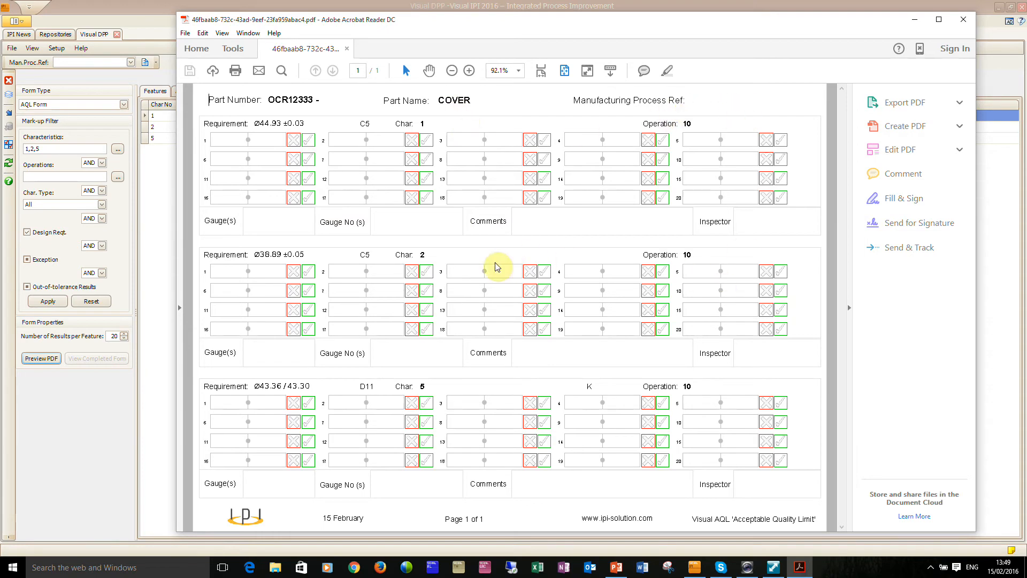
{"action": "mouse_move", "coordinate": [91, 67]}
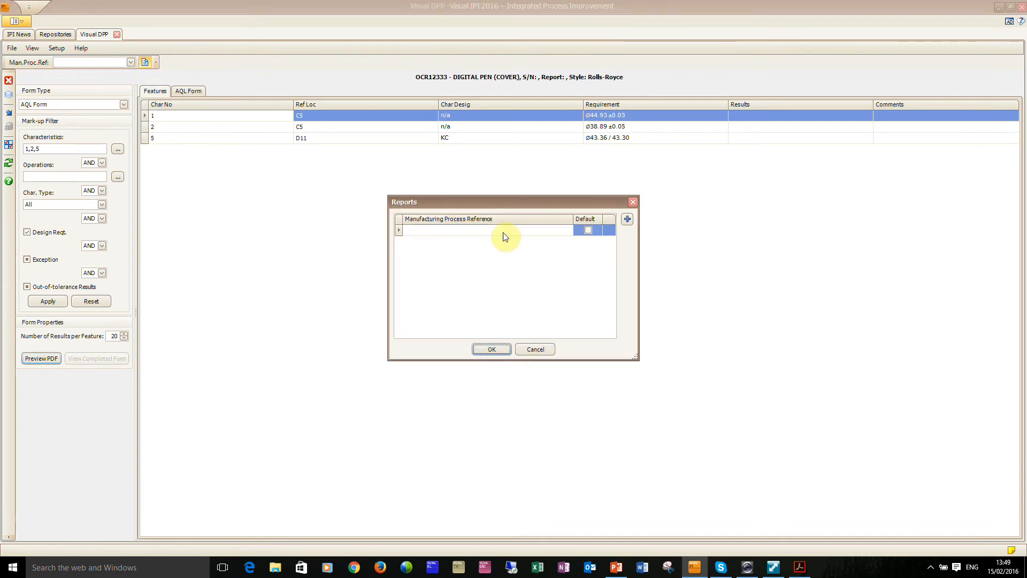
Step: Assign manufacturing process reference 12345, generate the AQL form data, and dismiss the confirmation
{"action": "type", "text": "123"}
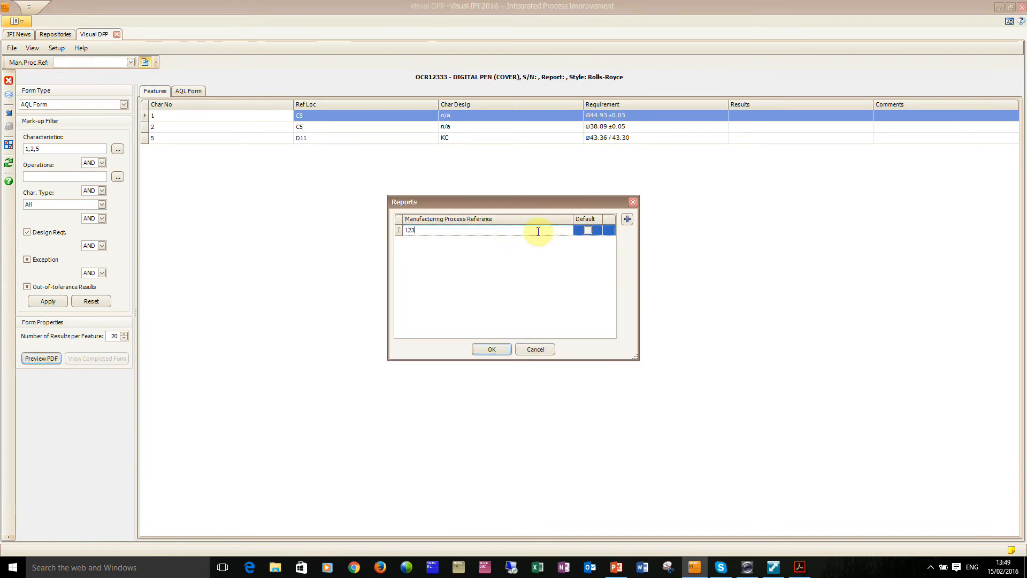
{"action": "left_click", "coordinate": [491, 348]}
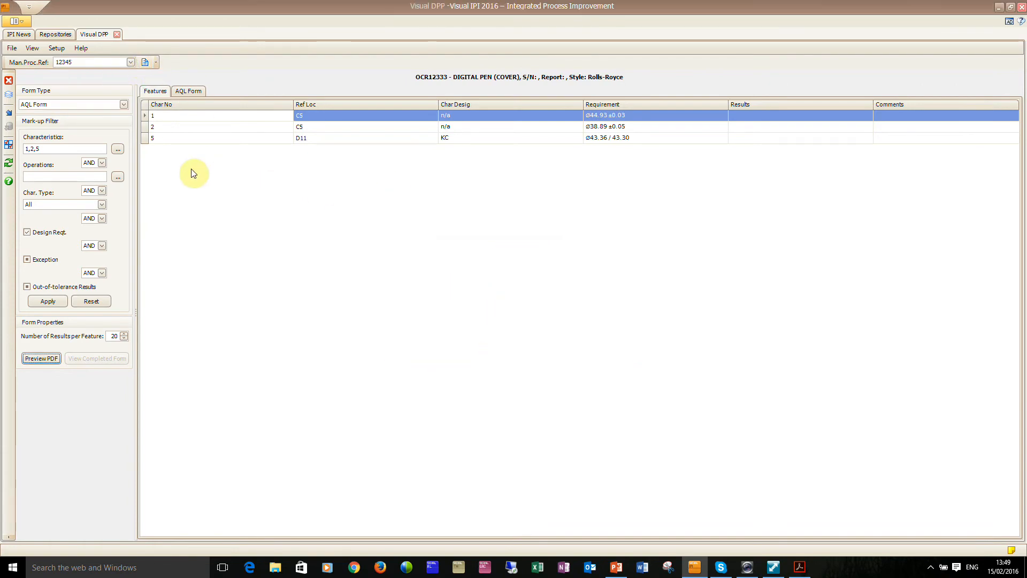
{"action": "left_click", "coordinate": [41, 358]}
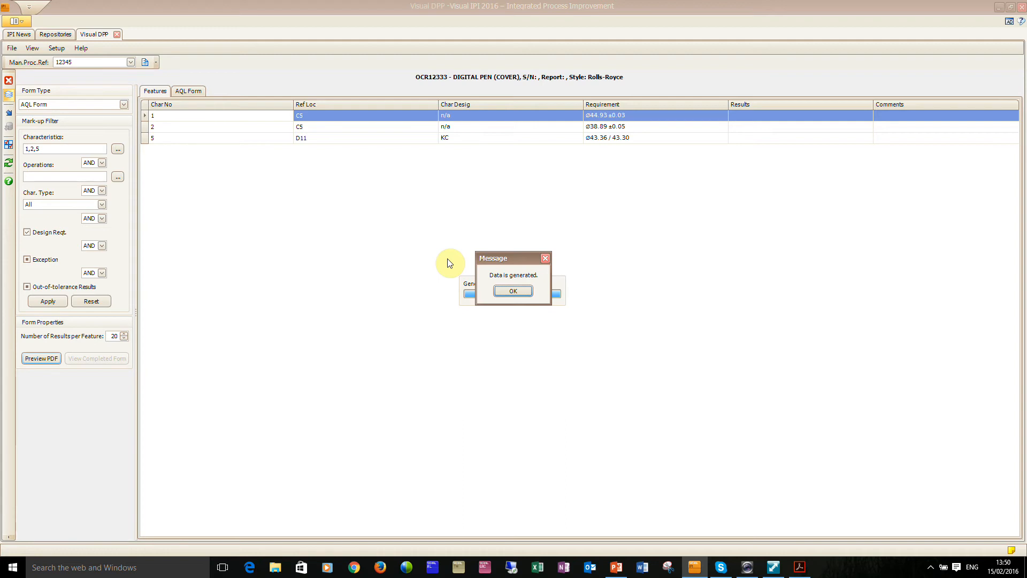
{"action": "mouse_move", "coordinate": [426, 254]}
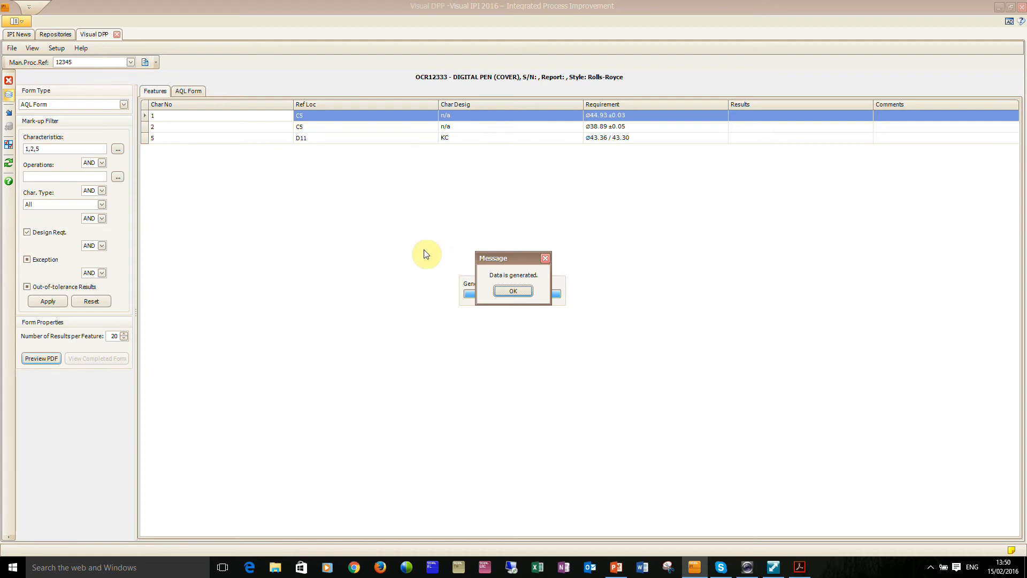
{"action": "left_click", "coordinate": [513, 290]}
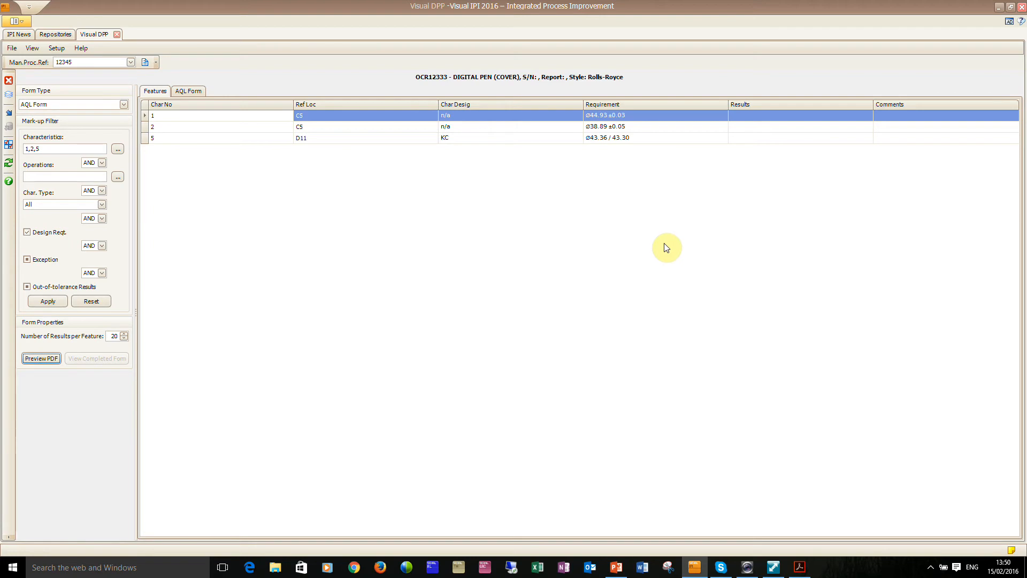
{"action": "mouse_move", "coordinate": [770, 561]}
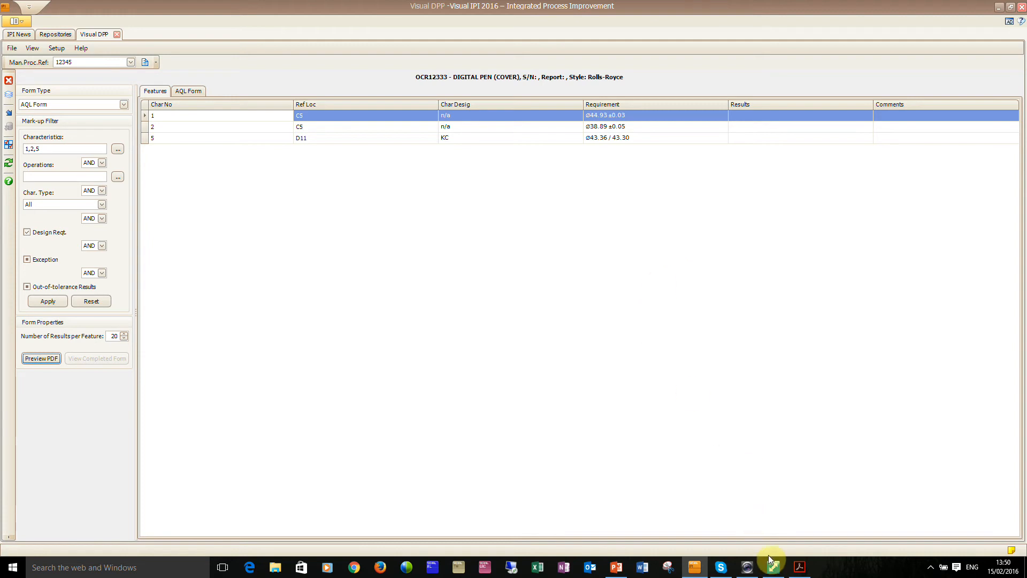
Step: Bring Dell Webcam Central forward showing the pen writing on the printed AQL form
{"action": "left_click", "coordinate": [746, 567]}
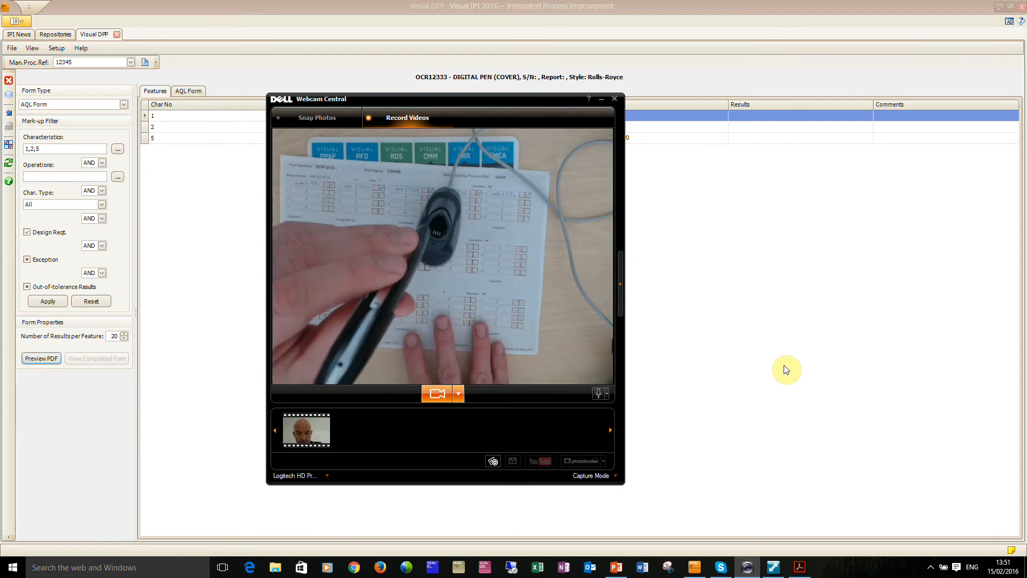
{"action": "mouse_move", "coordinate": [980, 542]}
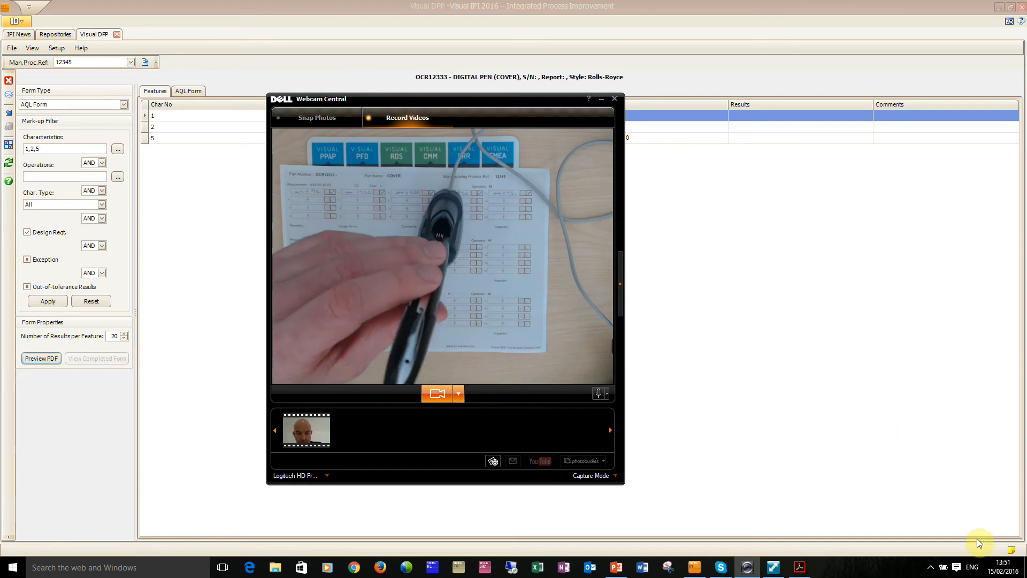
{"action": "mouse_move", "coordinate": [773, 567]}
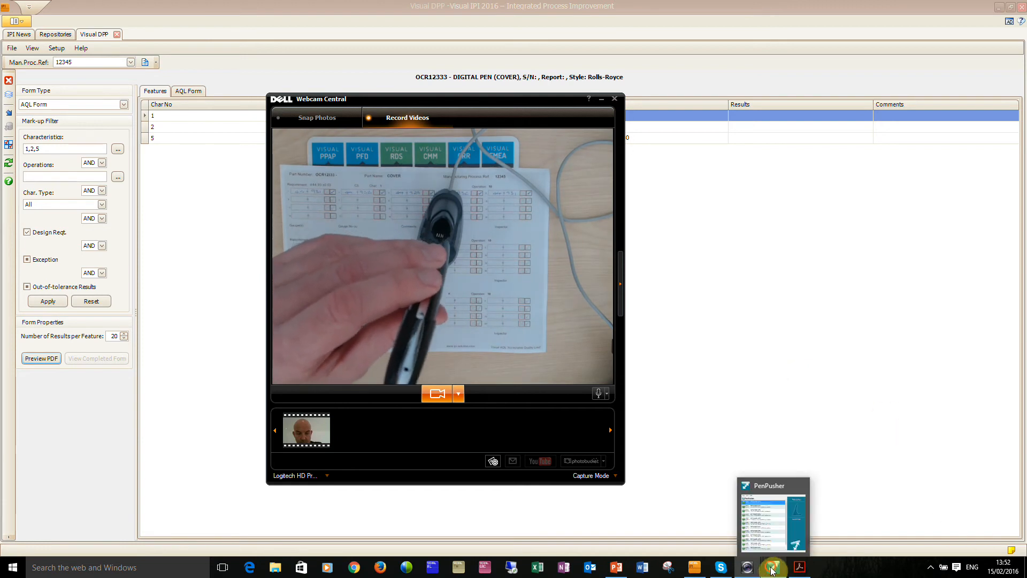
Step: Bring up PenPusher to track the new FDF Template (IPI) upload
{"action": "left_click", "coordinate": [773, 566]}
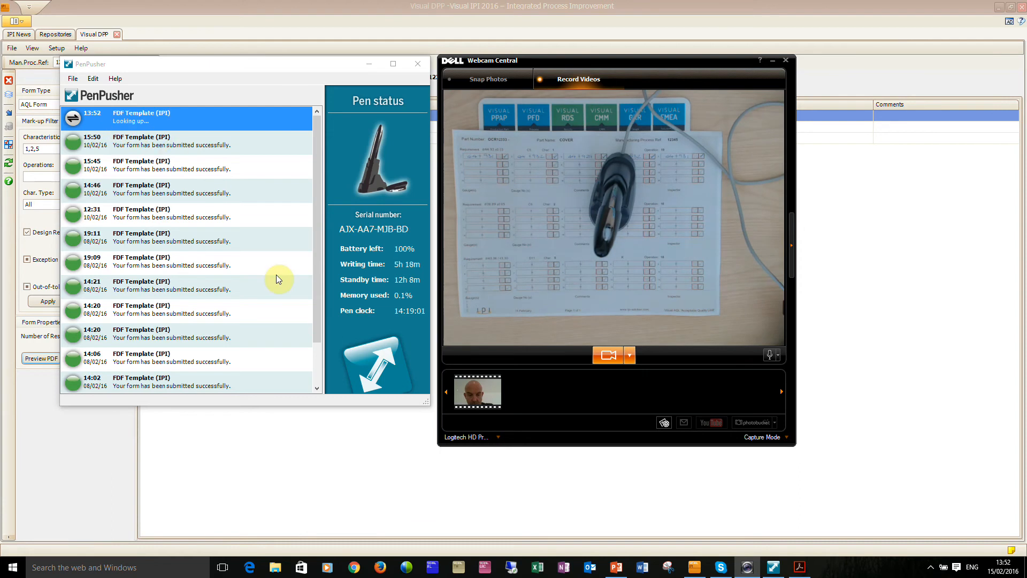
{"action": "mouse_move", "coordinate": [248, 213]}
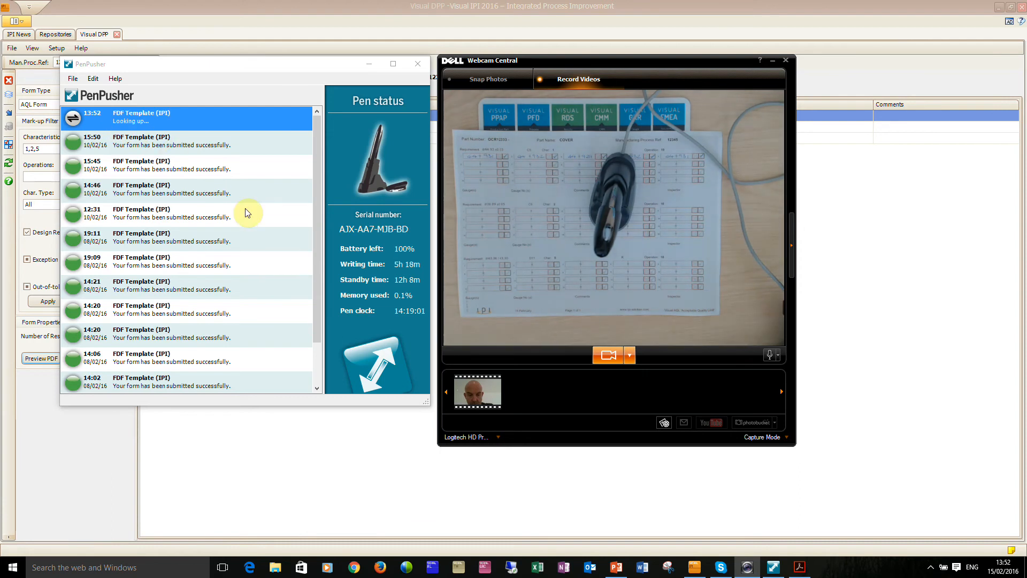
{"action": "mouse_move", "coordinate": [236, 132]}
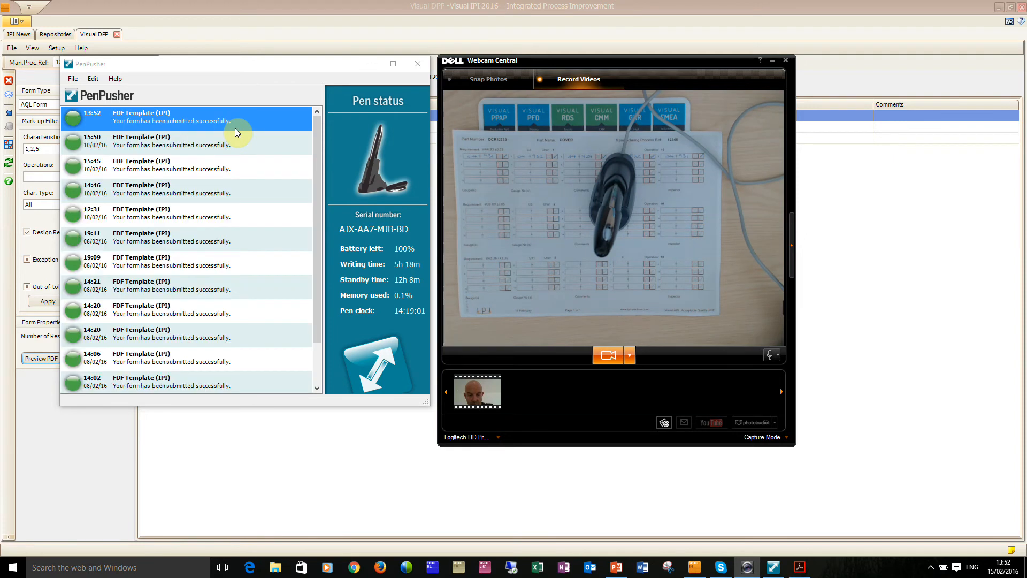
{"action": "mouse_move", "coordinate": [48, 78]}
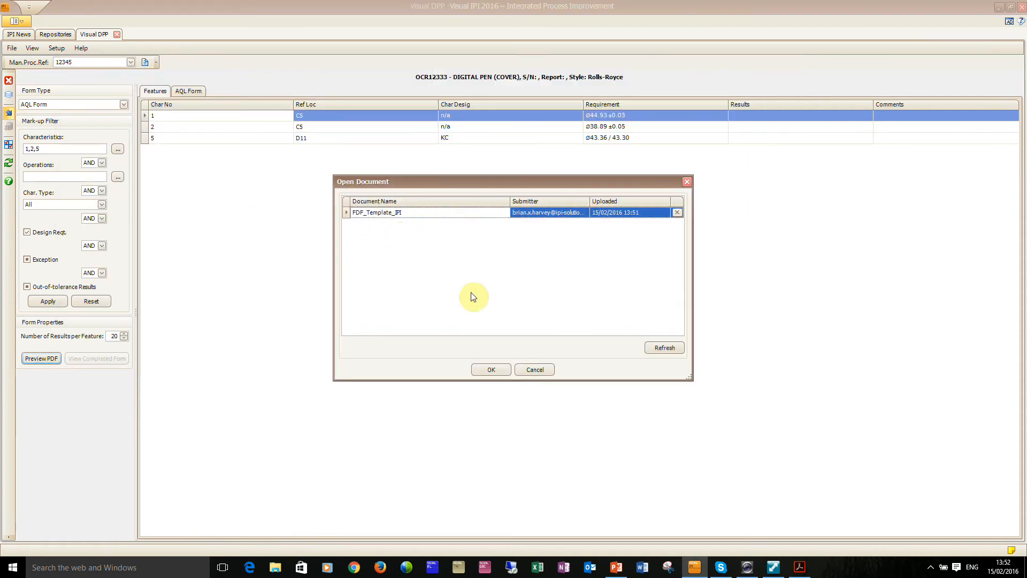
{"action": "mouse_move", "coordinate": [535, 219]}
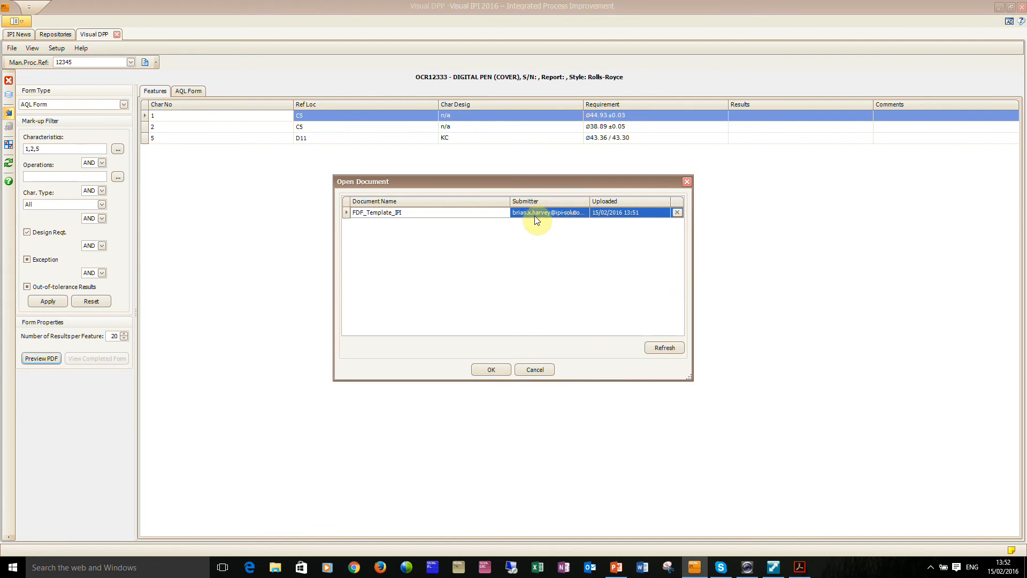
{"action": "mouse_move", "coordinate": [490, 370]}
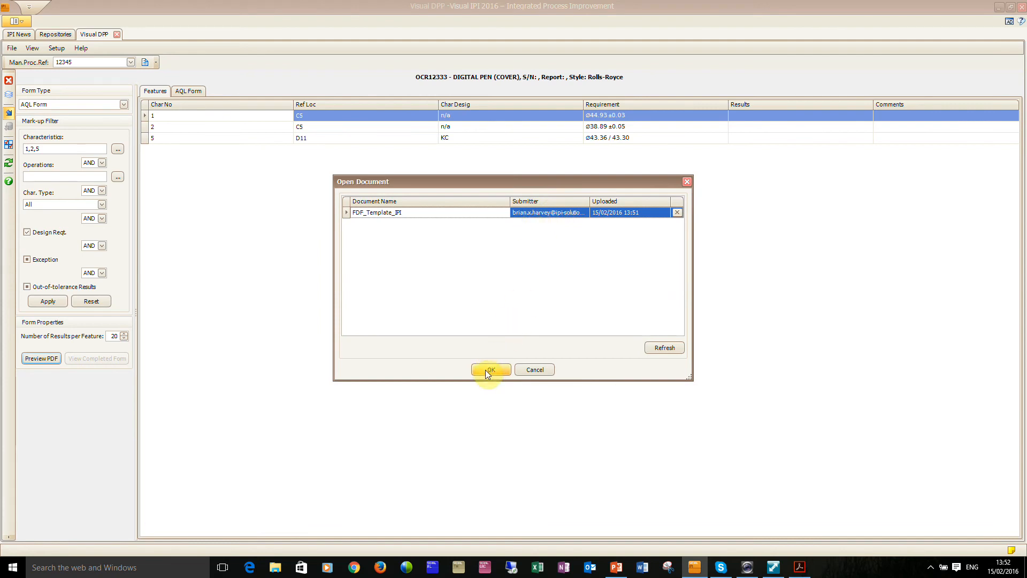
Step: Load the FDF_Template_IPI document and view the completed form
{"action": "left_click", "coordinate": [490, 369]}
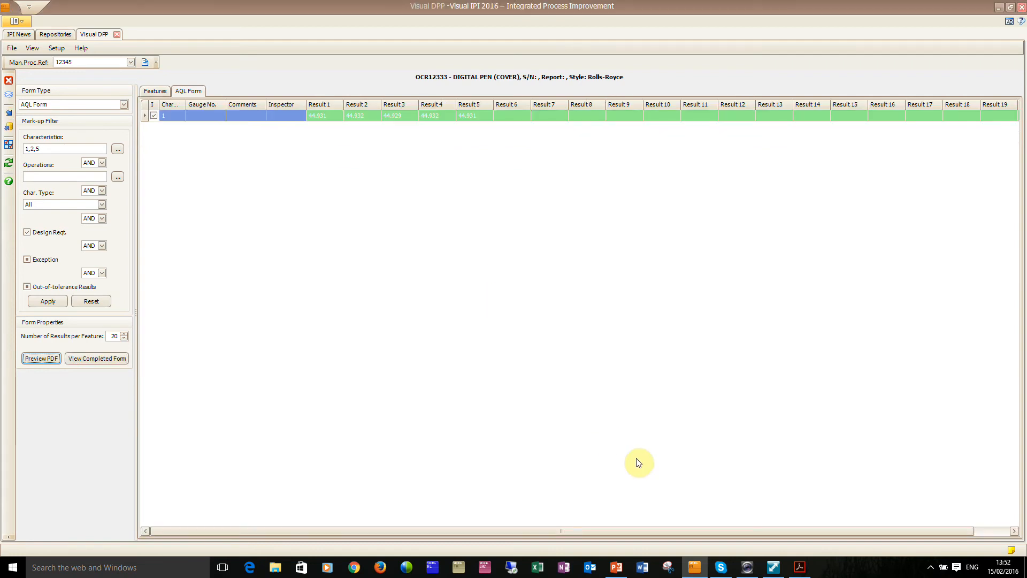
{"action": "left_click", "coordinate": [97, 358]}
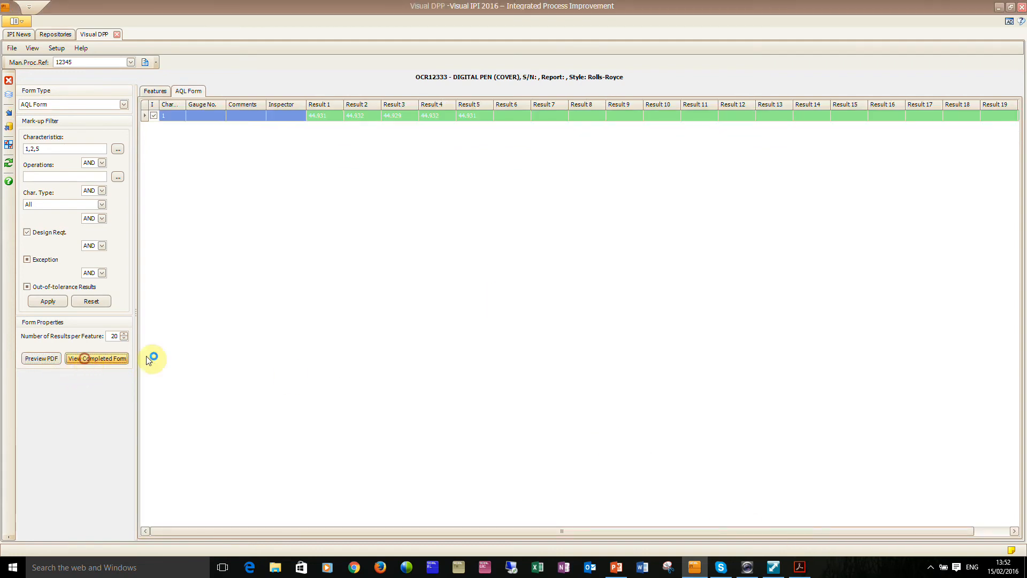
Step: Review the completed AQL form in Acrobat, showing five handwritten characteristic-1 results marked pass
{"action": "left_click", "coordinate": [96, 358]}
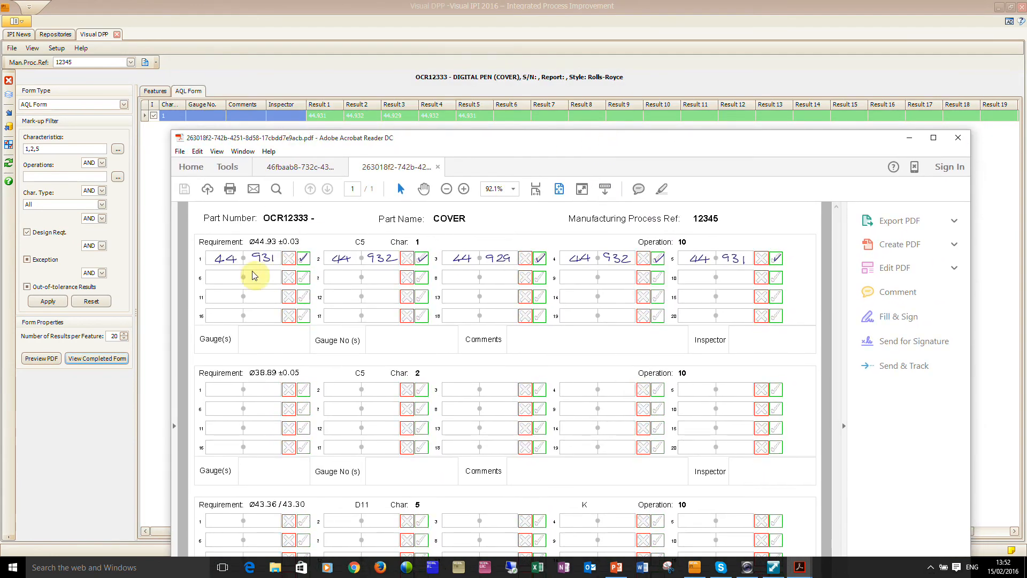
{"action": "mouse_move", "coordinate": [316, 149]}
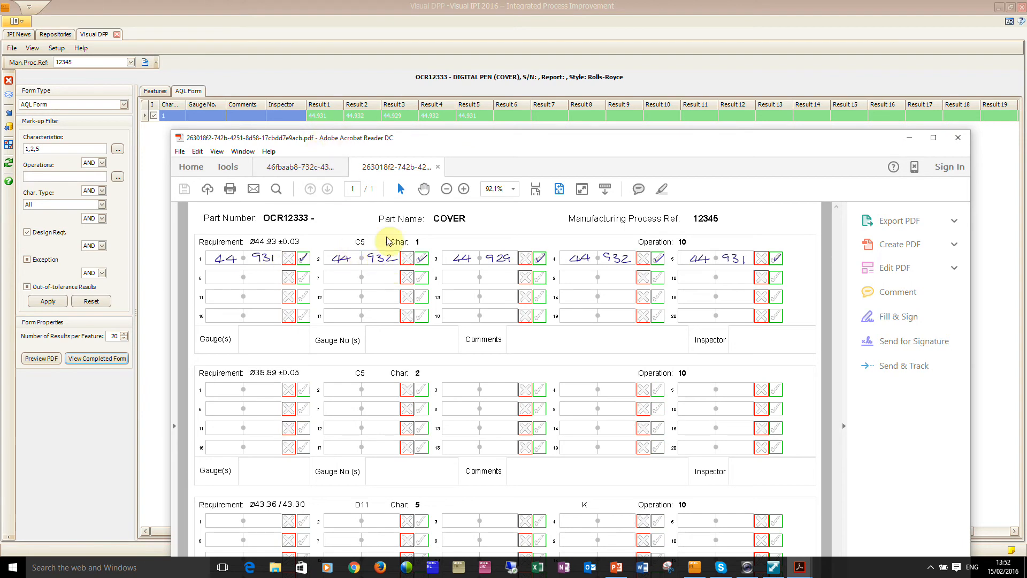
{"action": "mouse_move", "coordinate": [491, 268]}
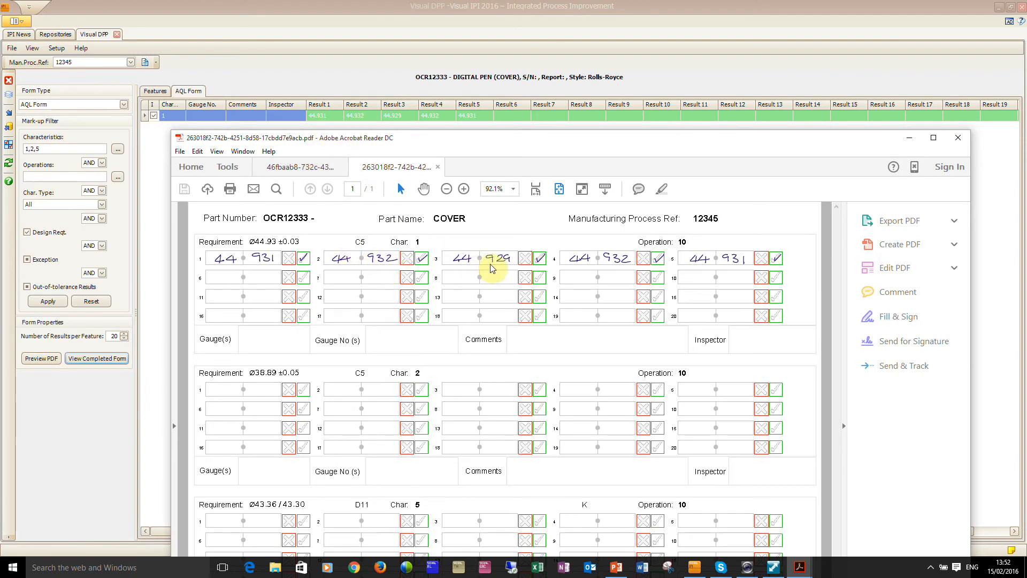
{"action": "mouse_move", "coordinate": [586, 268]}
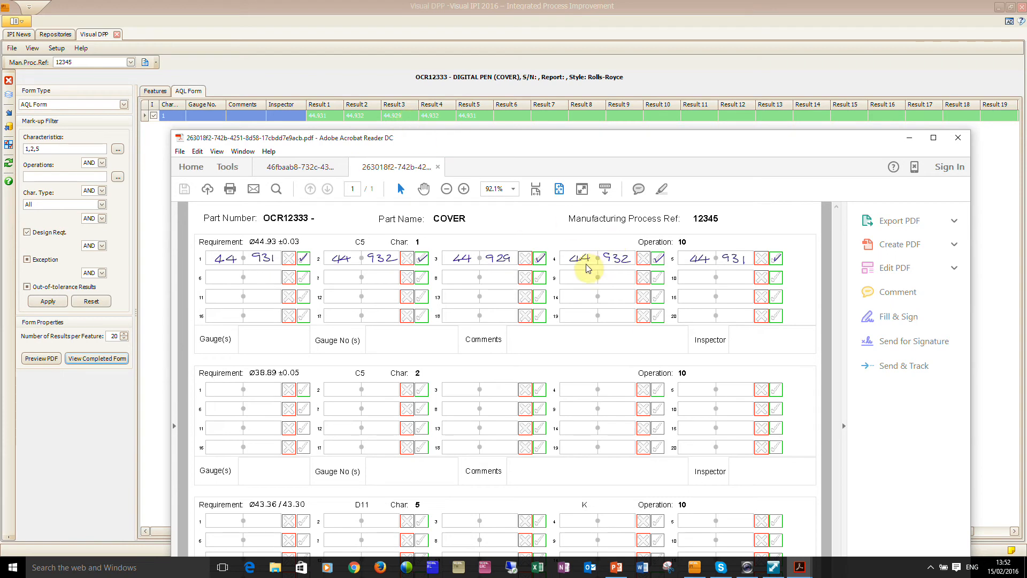
{"action": "mouse_move", "coordinate": [458, 139]}
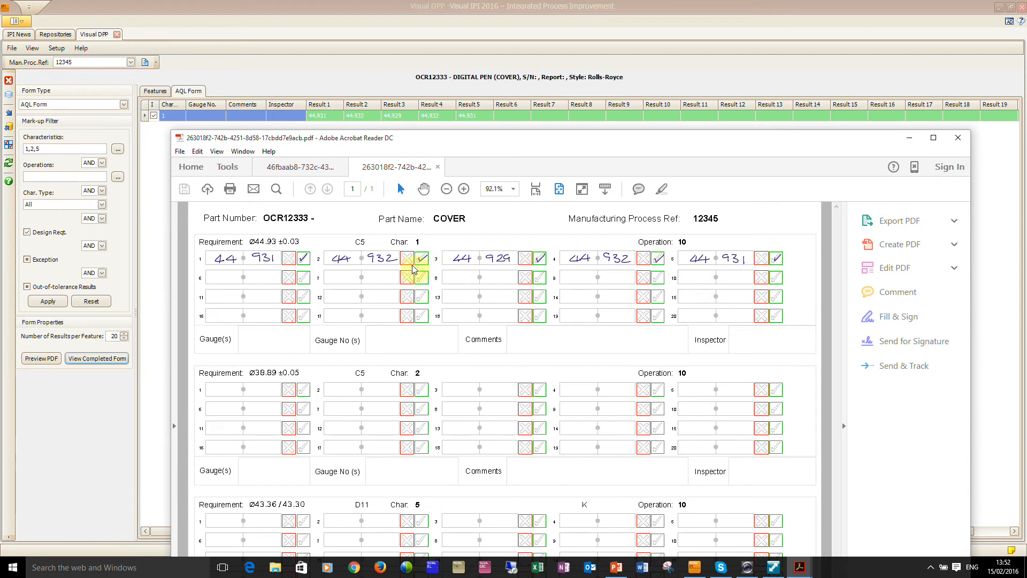
{"action": "mouse_move", "coordinate": [724, 384]}
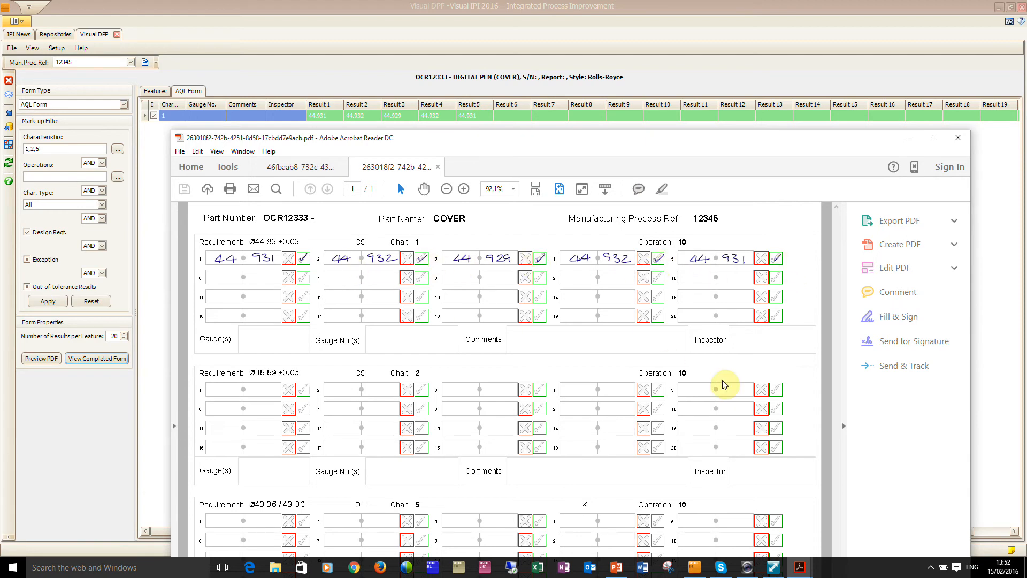
{"action": "mouse_move", "coordinate": [791, 568]}
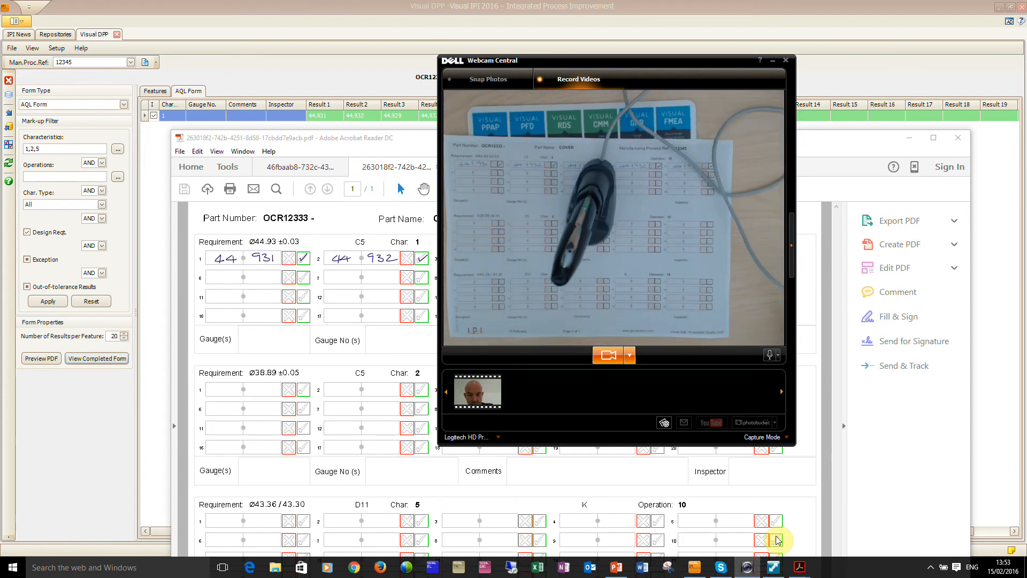
{"action": "mouse_move", "coordinate": [957, 161]}
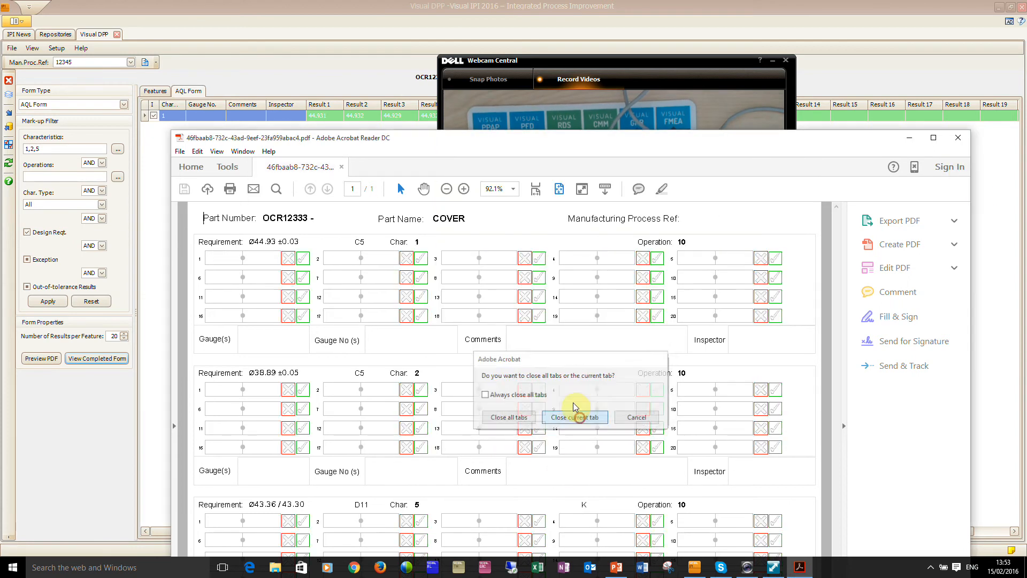
Step: Close the open PDF form, leaving the Visual DPP AQL results grid empty
{"action": "left_click", "coordinate": [573, 417]}
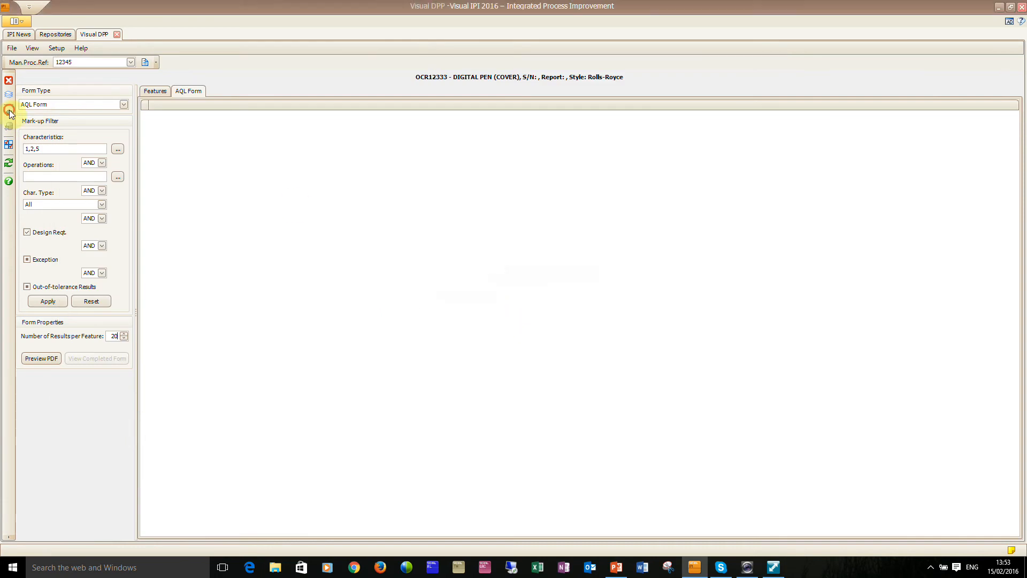
{"action": "mouse_move", "coordinate": [9, 115]}
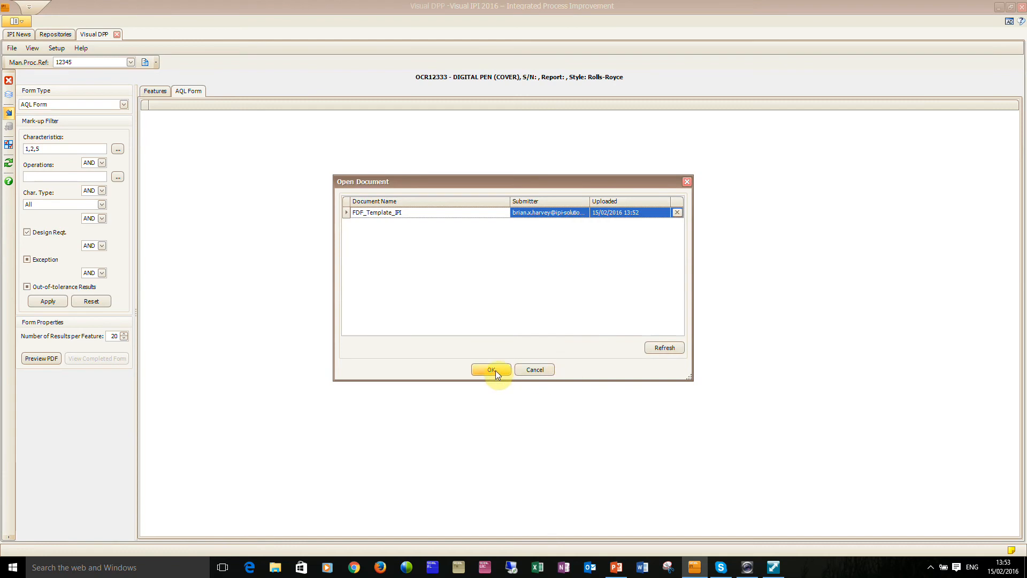
Step: Load the 13:53 pen upload and view its completed form with the comment 'hello'
{"action": "left_click", "coordinate": [490, 369]}
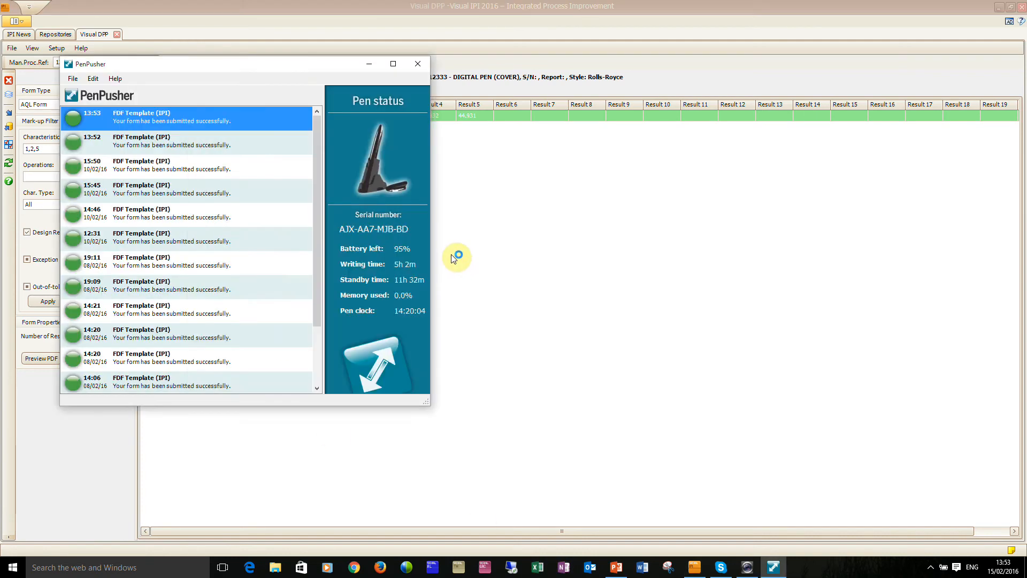
{"action": "left_click", "coordinate": [40, 358]}
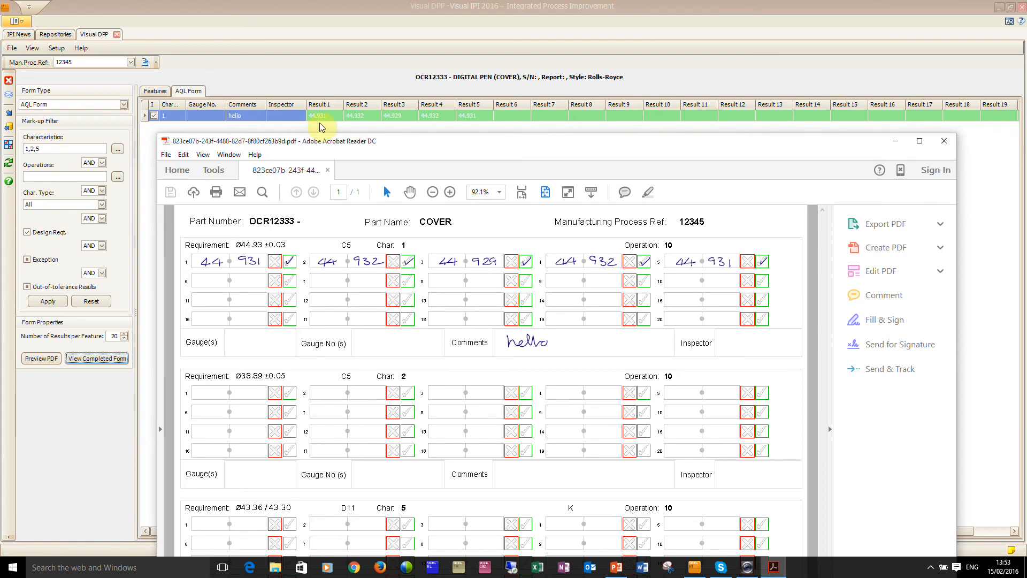
{"action": "mouse_move", "coordinate": [629, 418]}
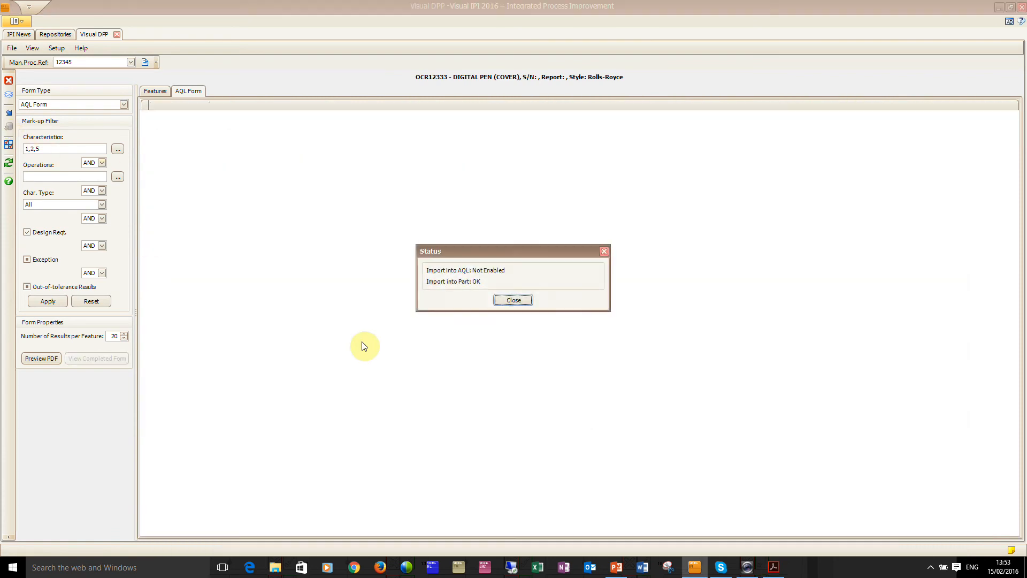
{"action": "mouse_move", "coordinate": [470, 277]}
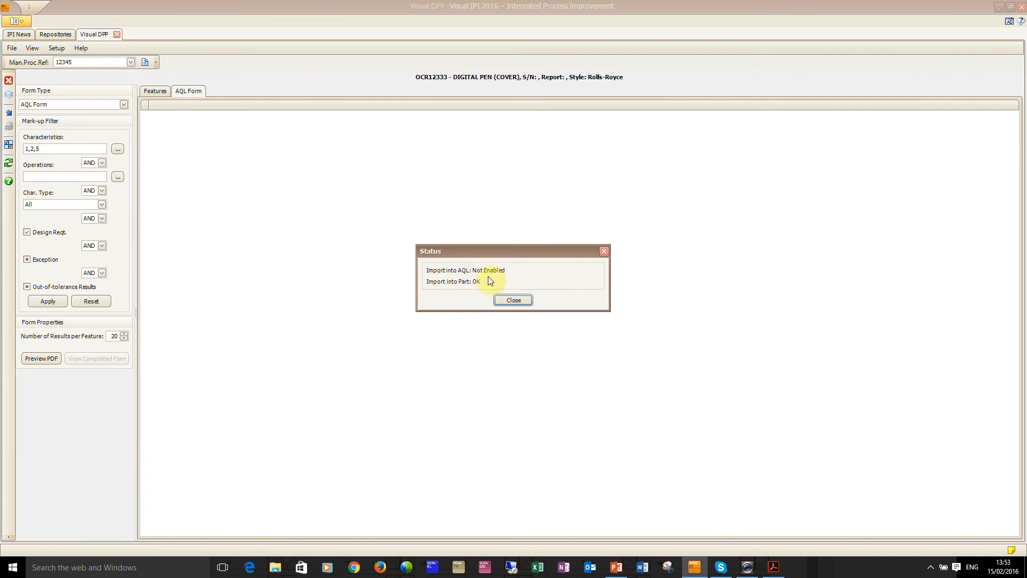
{"action": "mouse_move", "coordinate": [470, 301]}
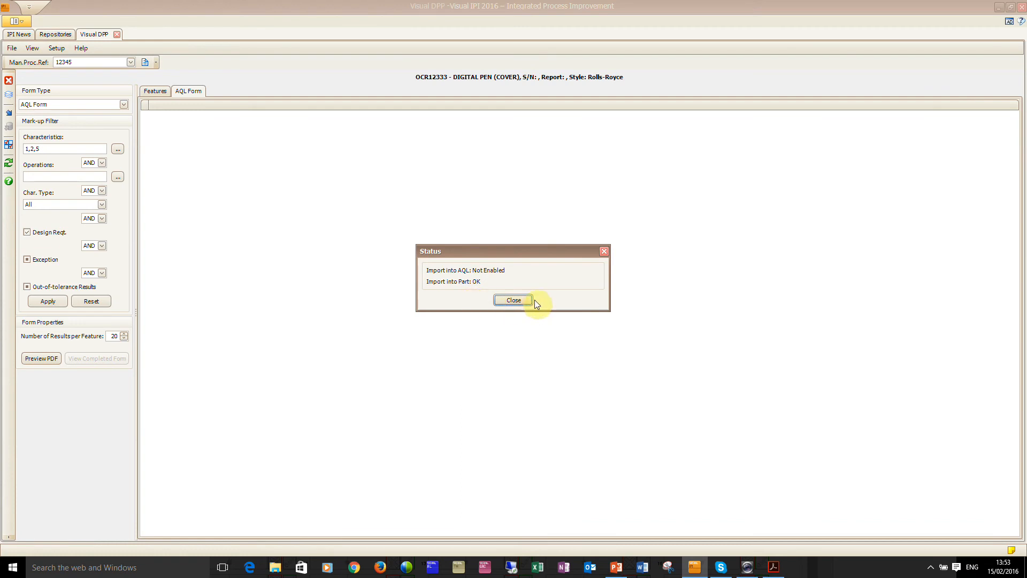
{"action": "mouse_move", "coordinate": [513, 300]}
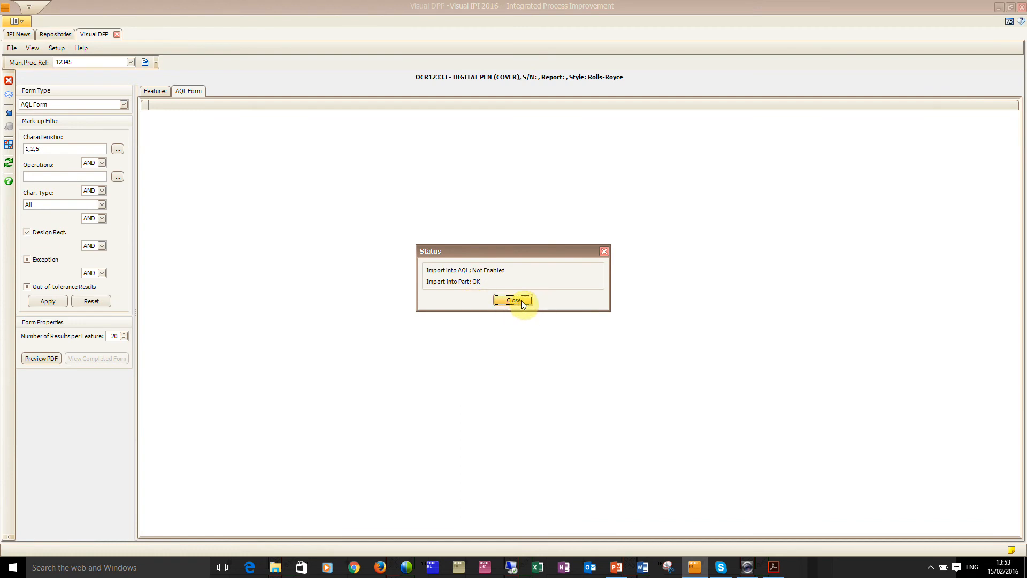
Step: Close the Status report confirming 'Import into Part: OK'
{"action": "left_click", "coordinate": [513, 301]}
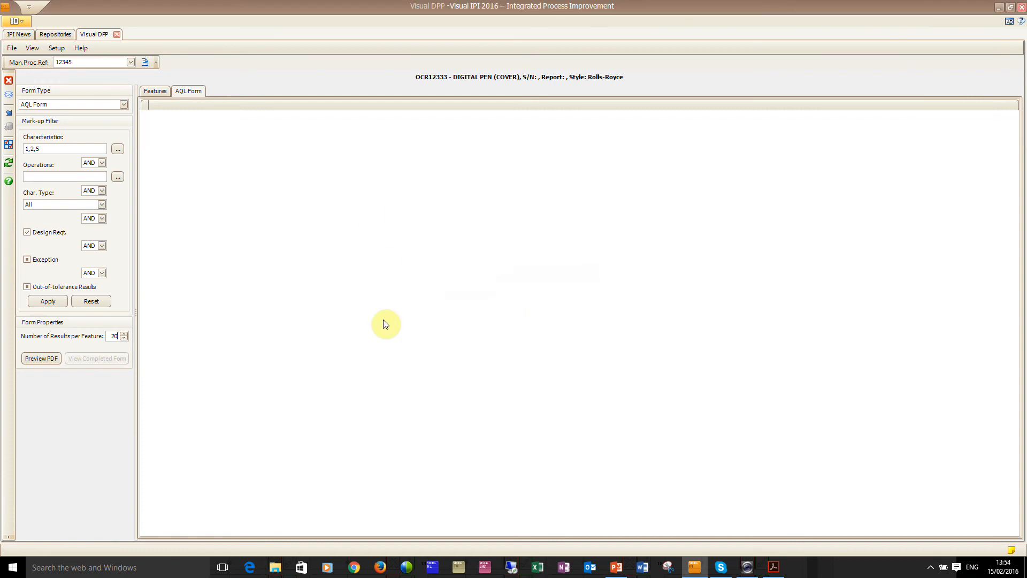
{"action": "mouse_move", "coordinate": [117, 34]}
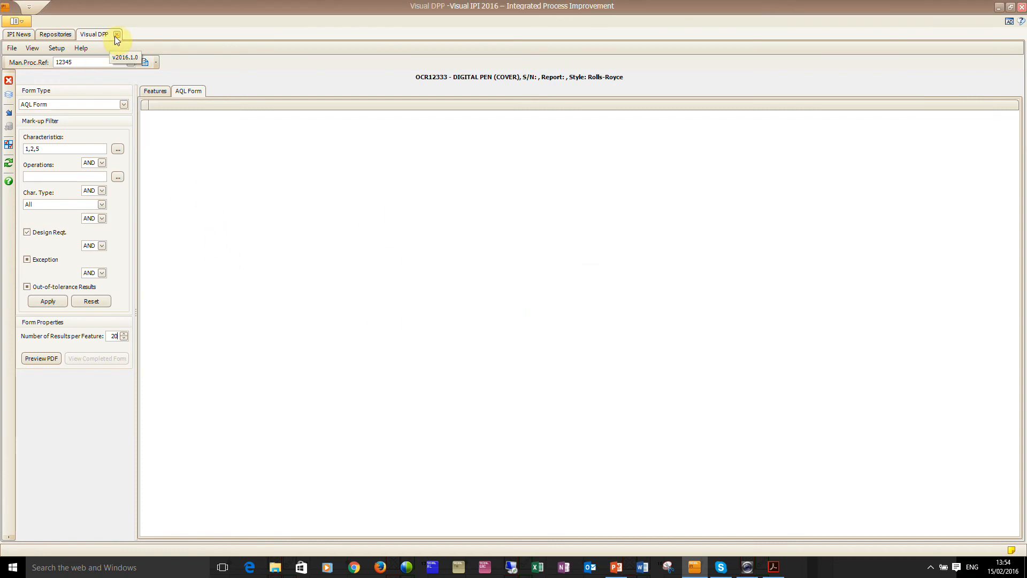
{"action": "mouse_move", "coordinate": [210, 241]}
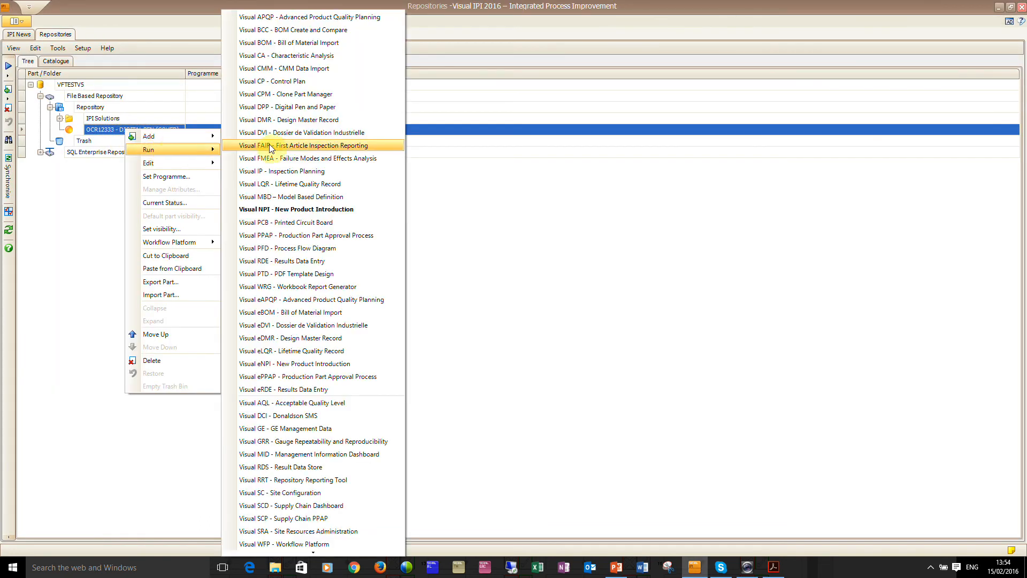
Step: Run Visual FAIR on the DIGITAL PEN part and show the 9102_3 Gauge form
{"action": "left_click", "coordinate": [317, 145]}
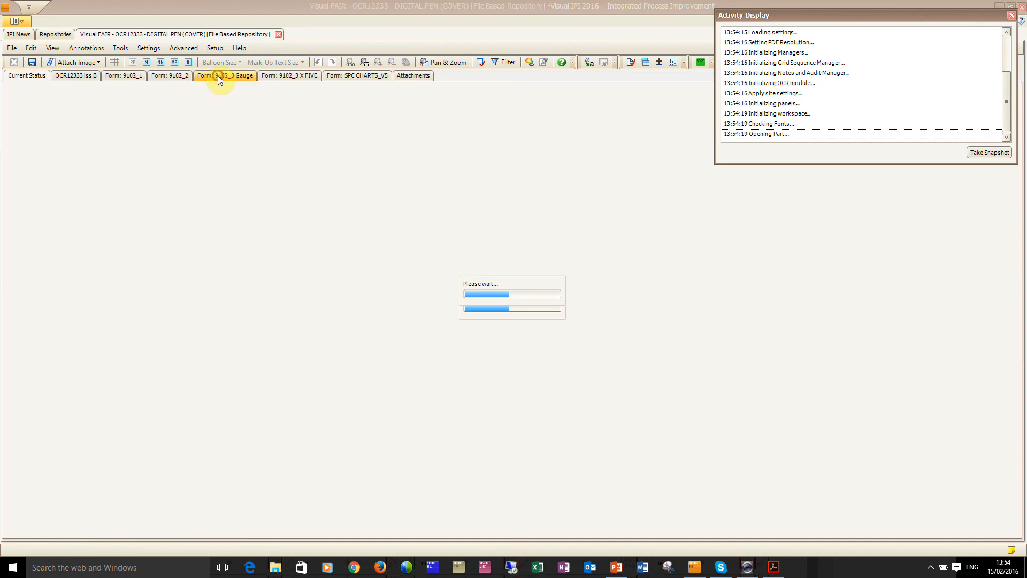
{"action": "left_click", "coordinate": [225, 75]}
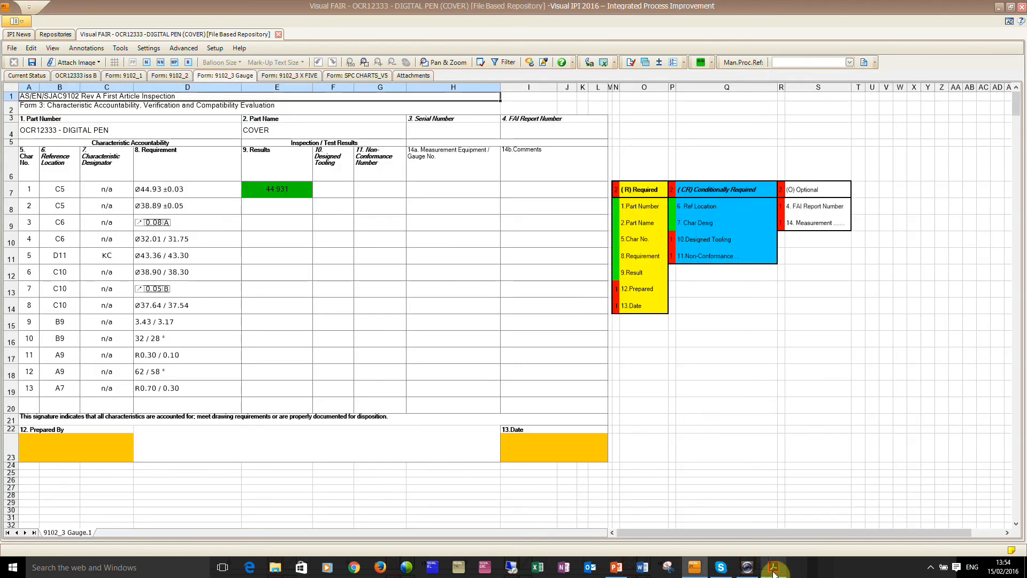
Step: Bring up the pen-written PDF to compare against the 9102_3 X FIVE results
{"action": "left_click", "coordinate": [774, 567]}
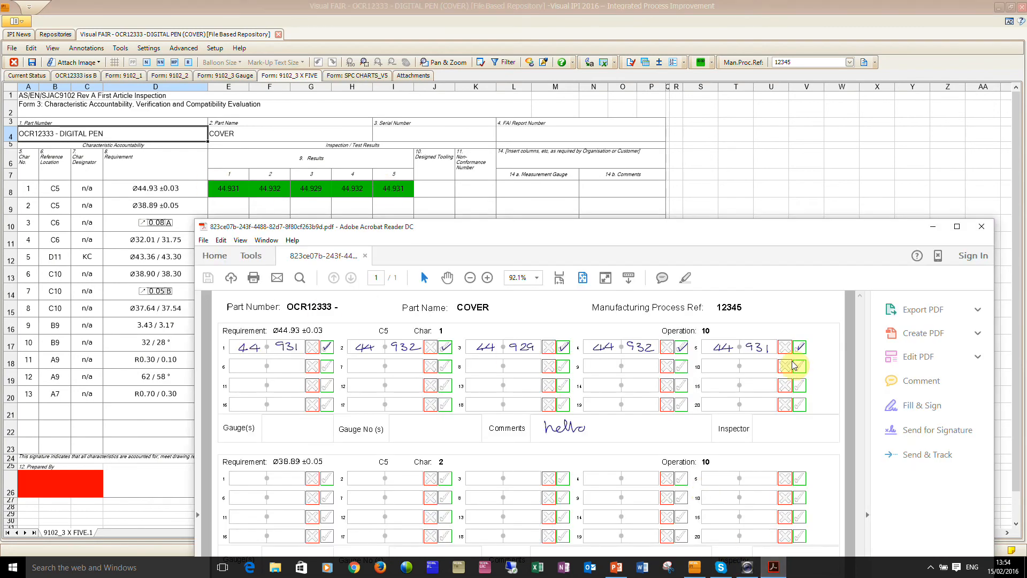
{"action": "mouse_move", "coordinate": [292, 240]}
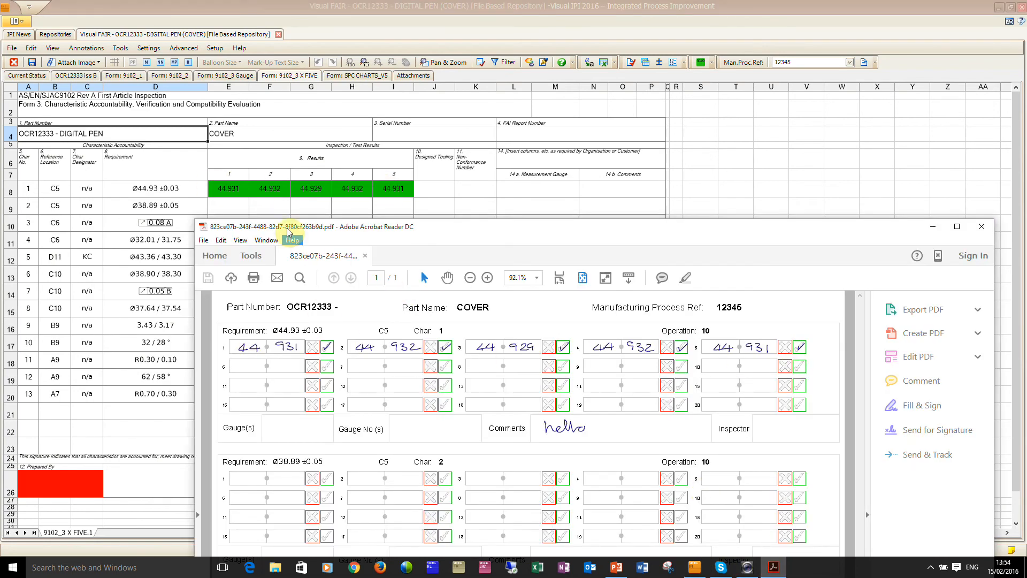
{"action": "mouse_move", "coordinate": [267, 391]}
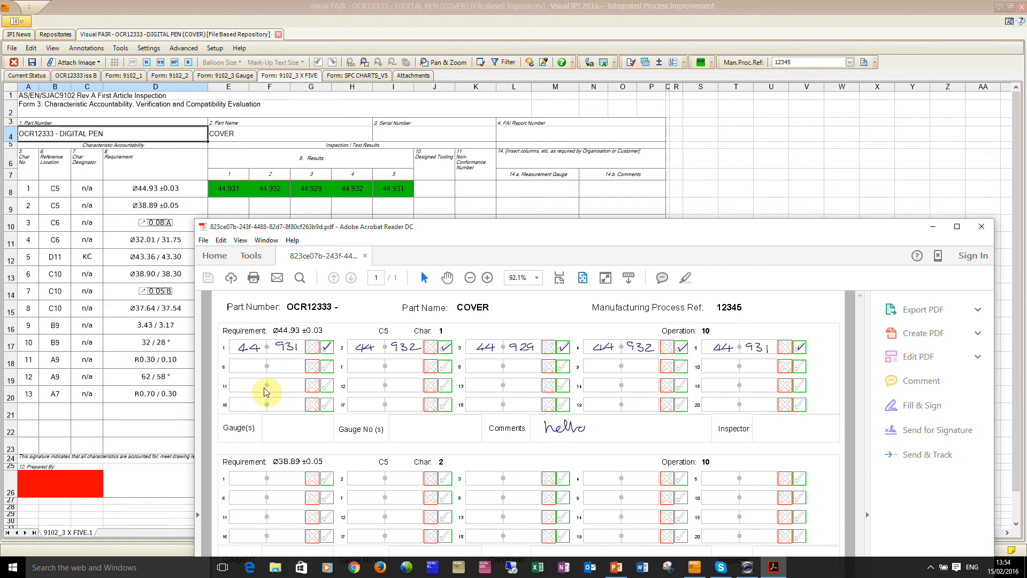
{"action": "mouse_move", "coordinate": [719, 417]}
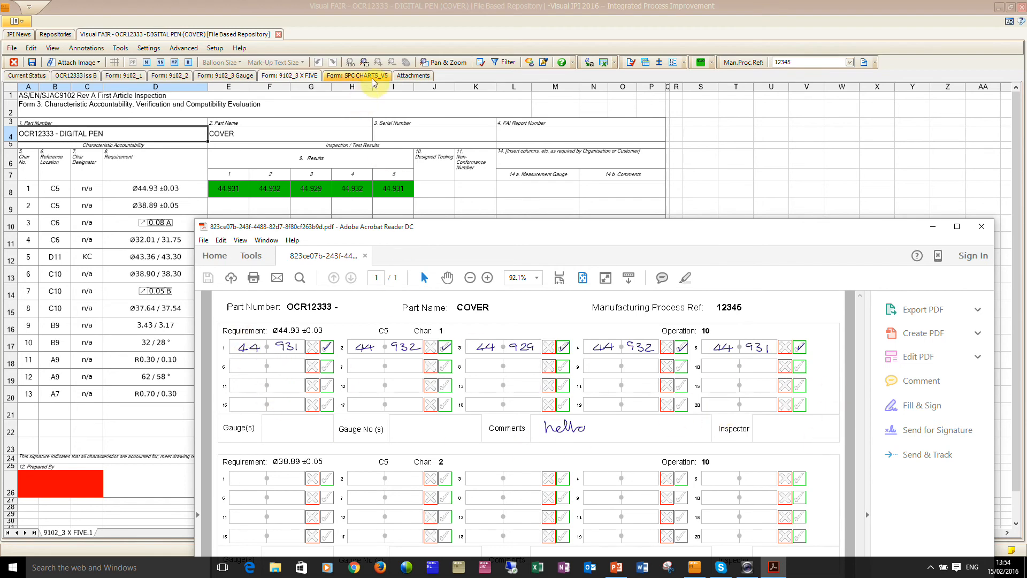
Step: Show the SPC CHARTS_V5 chart plotting characteristic 1's five results at CPK 7.8928
{"action": "left_click", "coordinate": [356, 75]}
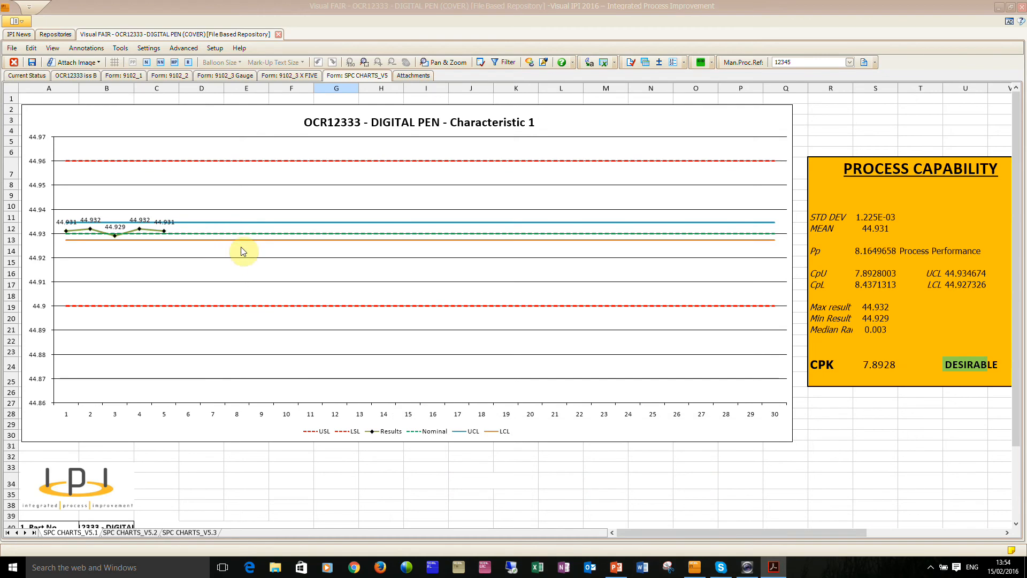
{"action": "mouse_move", "coordinate": [221, 355]}
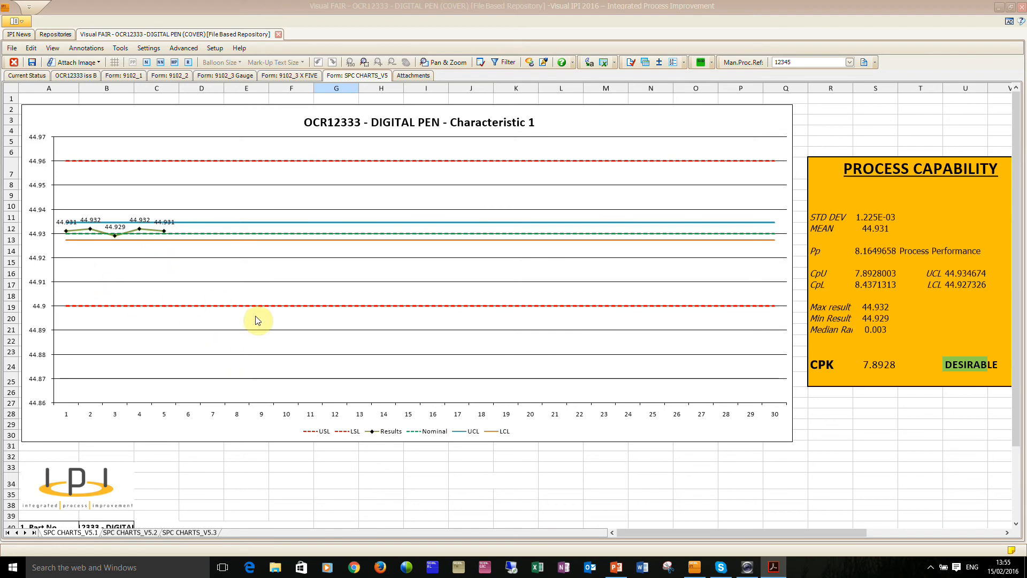
{"action": "mouse_move", "coordinate": [204, 44]}
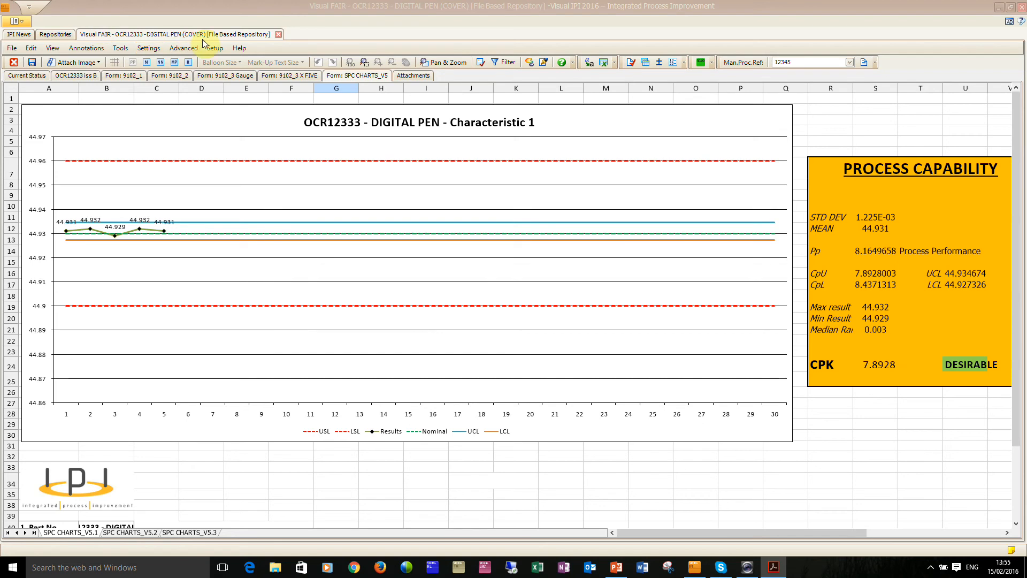
{"action": "mouse_move", "coordinate": [277, 34]}
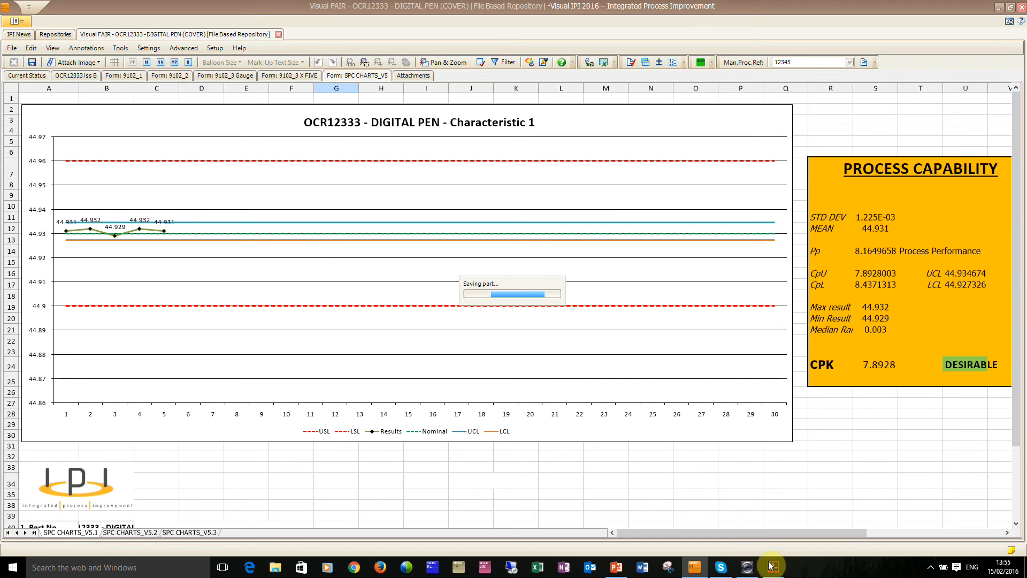
Step: Bring up Dell Webcam Central's live view of the pen writing on the paper form
{"action": "left_click", "coordinate": [749, 566]}
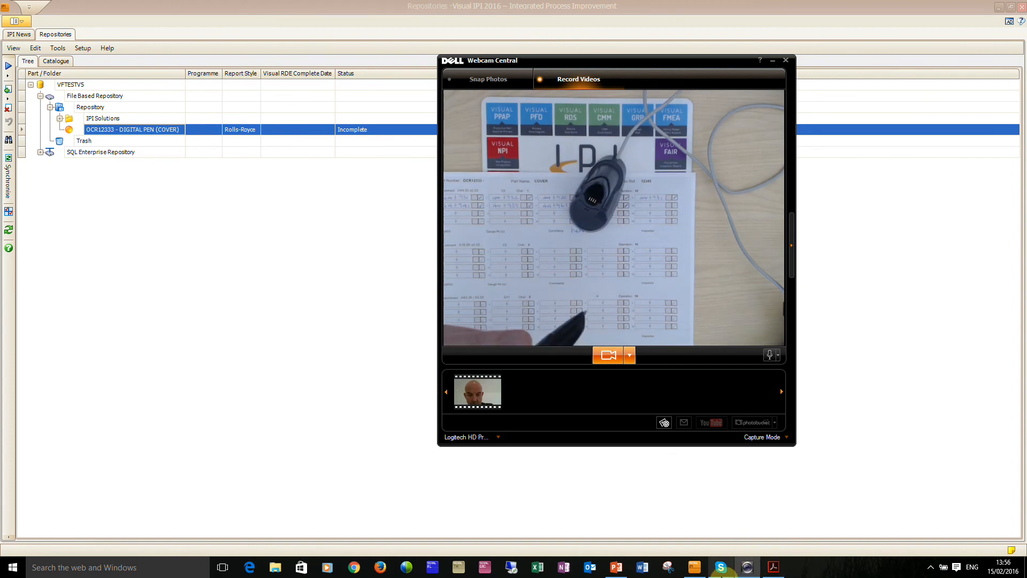
{"action": "mouse_move", "coordinate": [721, 566]}
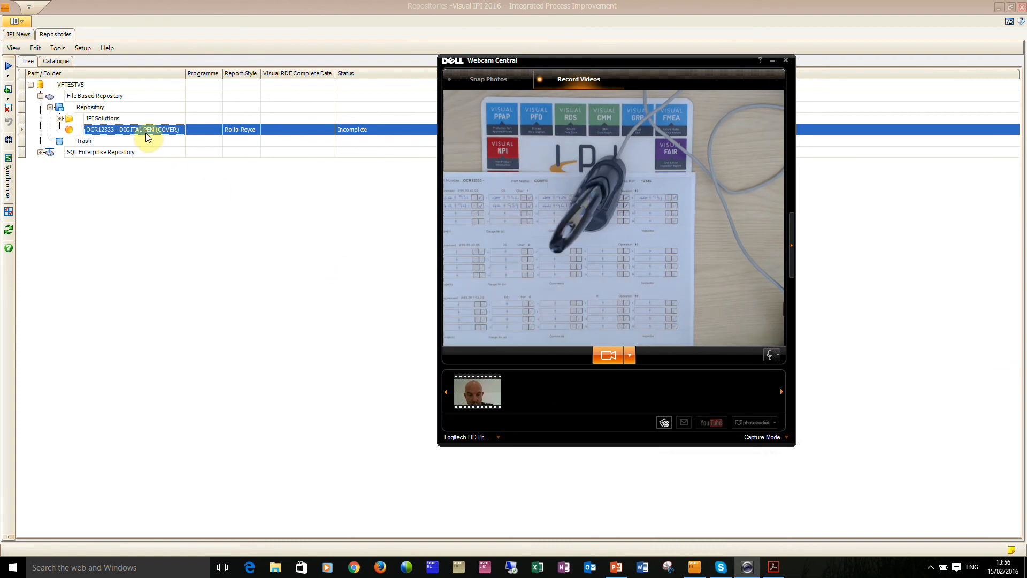
Step: Open the new AQL pen upload and import its nine characteristic-1 results into the part
{"action": "right_click", "coordinate": [134, 129]}
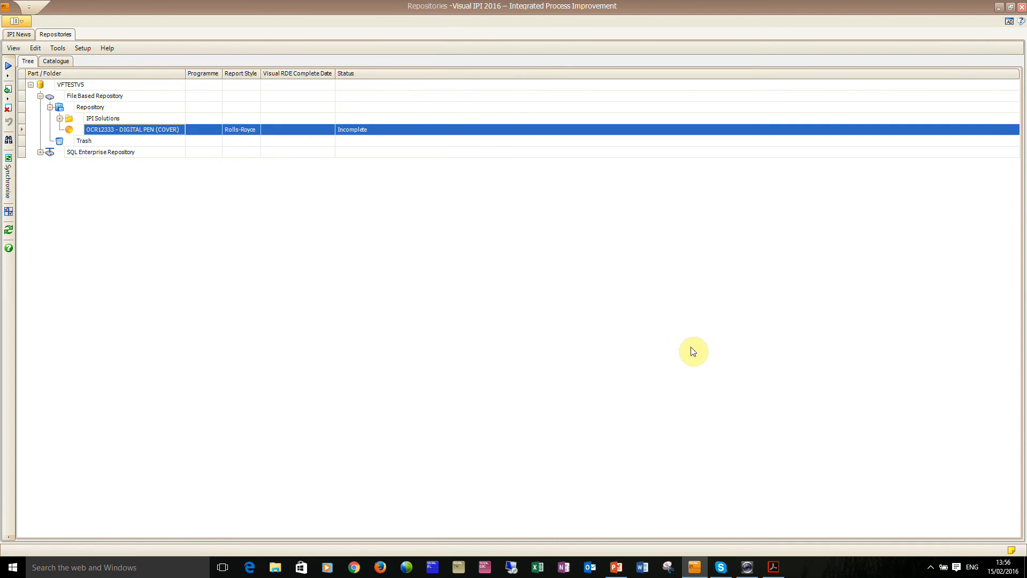
{"action": "double_click", "coordinate": [133, 129]}
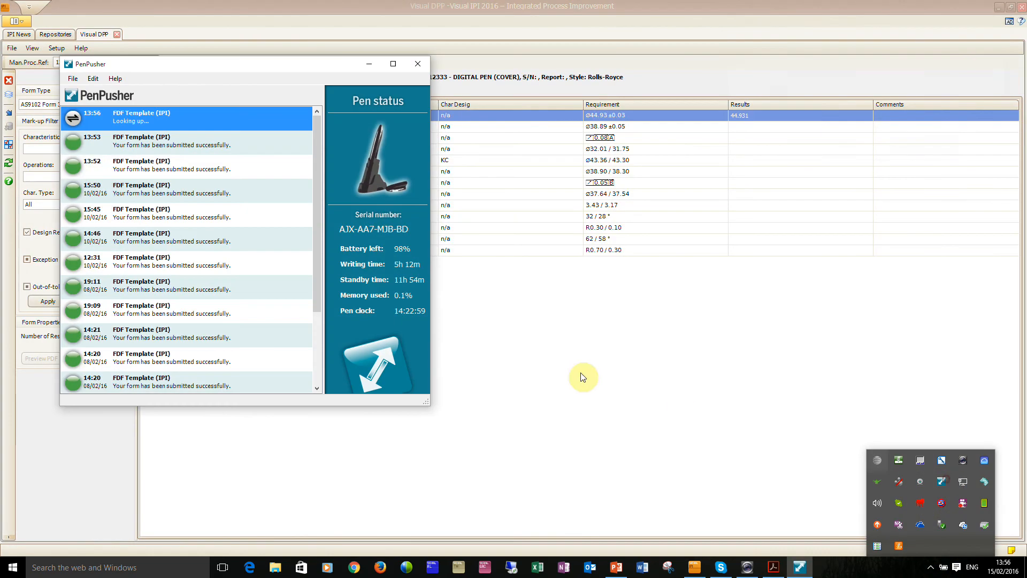
{"action": "mouse_move", "coordinate": [476, 295]}
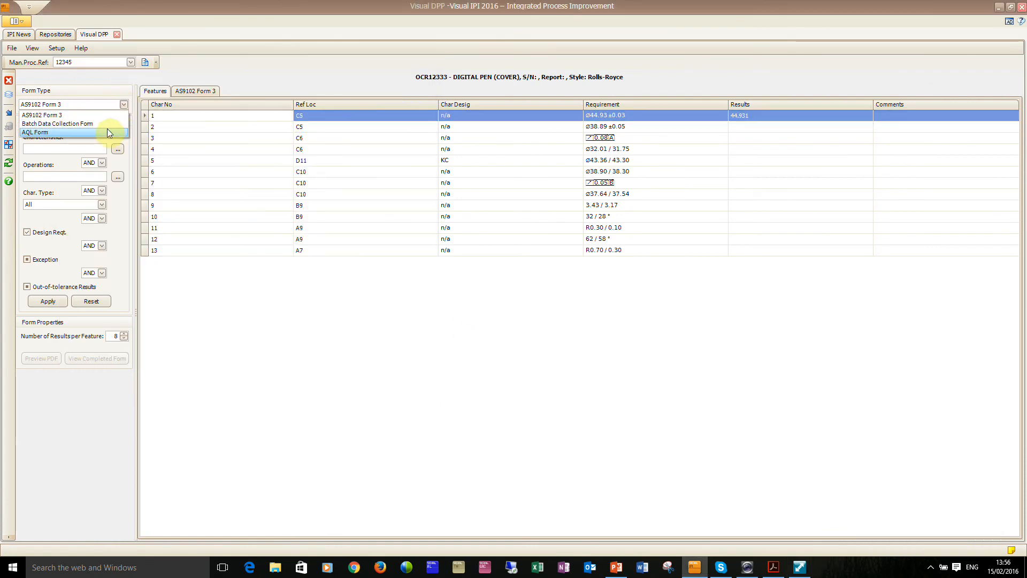
{"action": "left_click", "coordinate": [39, 131]}
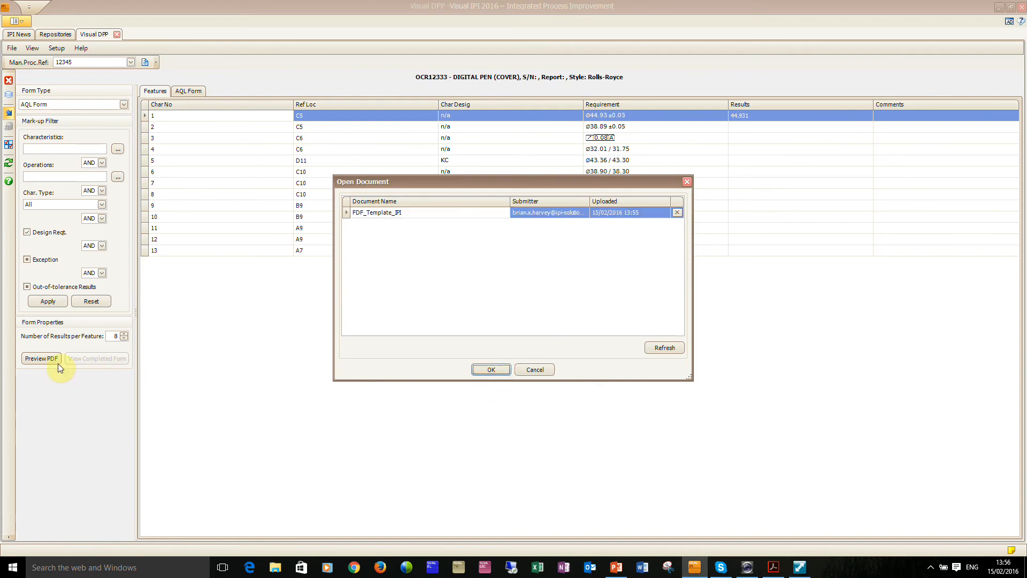
{"action": "left_click", "coordinate": [490, 368]}
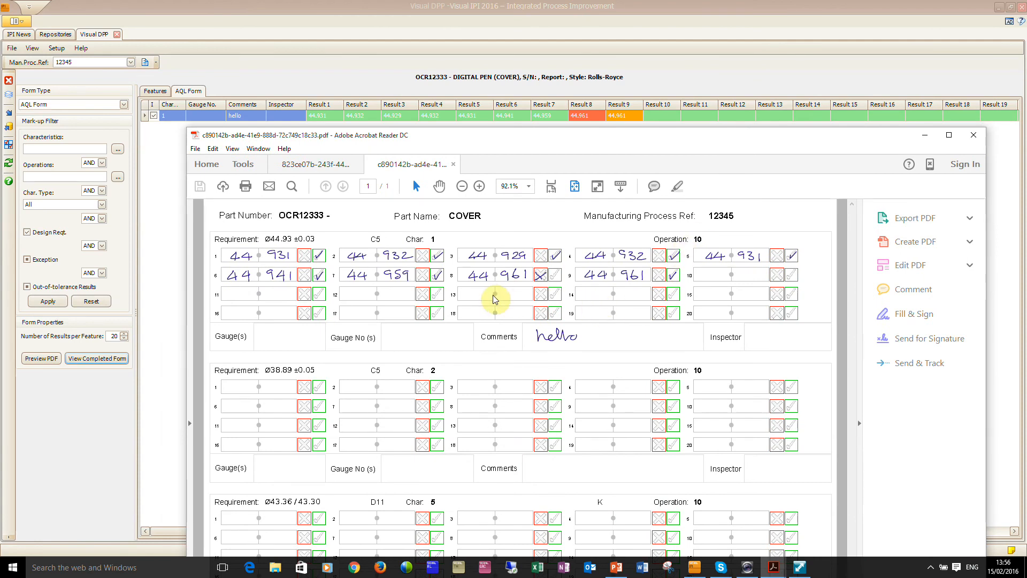
{"action": "mouse_move", "coordinate": [468, 297]}
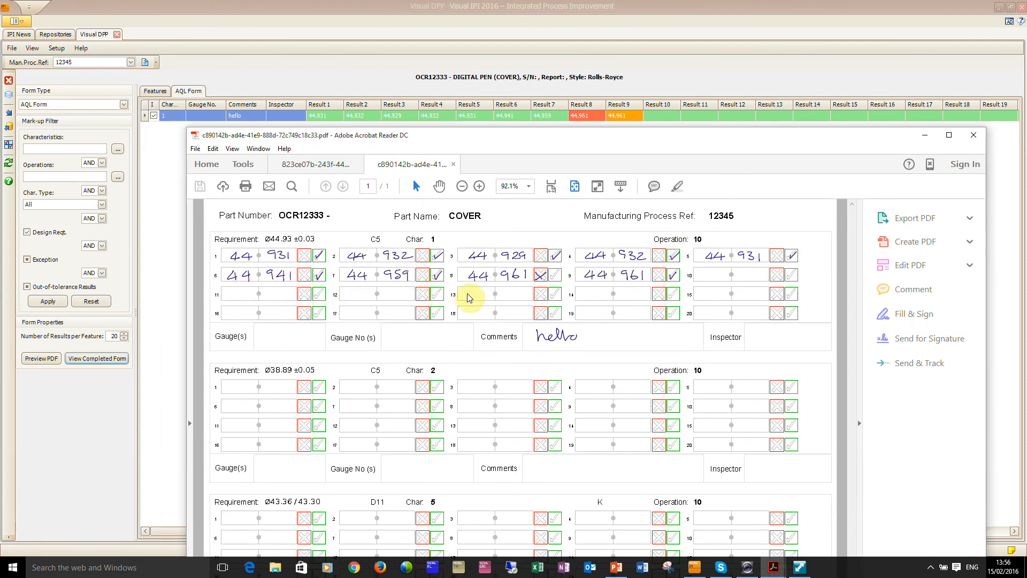
{"action": "mouse_move", "coordinate": [459, 286]}
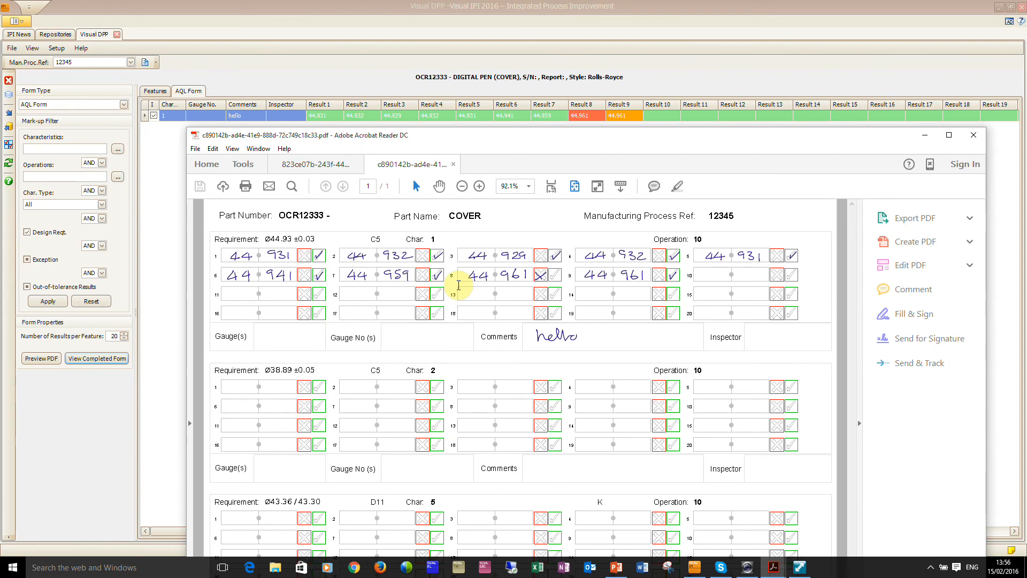
{"action": "mouse_move", "coordinate": [569, 140]}
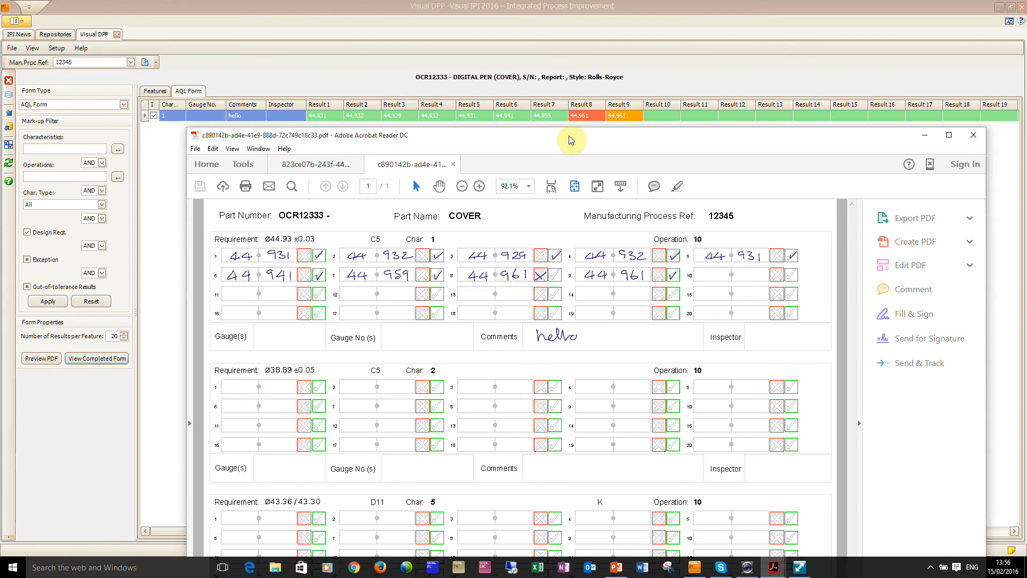
{"action": "mouse_move", "coordinate": [592, 128]}
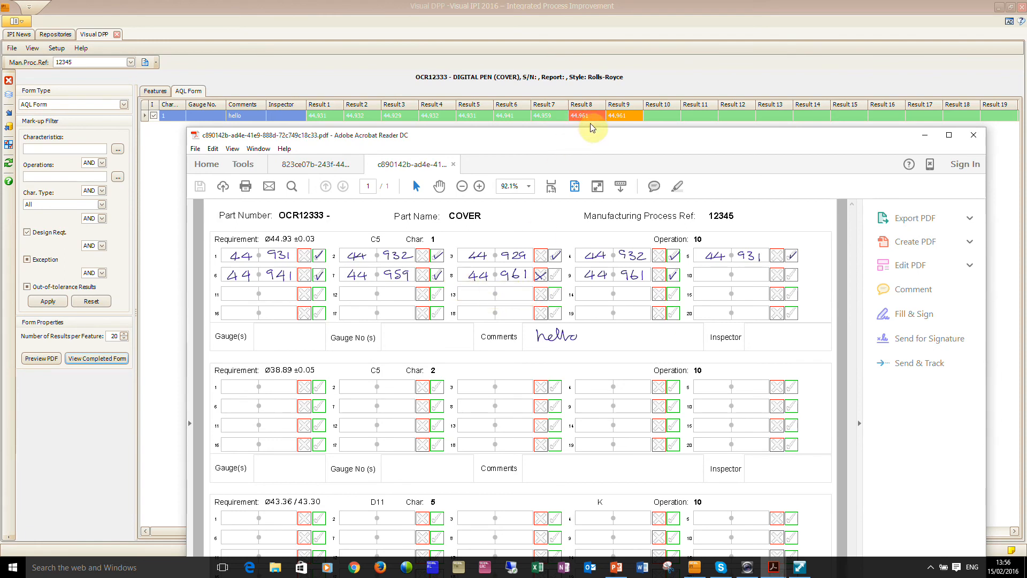
{"action": "mouse_move", "coordinate": [582, 137]}
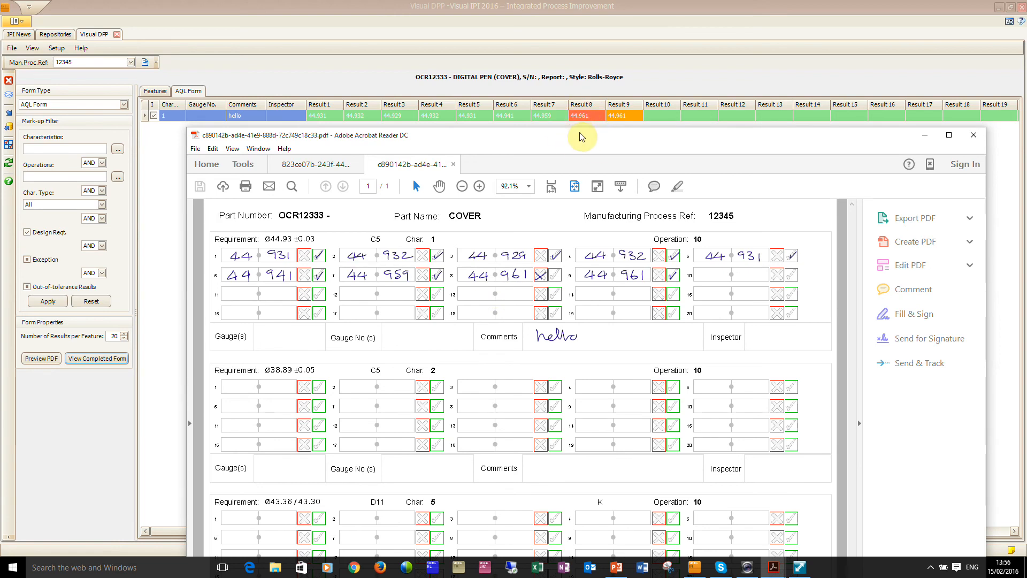
{"action": "mouse_move", "coordinate": [627, 123]}
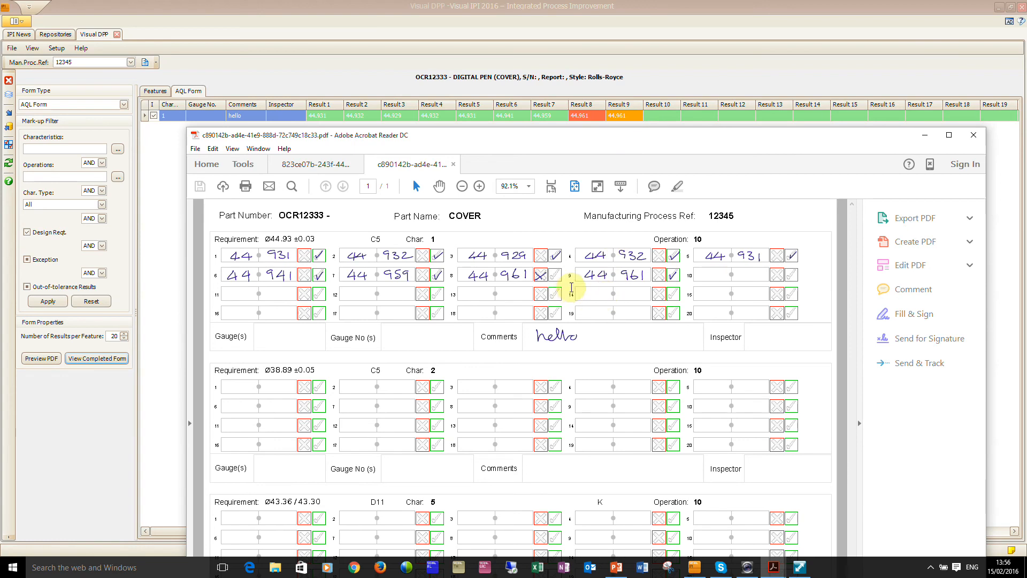
{"action": "mouse_move", "coordinate": [638, 290]}
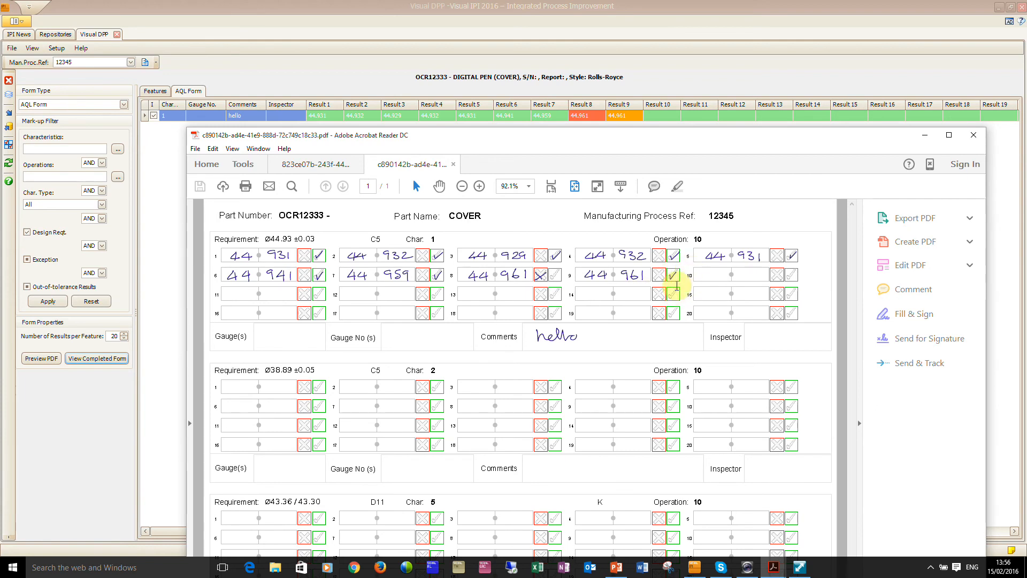
{"action": "mouse_move", "coordinate": [615, 182]}
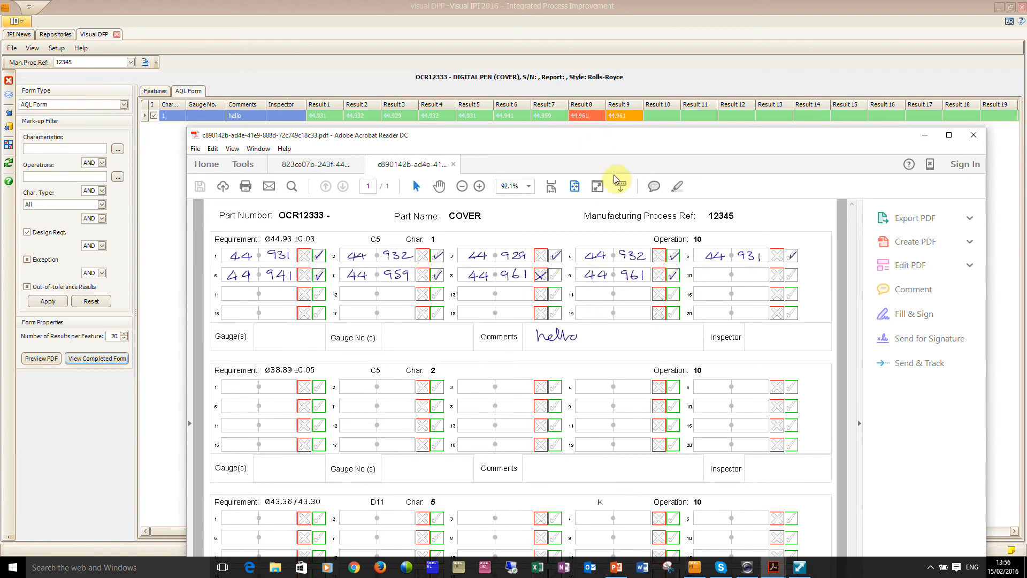
{"action": "mouse_move", "coordinate": [203, 205]}
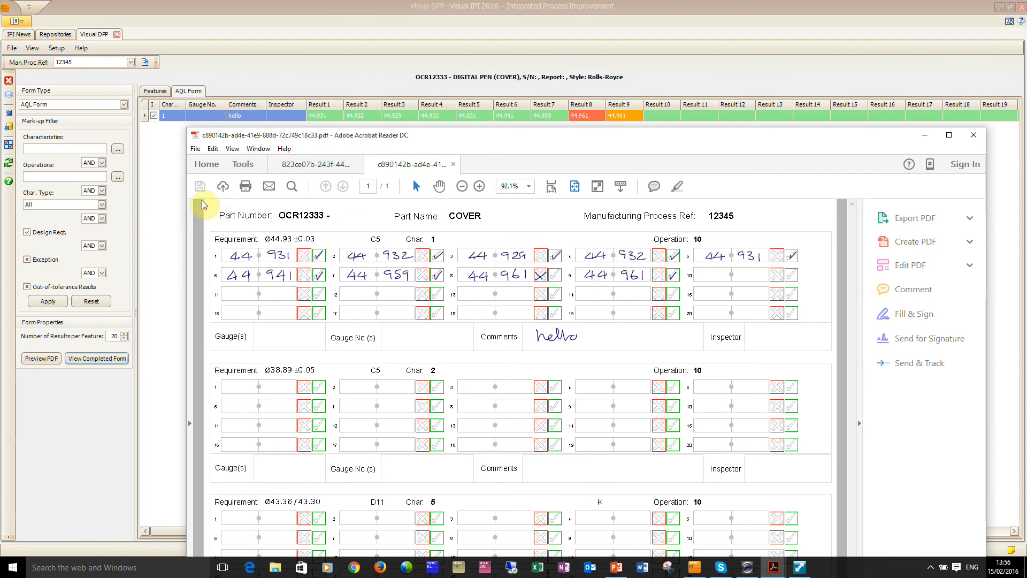
{"action": "left_click", "coordinate": [974, 134]}
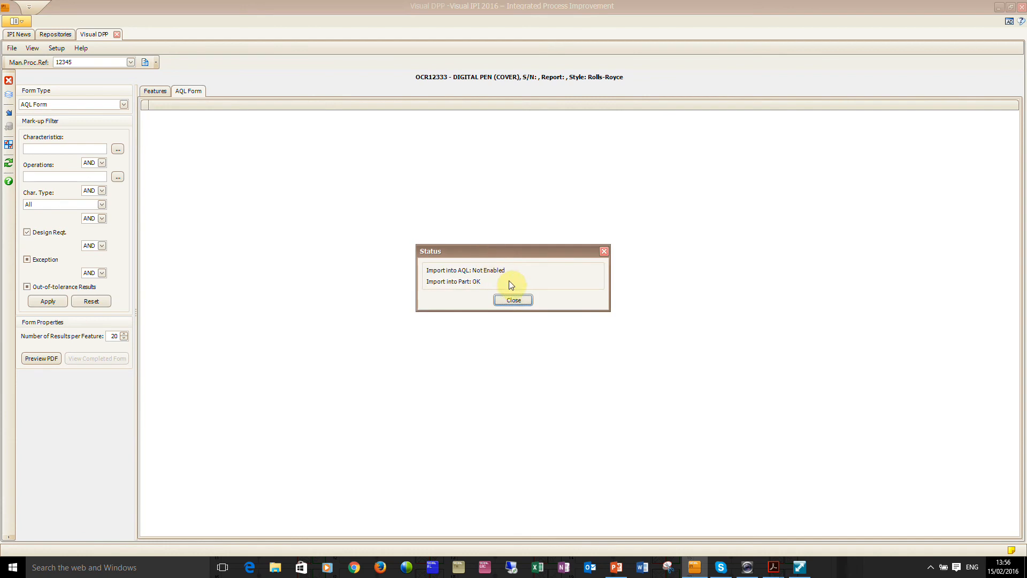
Step: Dismiss the import status, close Visual DPP, and run Visual FAIR on OCR12333
{"action": "left_click", "coordinate": [513, 300]}
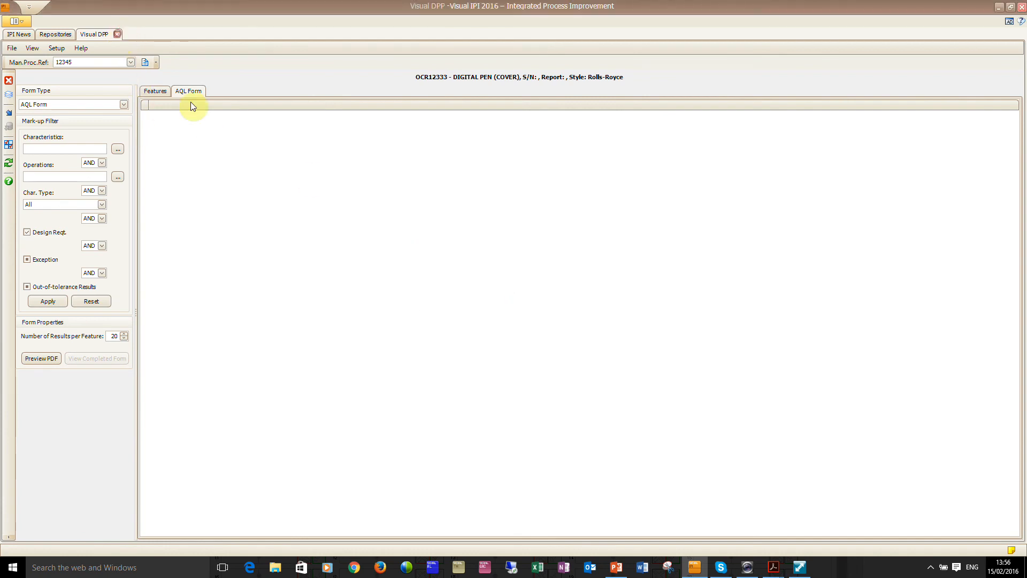
{"action": "mouse_move", "coordinate": [248, 228]}
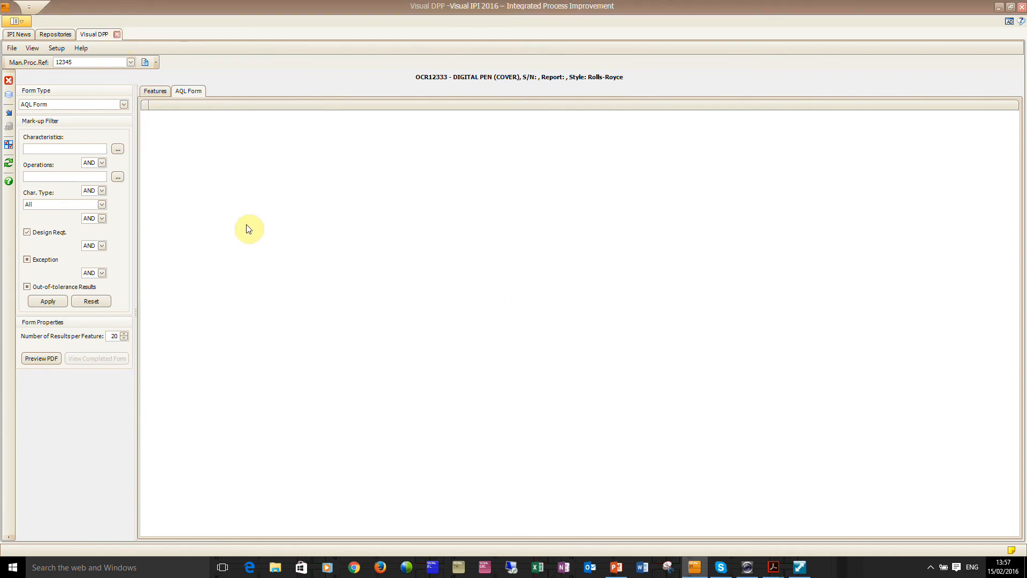
{"action": "left_click", "coordinate": [116, 34]}
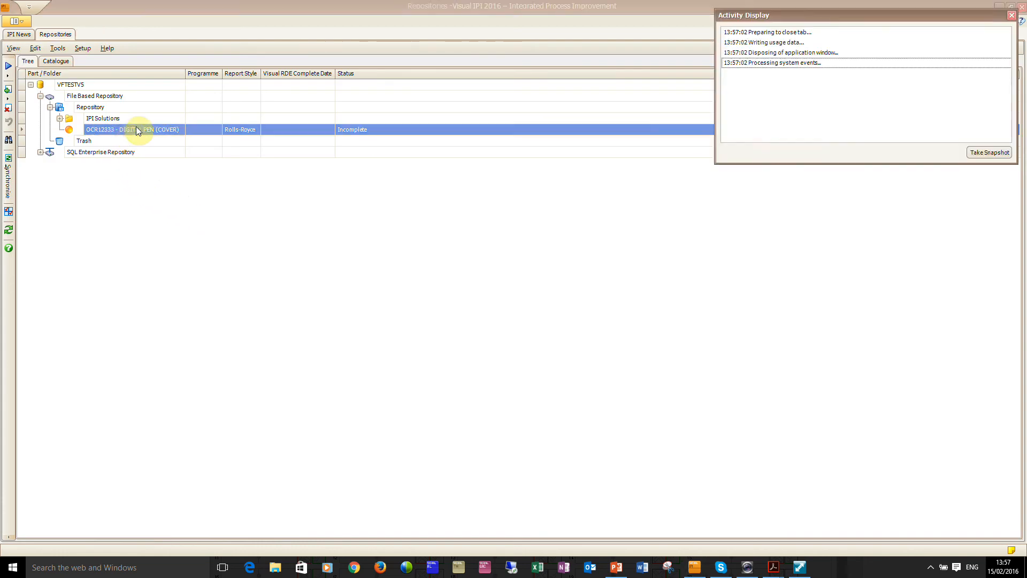
{"action": "right_click", "coordinate": [134, 129]}
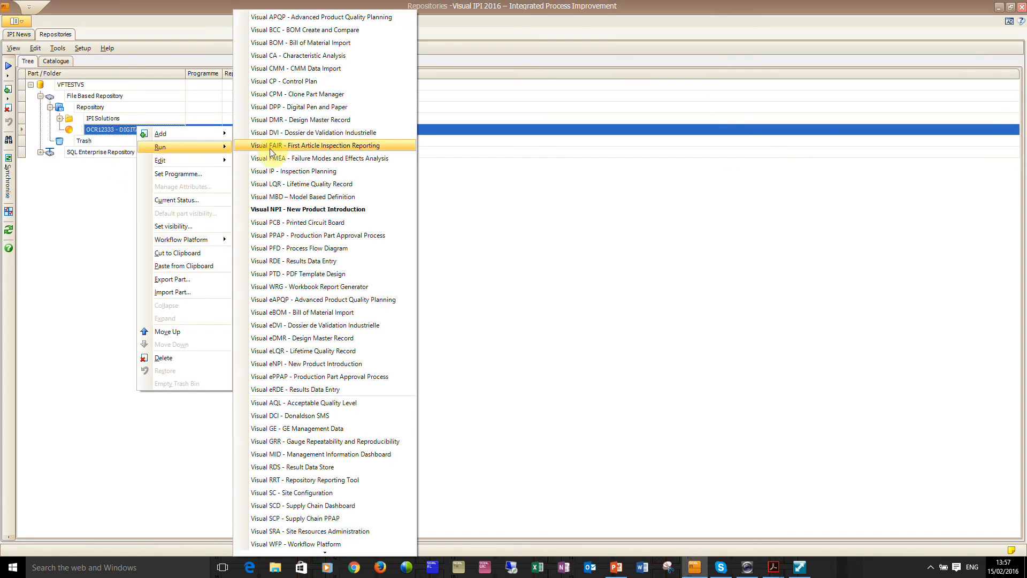
{"action": "left_click", "coordinate": [314, 145]}
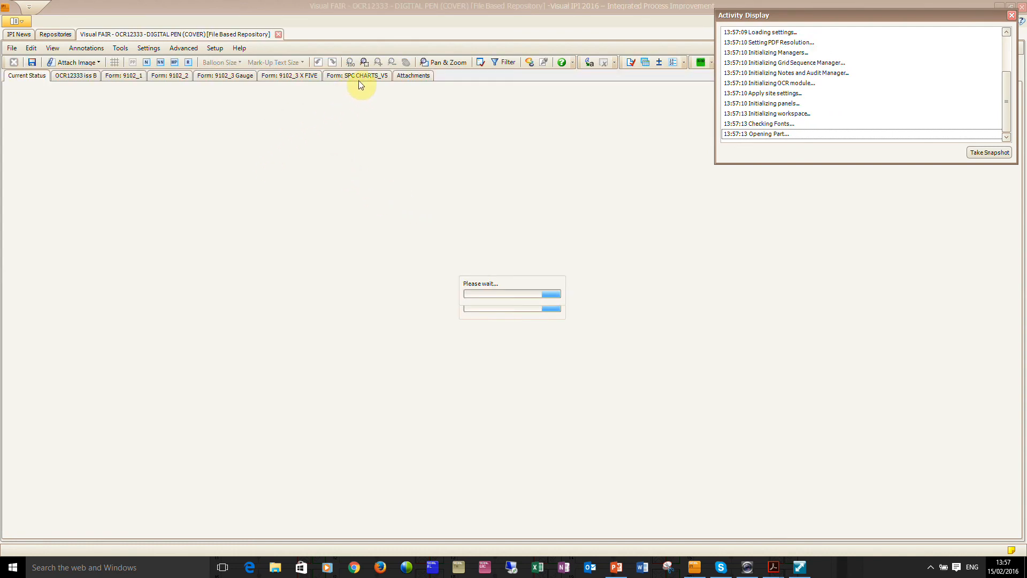
Step: Show the SPC CHARTS_V5 chart and compare its results against the pen-written PDF form
{"action": "left_click", "coordinate": [1012, 14]}
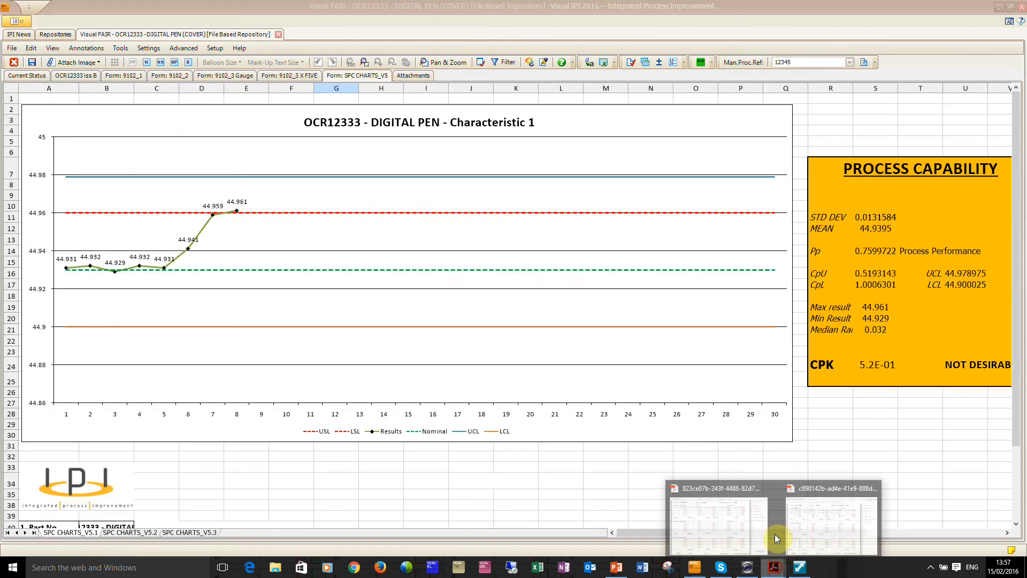
{"action": "left_click", "coordinate": [830, 520]}
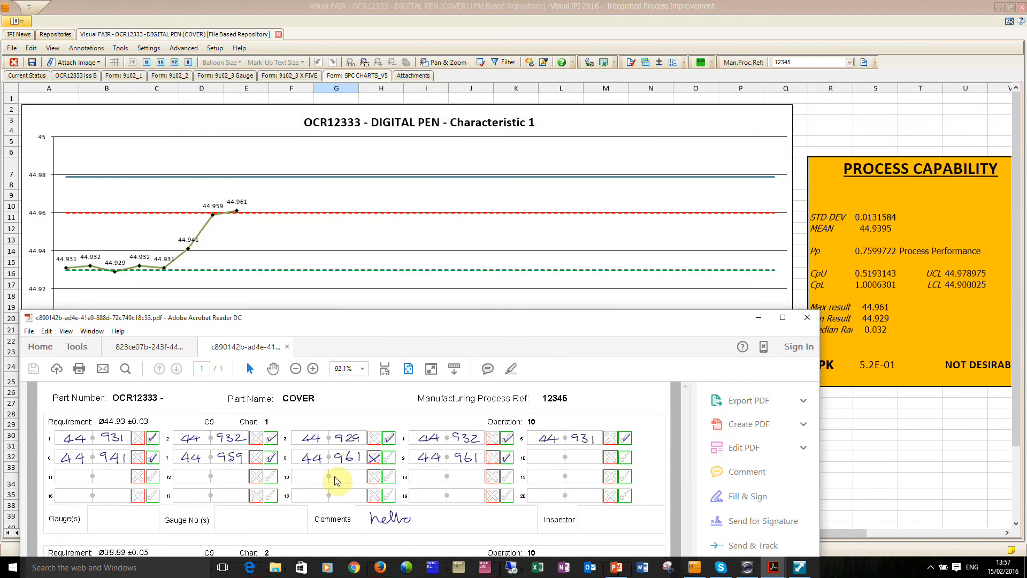
{"action": "mouse_move", "coordinate": [339, 467]}
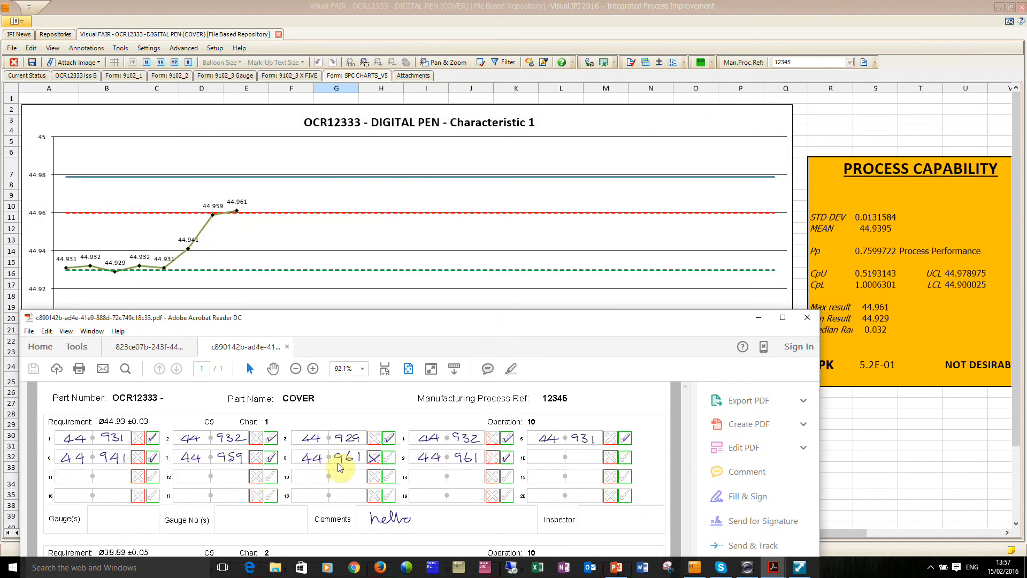
{"action": "mouse_move", "coordinate": [257, 234]}
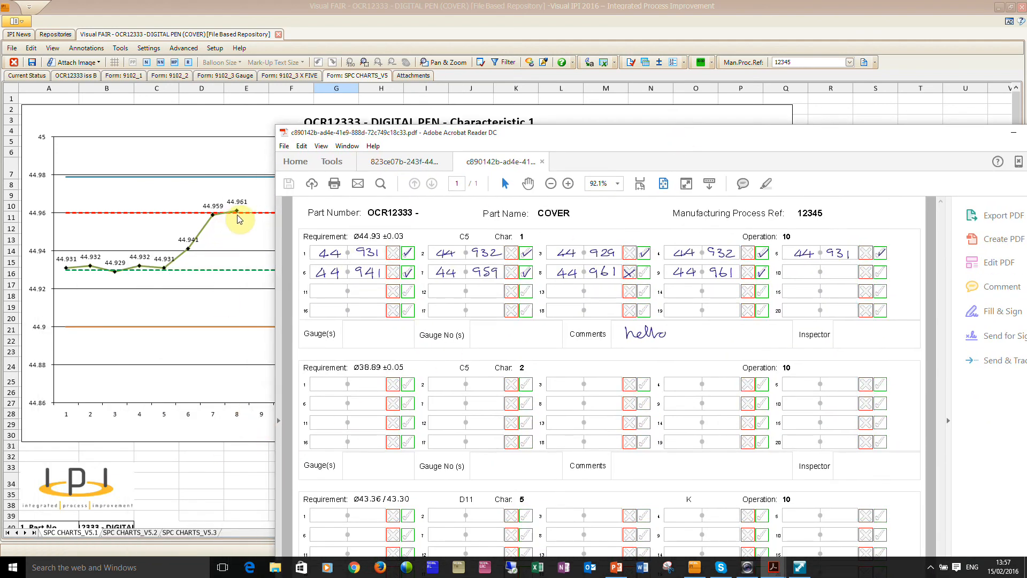
{"action": "mouse_move", "coordinate": [260, 231]}
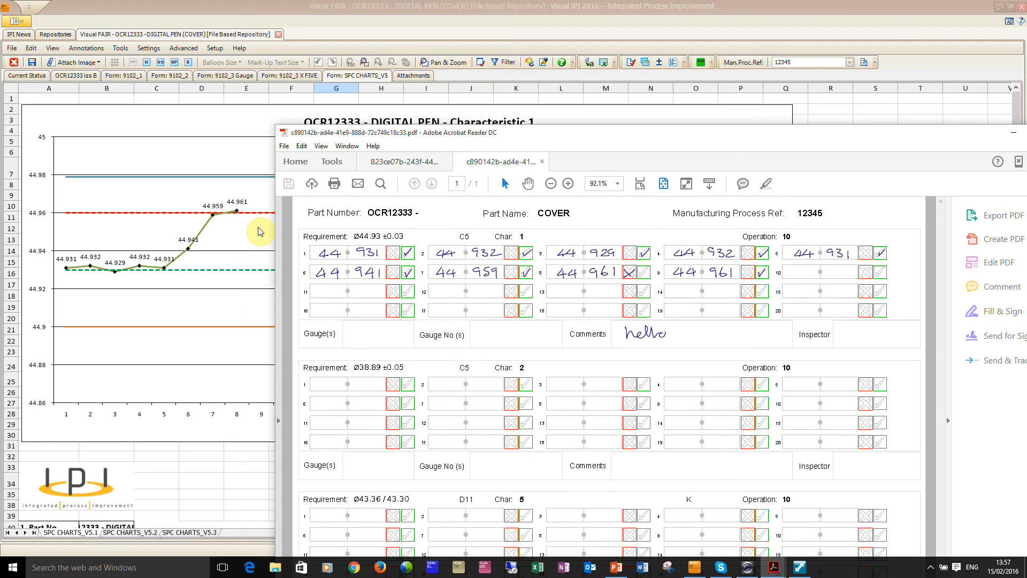
{"action": "mouse_move", "coordinate": [683, 280]}
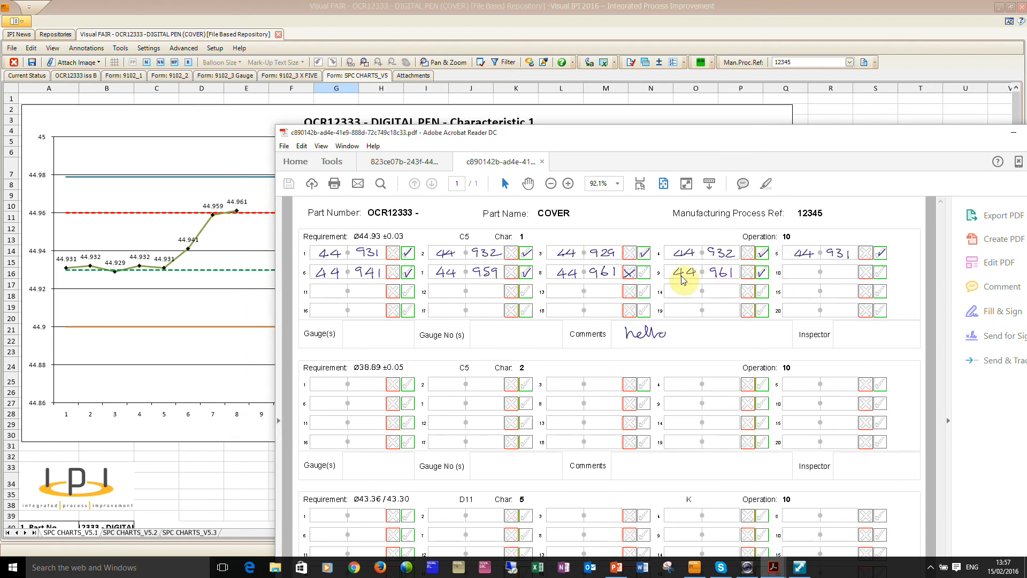
{"action": "mouse_move", "coordinate": [709, 286]}
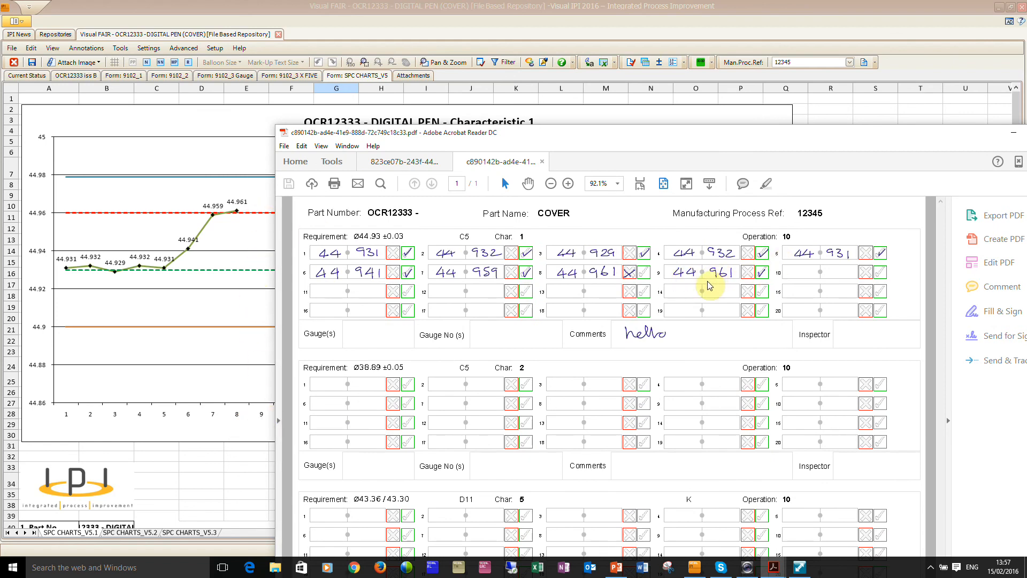
{"action": "mouse_move", "coordinate": [688, 284]}
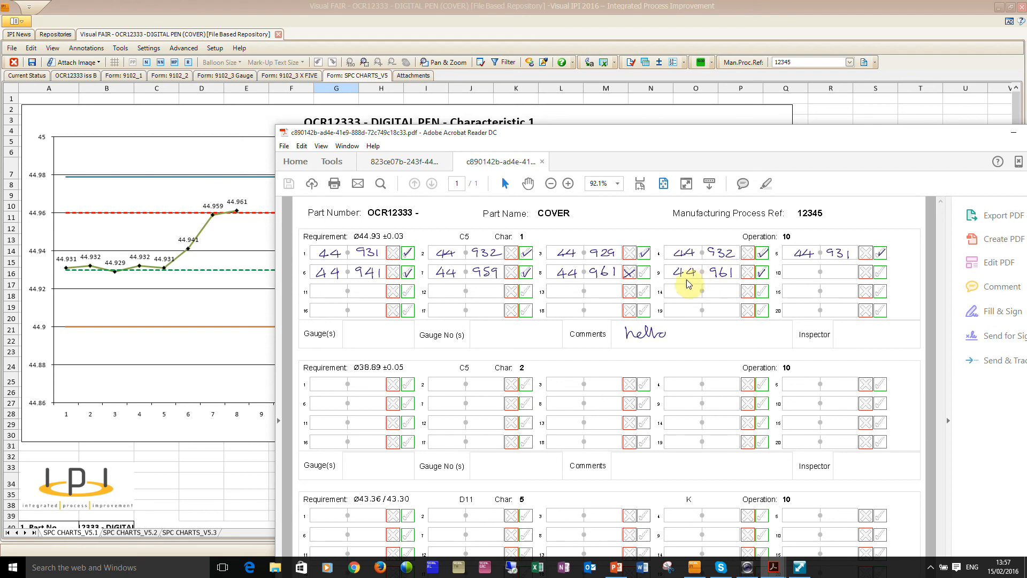
{"action": "mouse_move", "coordinate": [745, 292]}
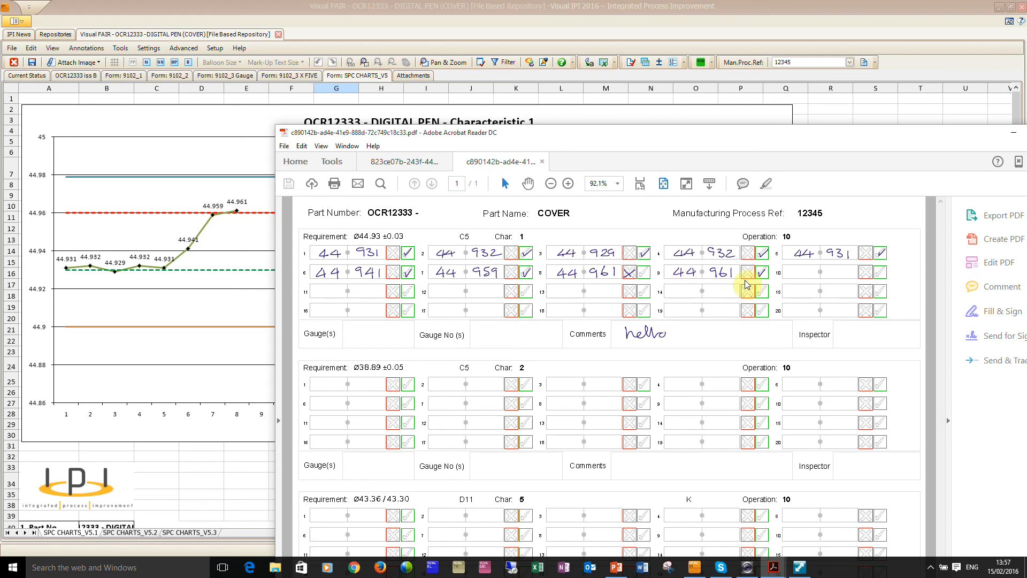
{"action": "mouse_move", "coordinate": [757, 314]}
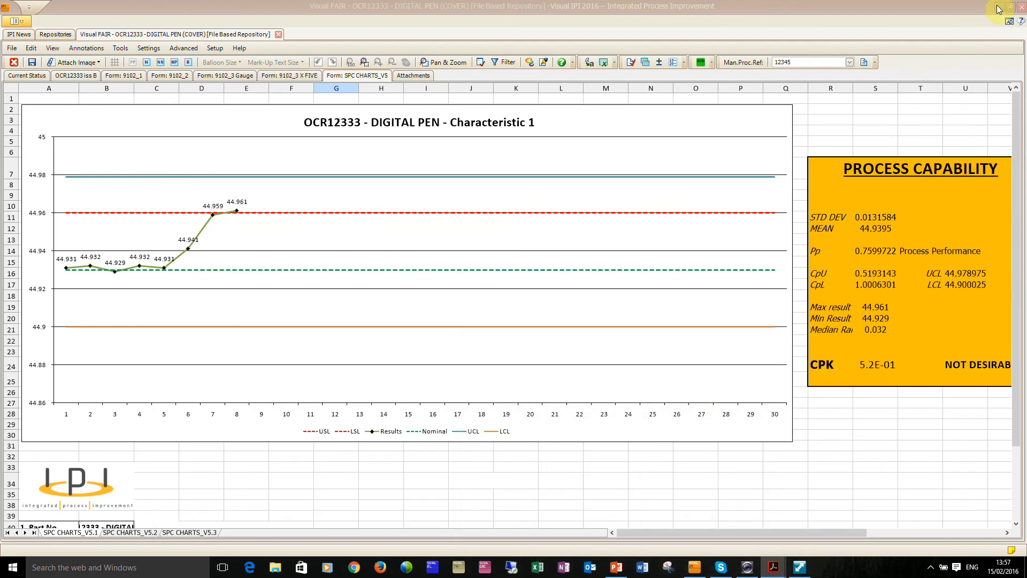
{"action": "mouse_move", "coordinate": [614, 567]}
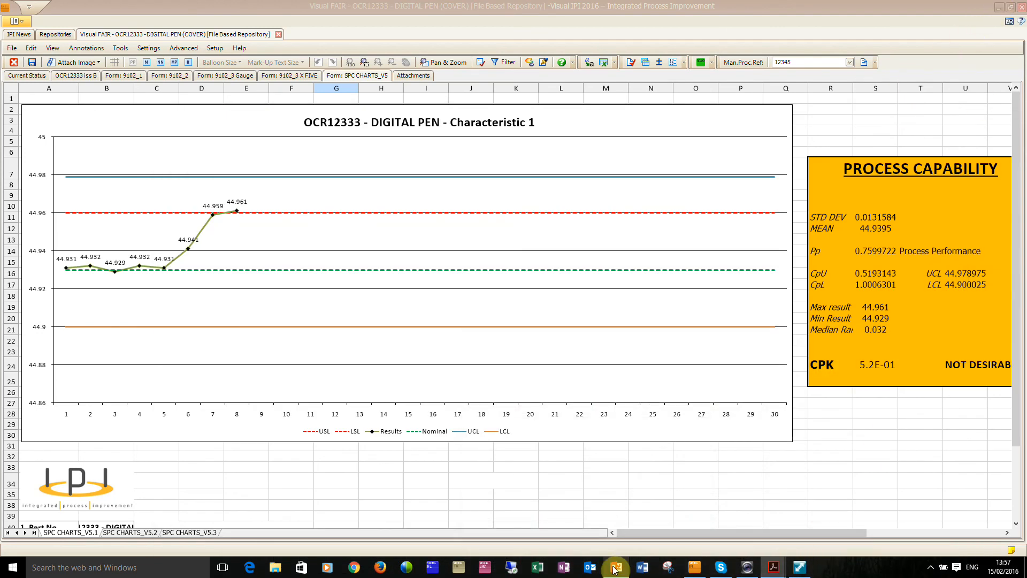
Step: Return to the PowerPoint slide show and open presenter view Display Settings
{"action": "left_click", "coordinate": [615, 567]}
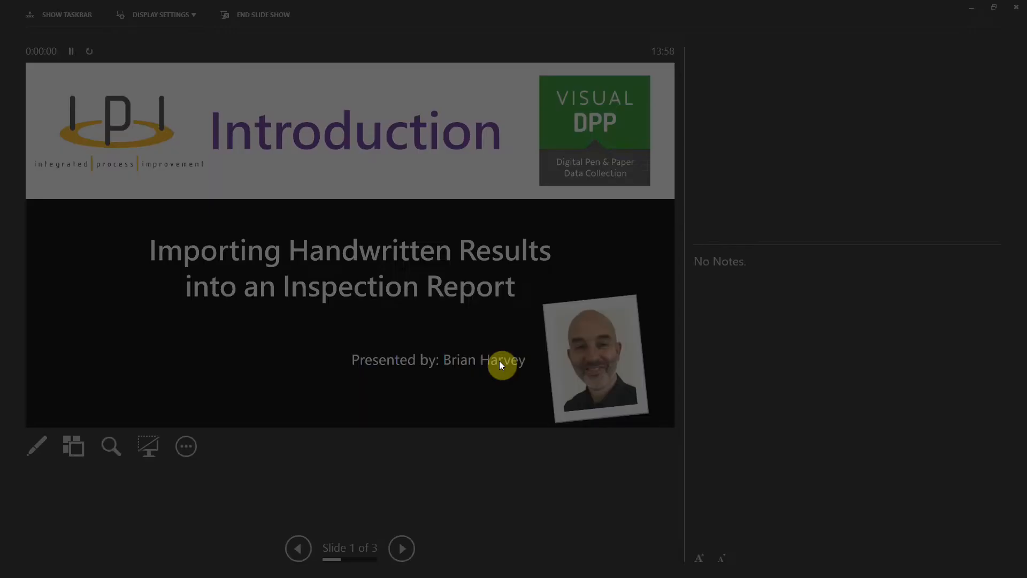
{"action": "left_click", "coordinate": [162, 14]}
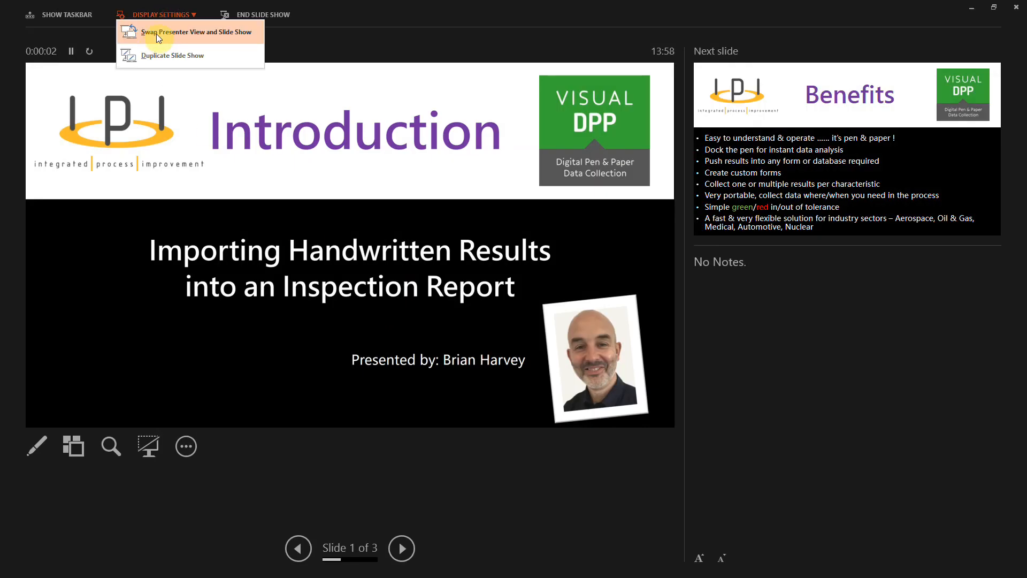